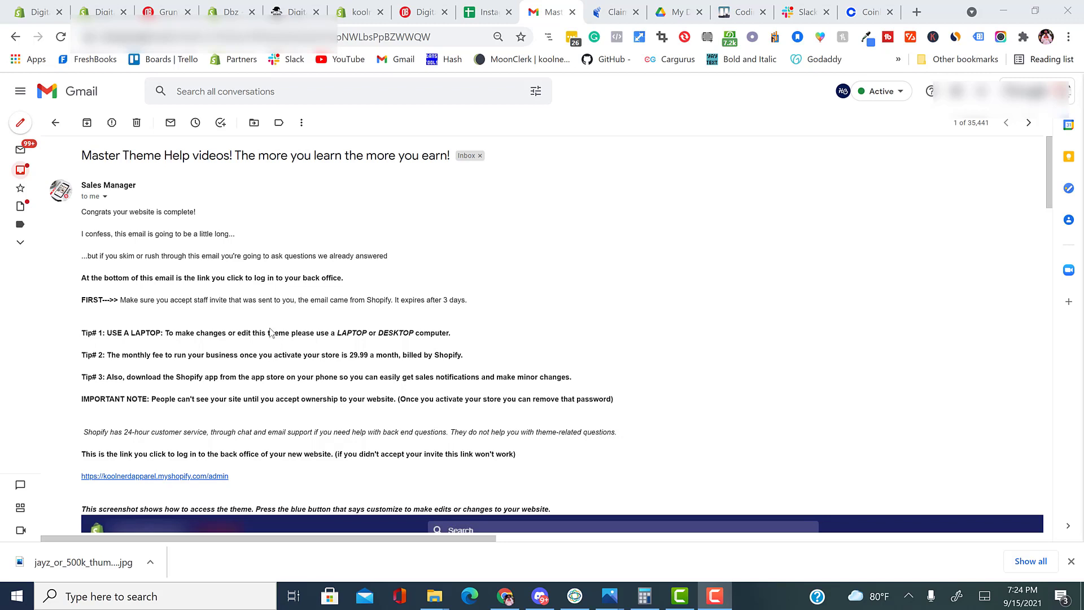
mouse_move(728, 374)
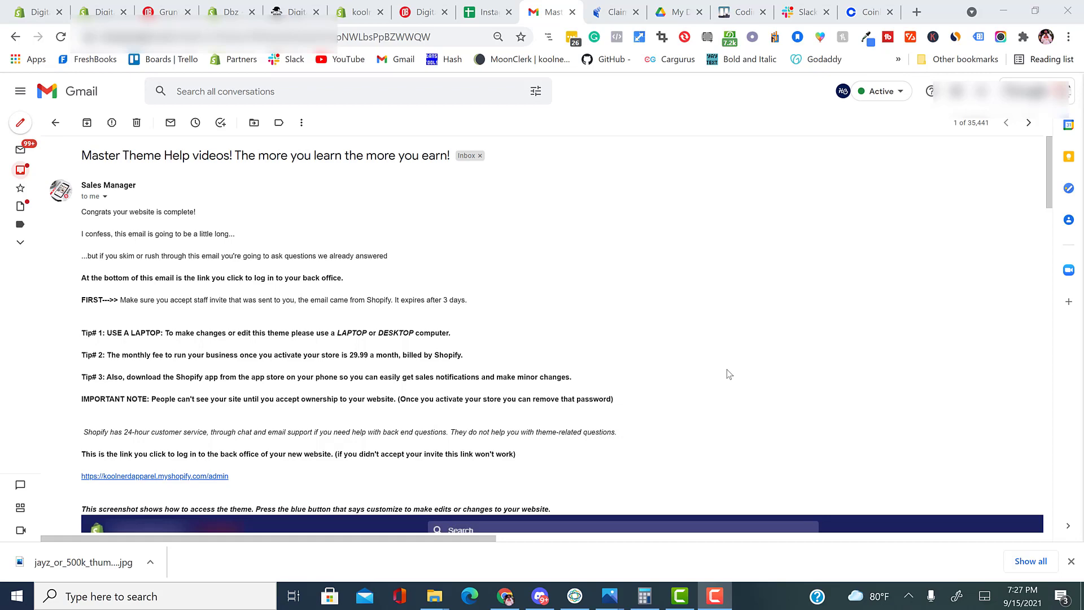
Switch to the Shopify admin dashboard and show the store's full product list.
scroll("down", 3)
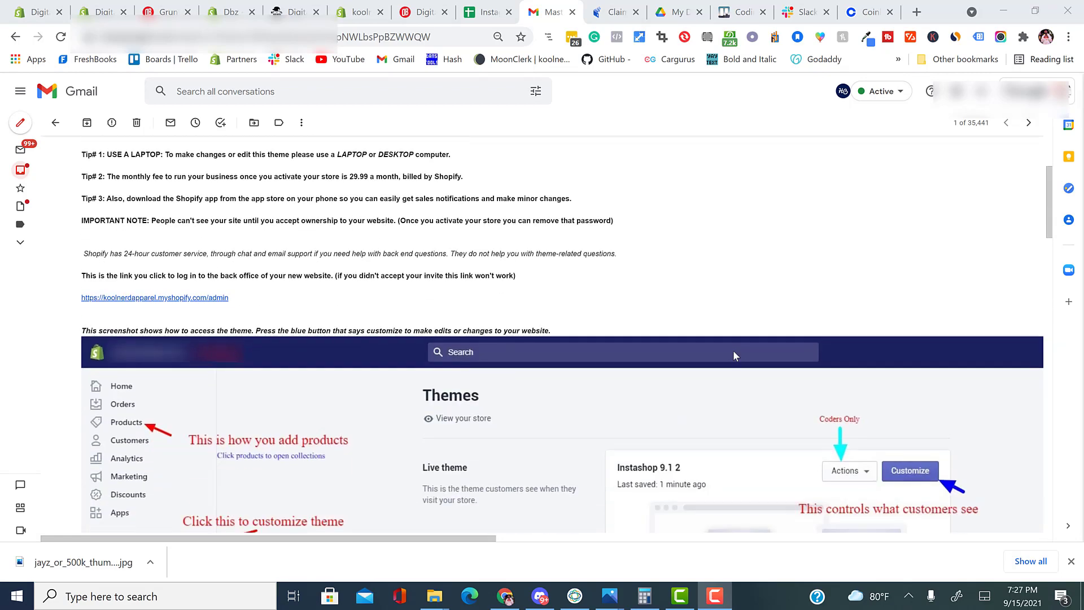
scroll("down", 3)
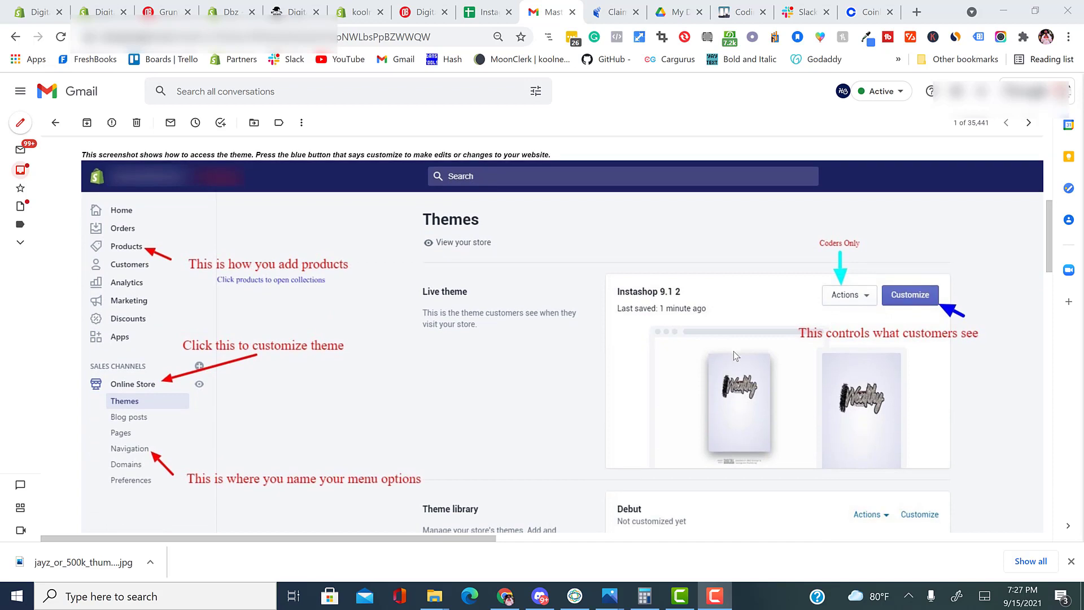
scroll("down", 3)
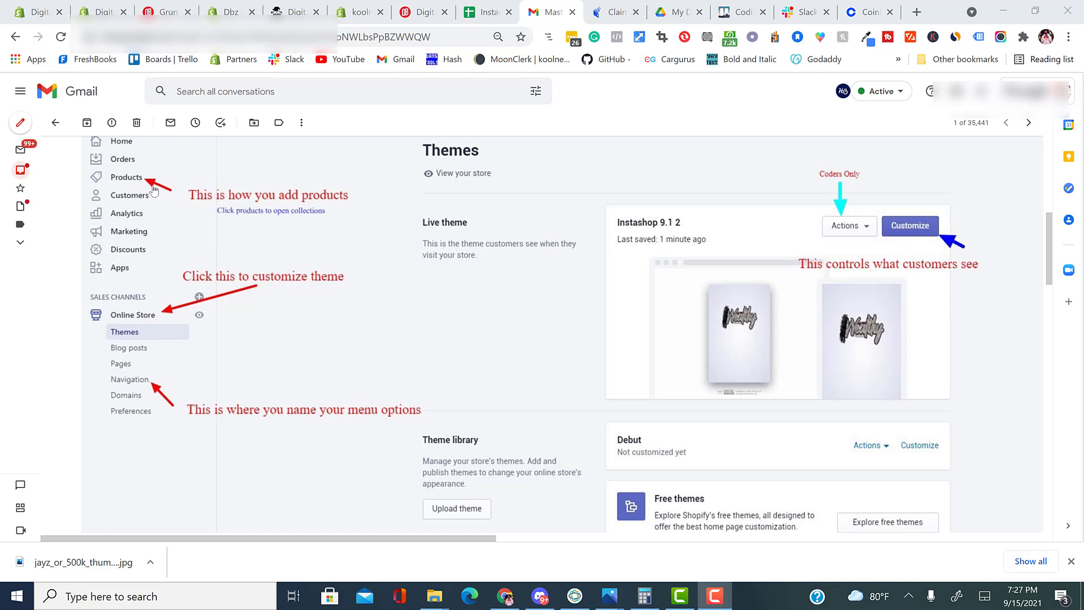
mouse_move(290, 297)
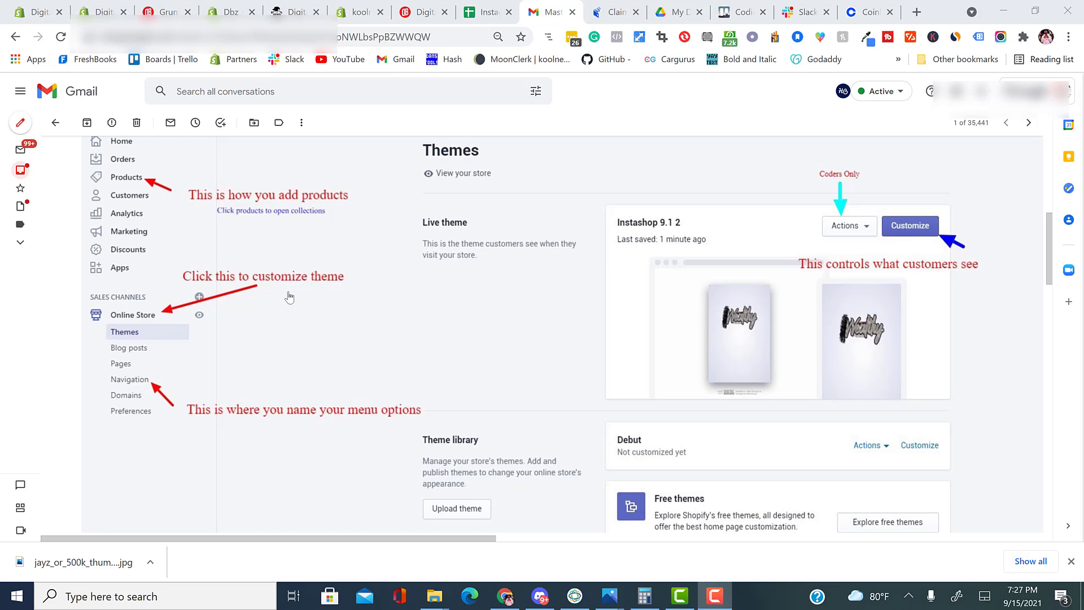
mouse_move(178, 313)
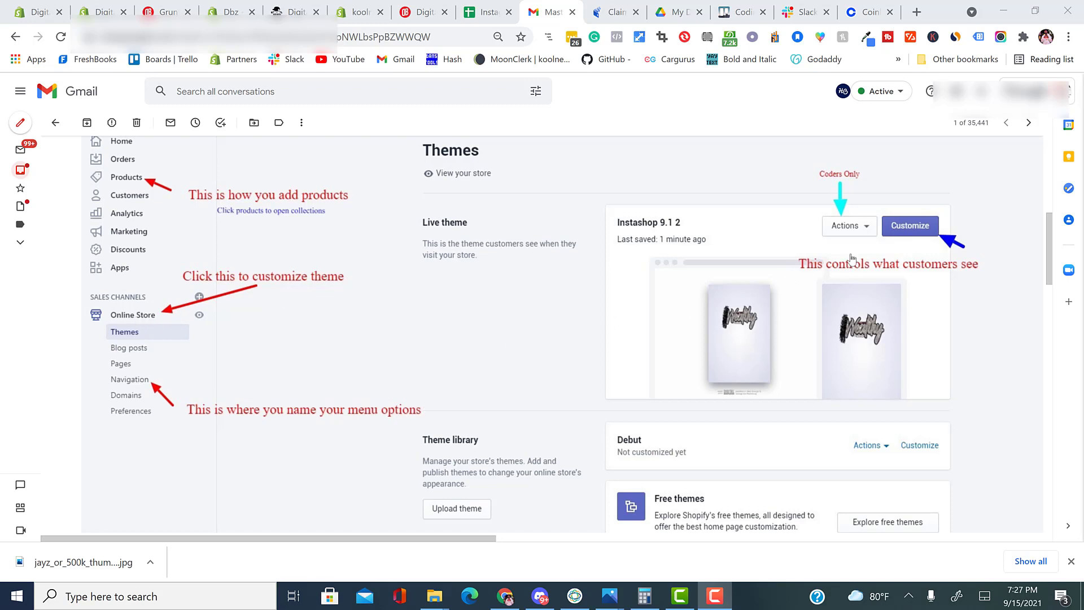
mouse_move(900, 234)
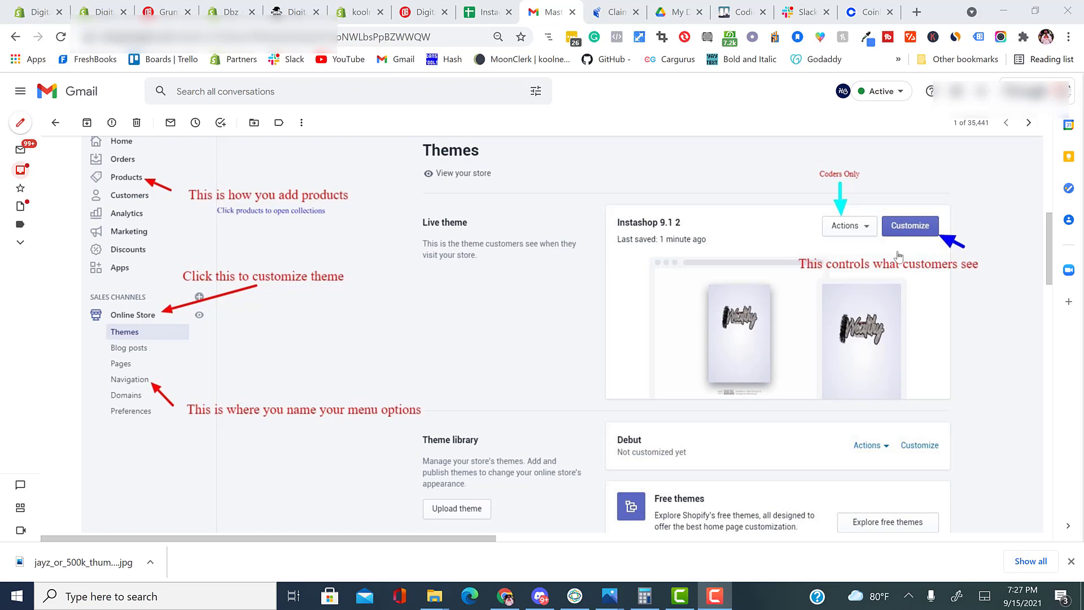
mouse_move(836, 186)
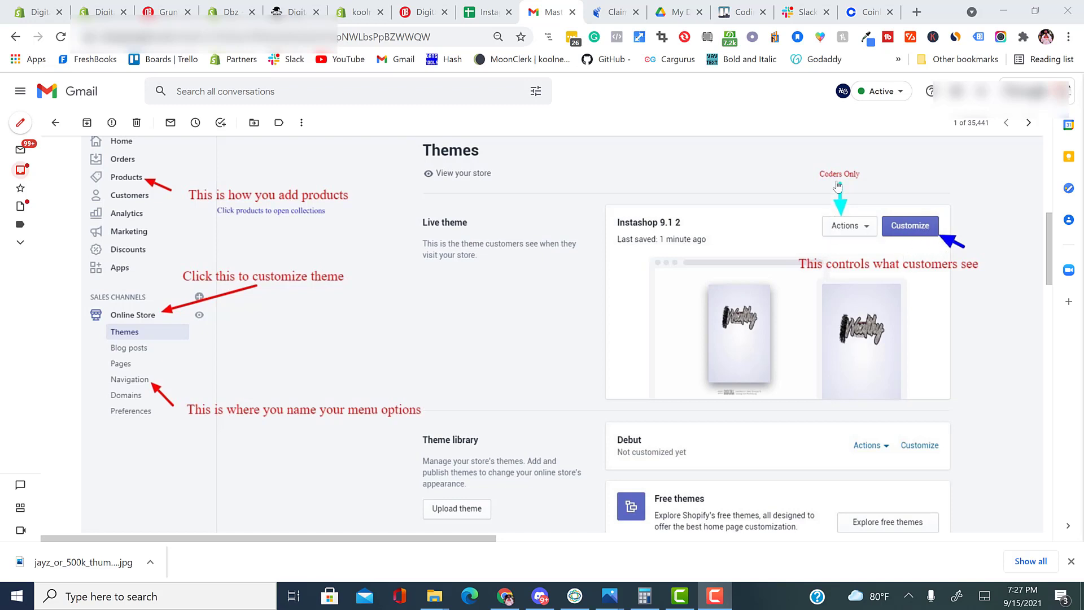
mouse_move(848, 234)
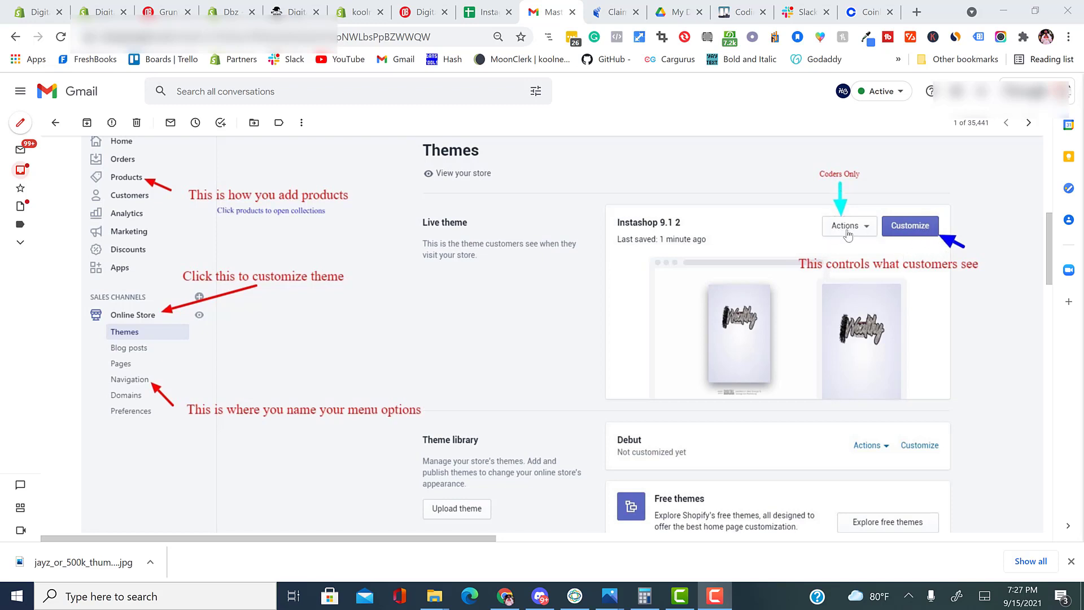
mouse_move(845, 226)
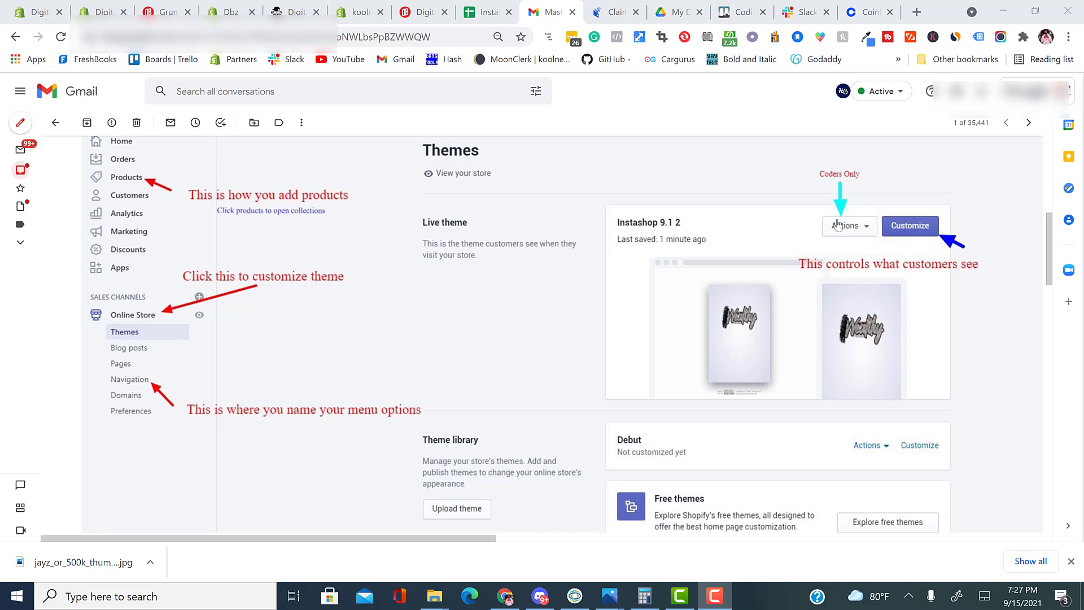
mouse_move(917, 242)
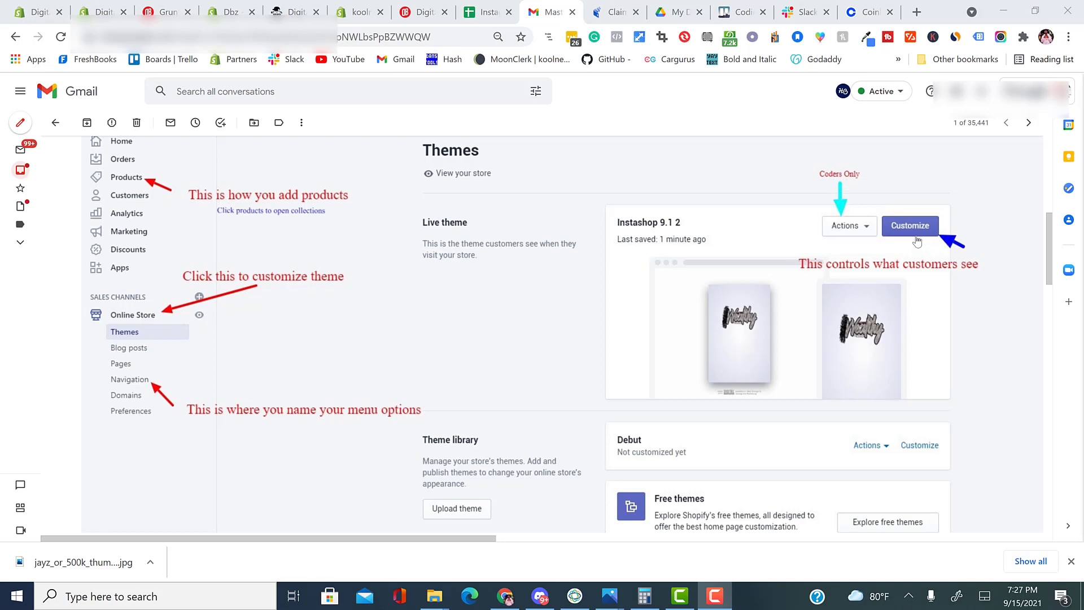
mouse_move(796, 277)
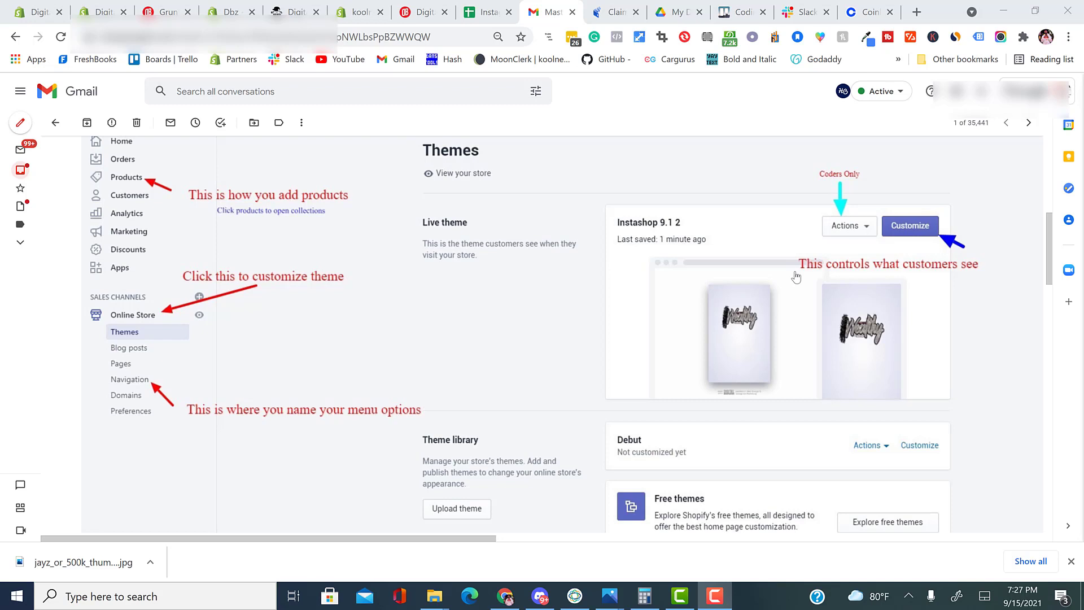
mouse_move(934, 284)
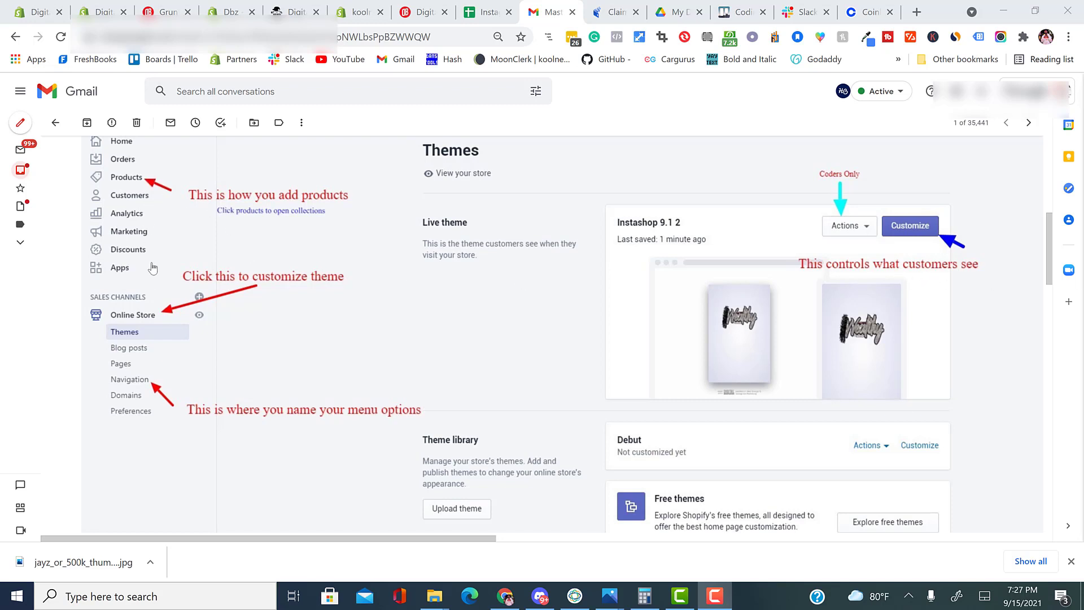
mouse_move(129, 202)
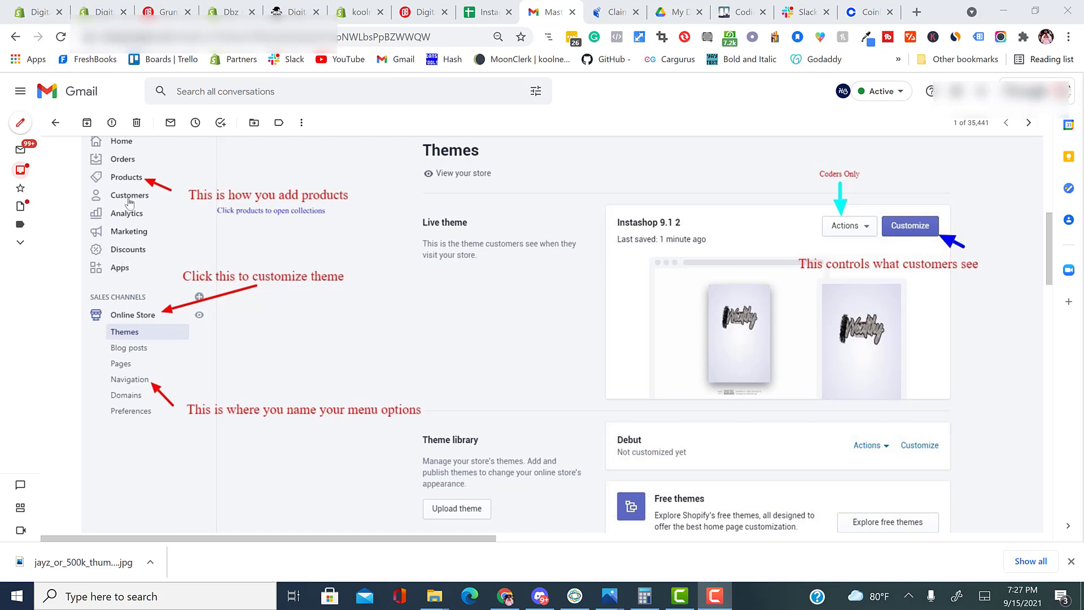
mouse_move(116, 234)
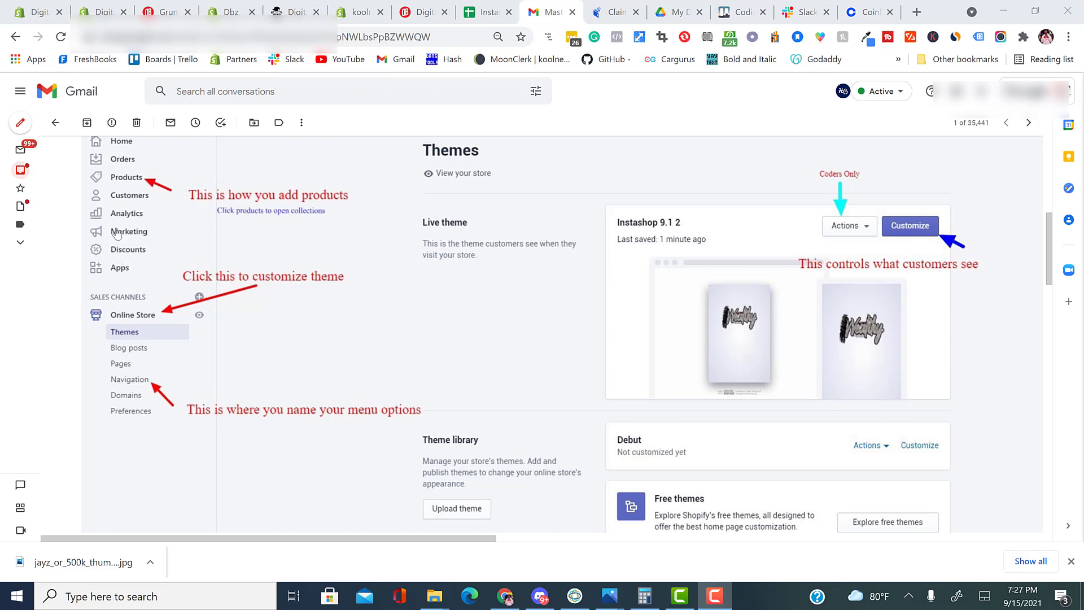
mouse_move(131, 288)
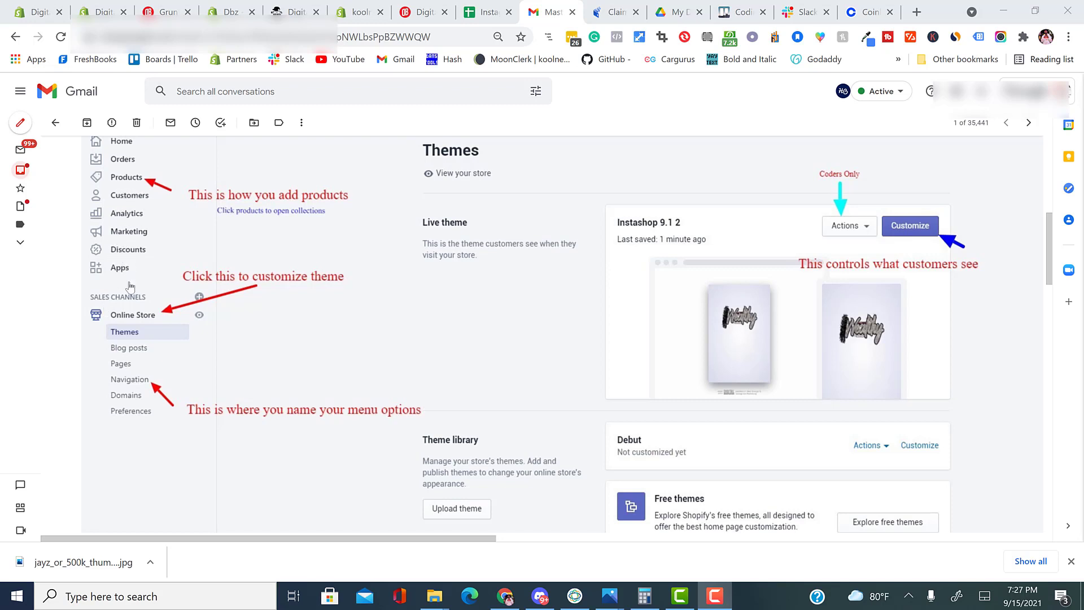
mouse_move(127, 346)
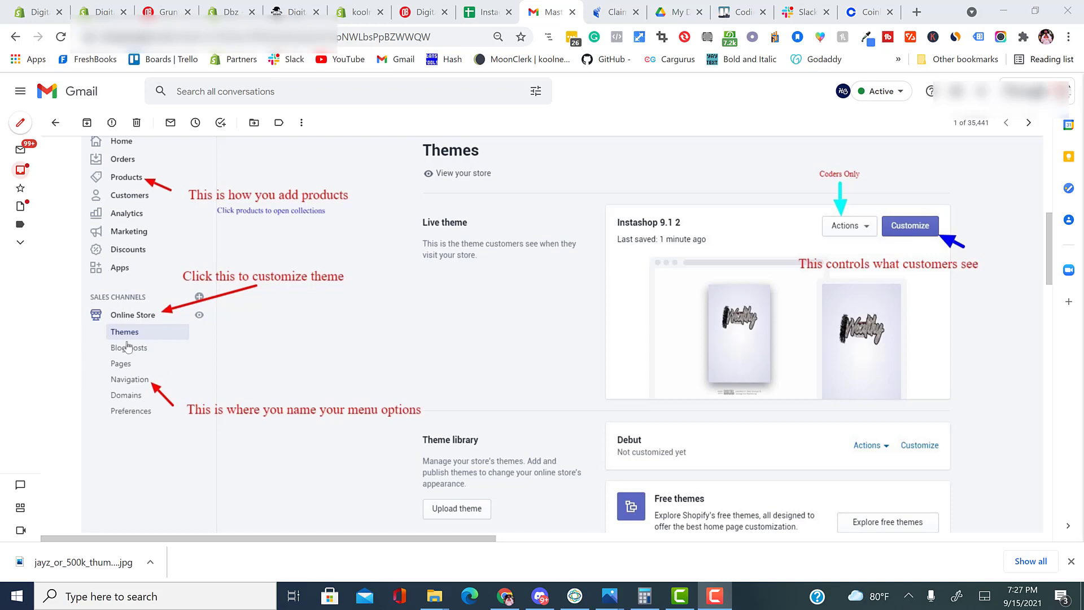
mouse_move(144, 387)
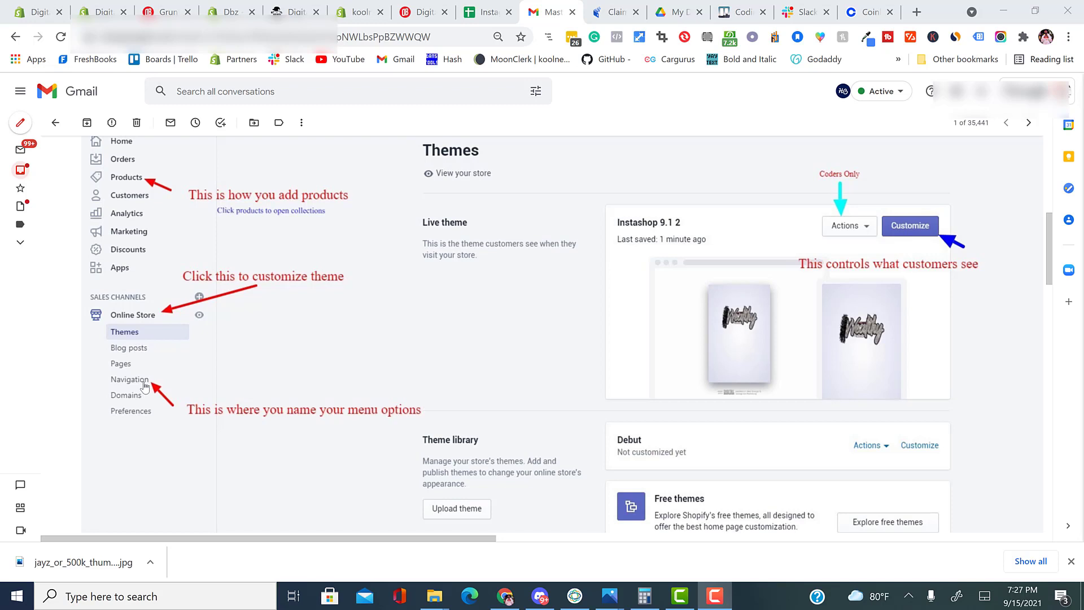
mouse_move(154, 391)
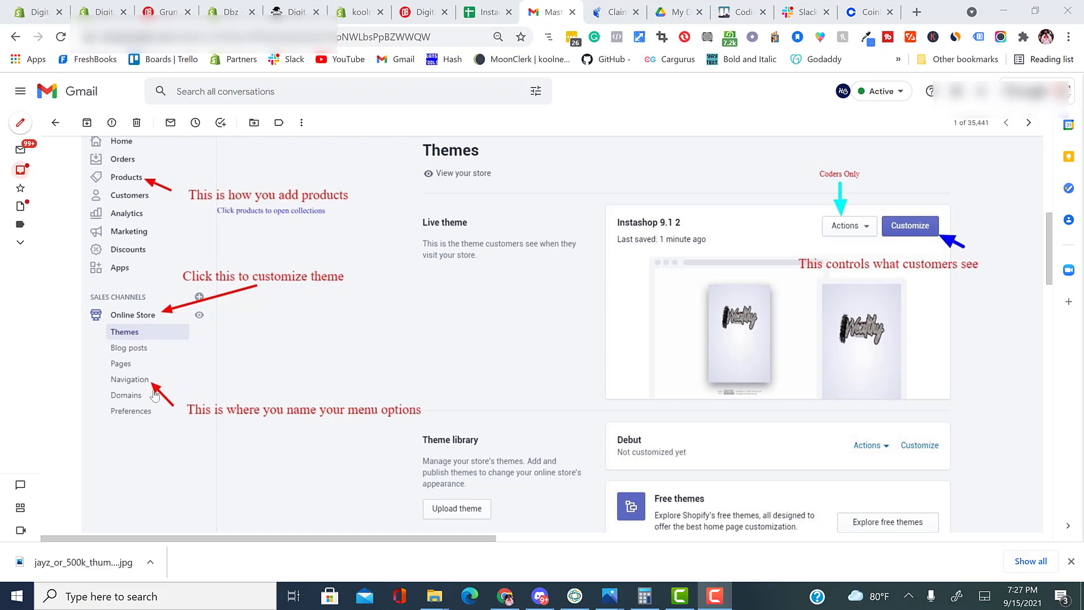
mouse_move(371, 429)
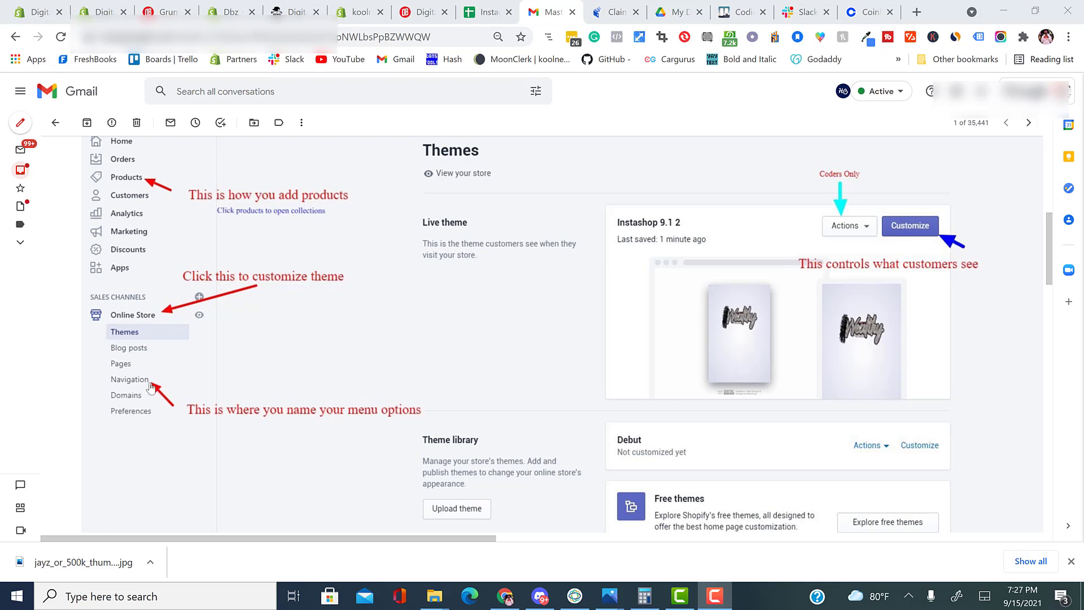
mouse_move(221, 410)
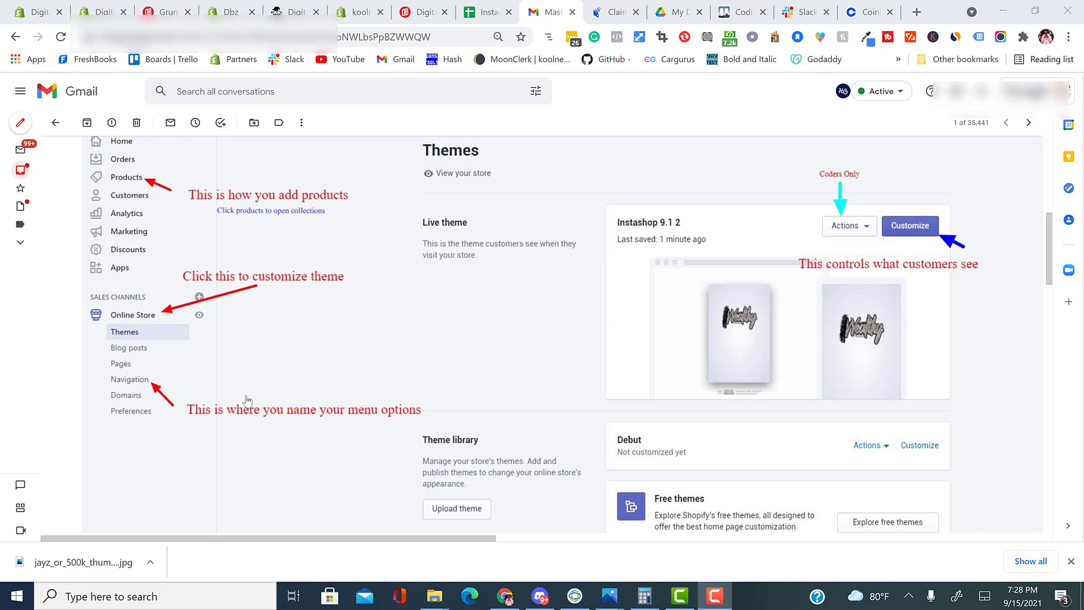
mouse_move(242, 375)
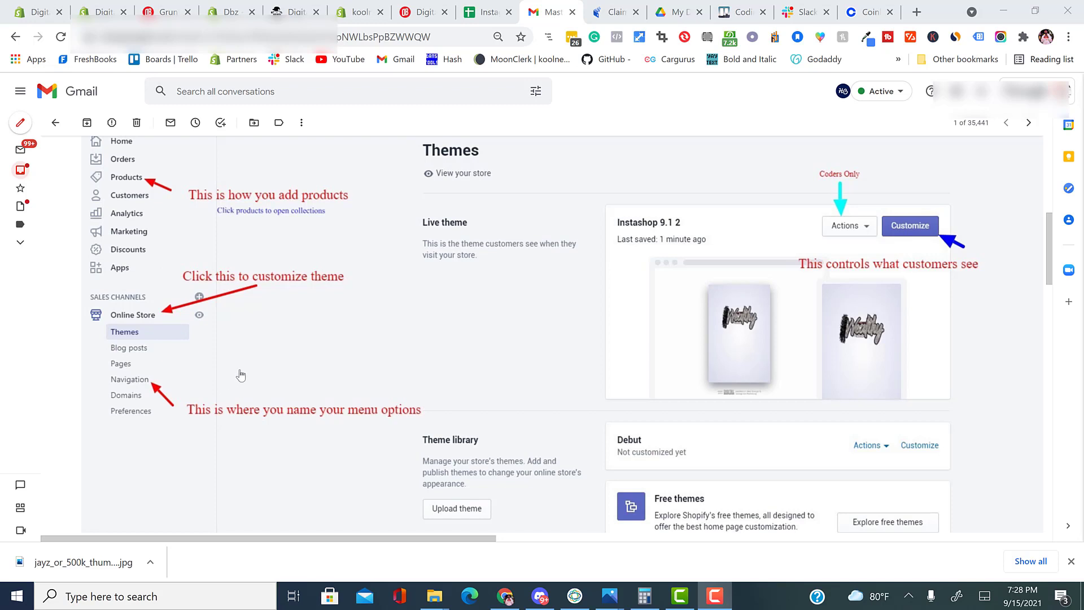
mouse_move(297, 380)
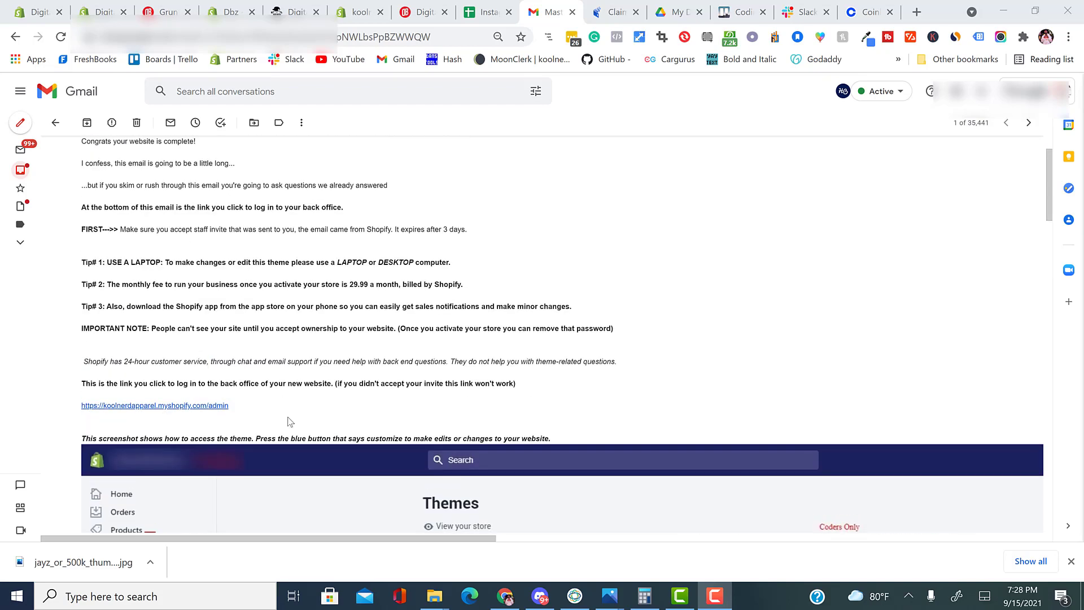
mouse_move(295, 421)
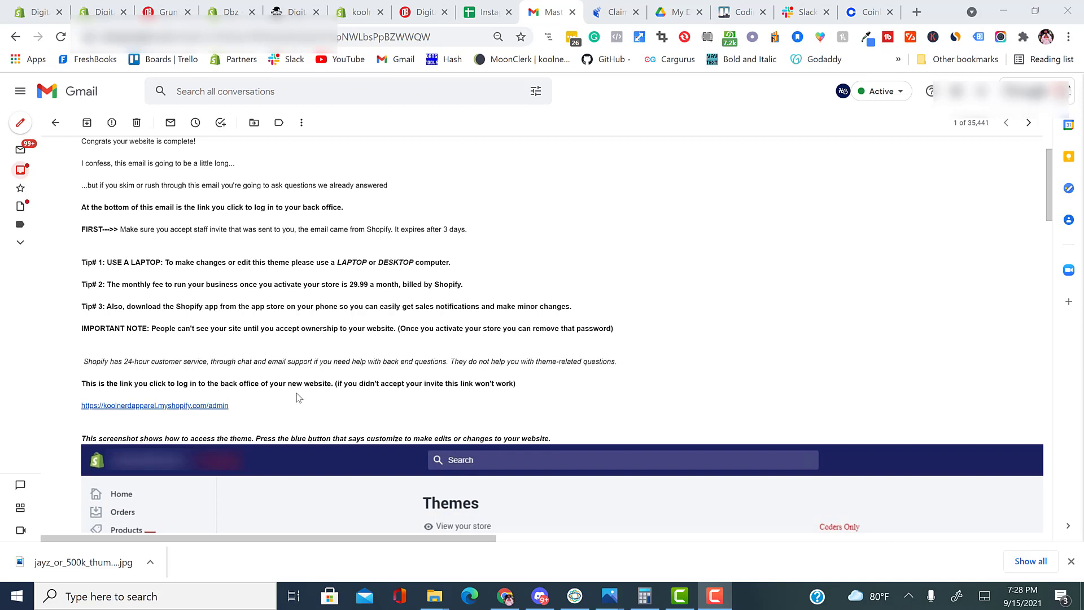
mouse_move(291, 405)
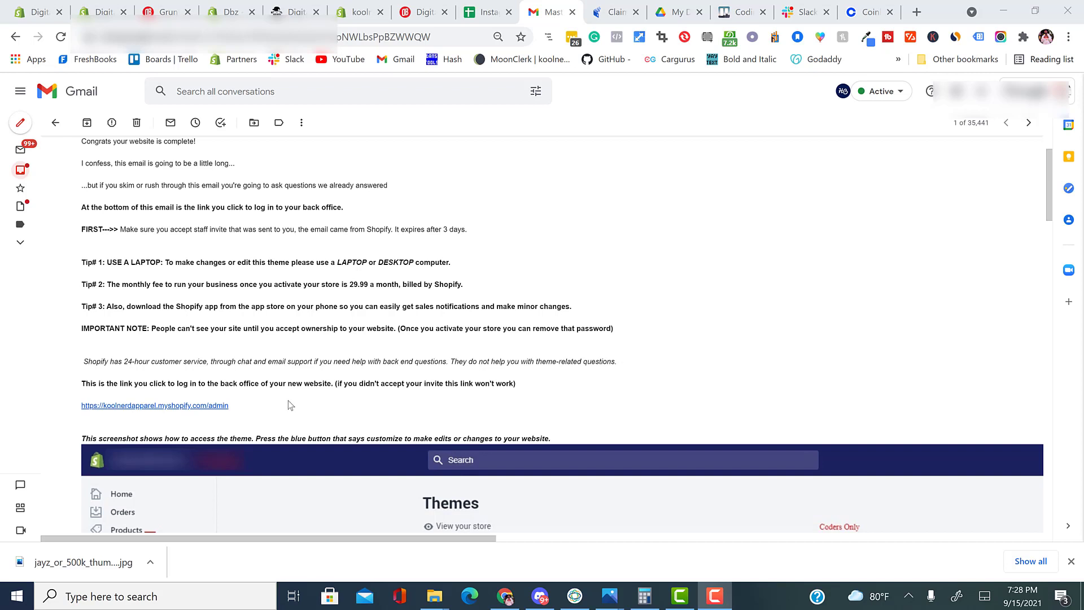
left_click(154, 405)
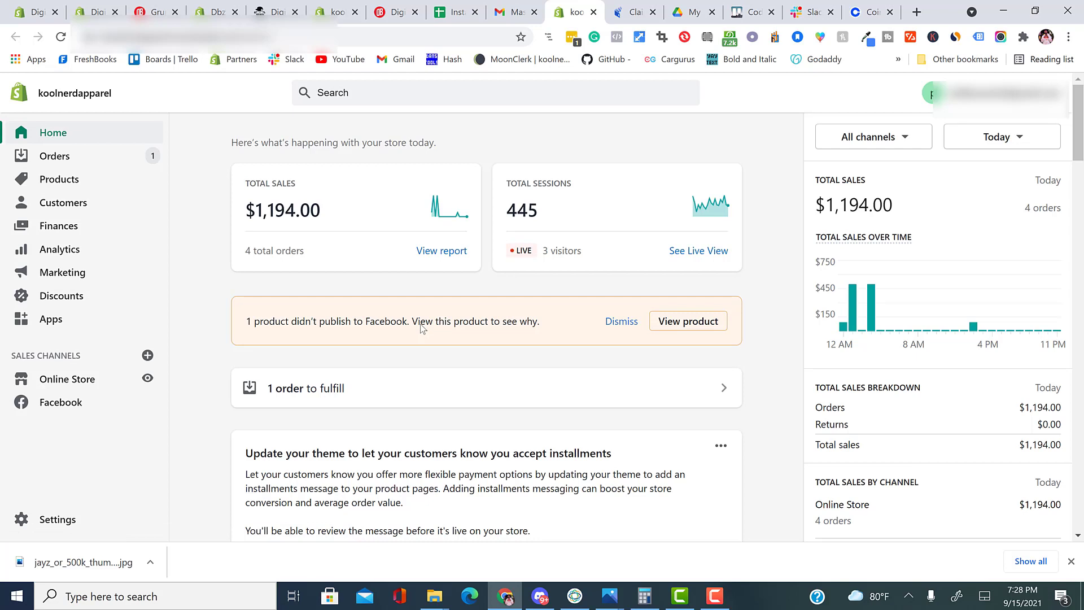
mouse_move(592, 261)
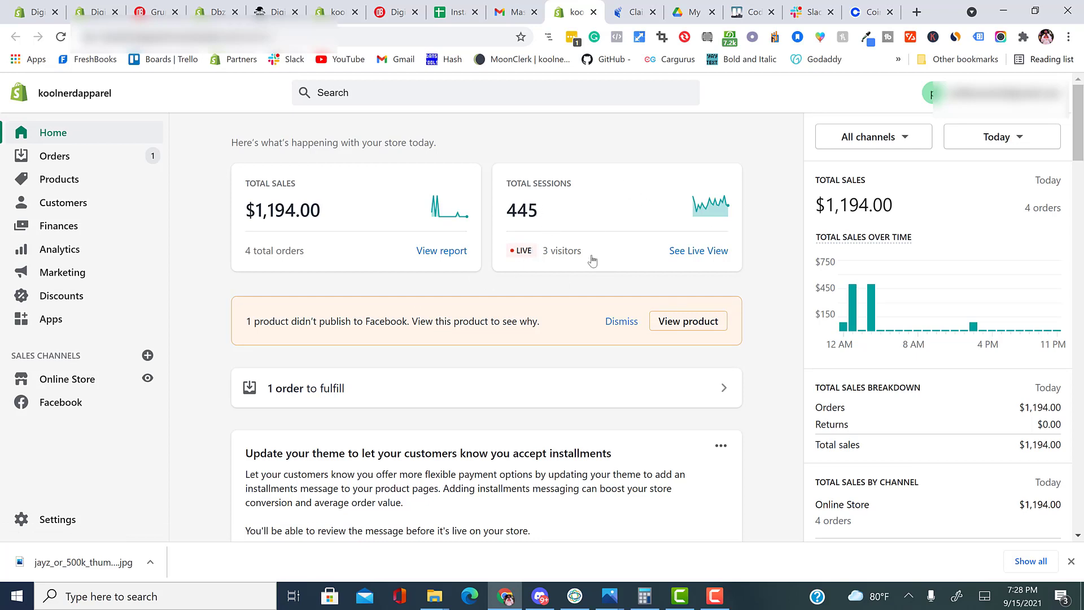
mouse_move(352, 356)
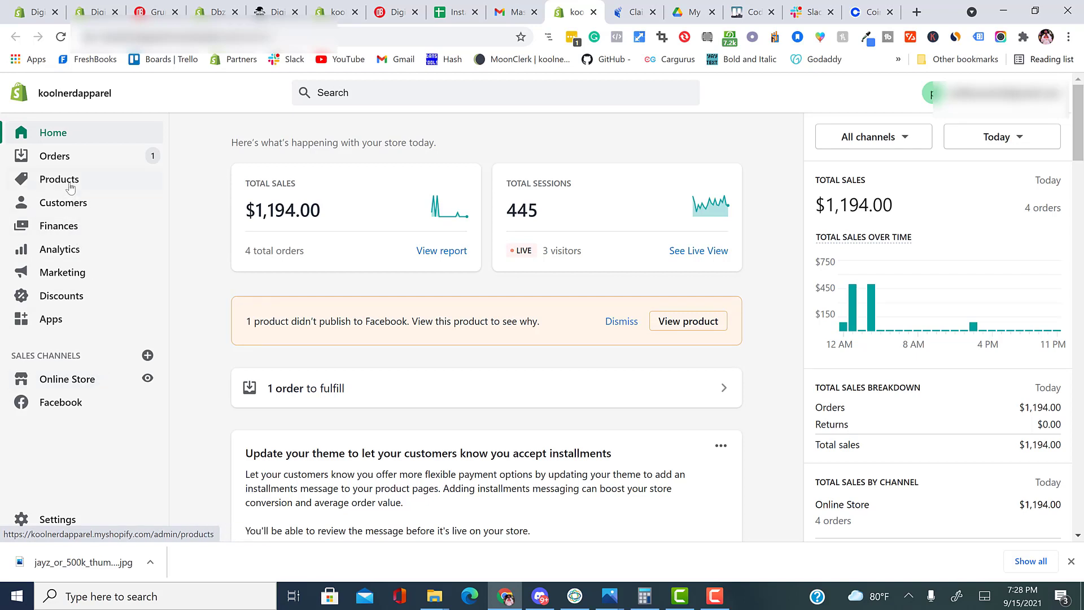
left_click(60, 179)
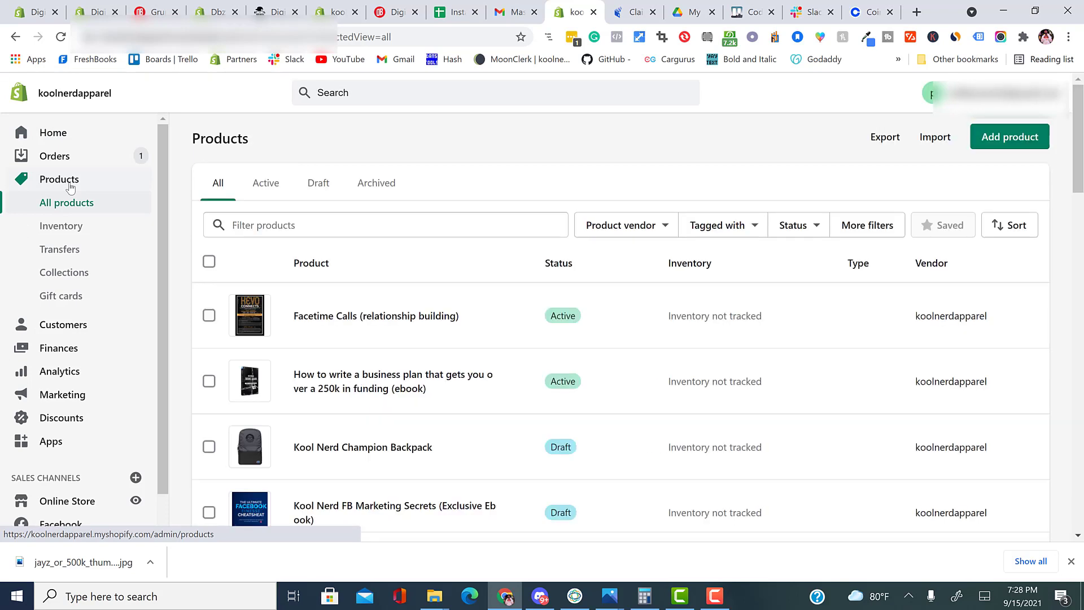
mouse_move(895, 154)
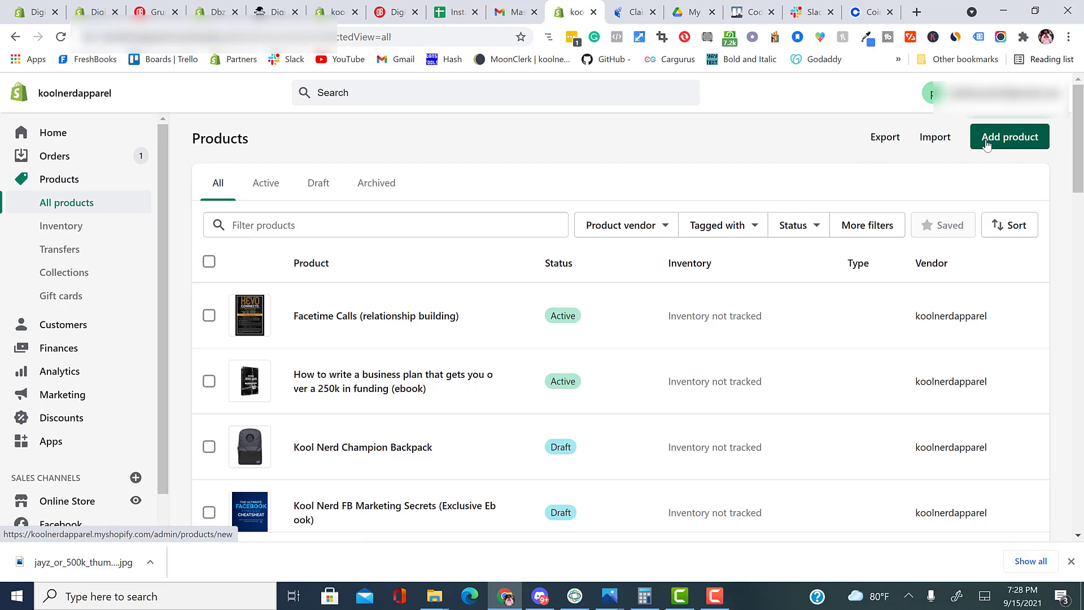
Start a new product, enter its price and compare-at price, and check the status choices.
left_click(1009, 136)
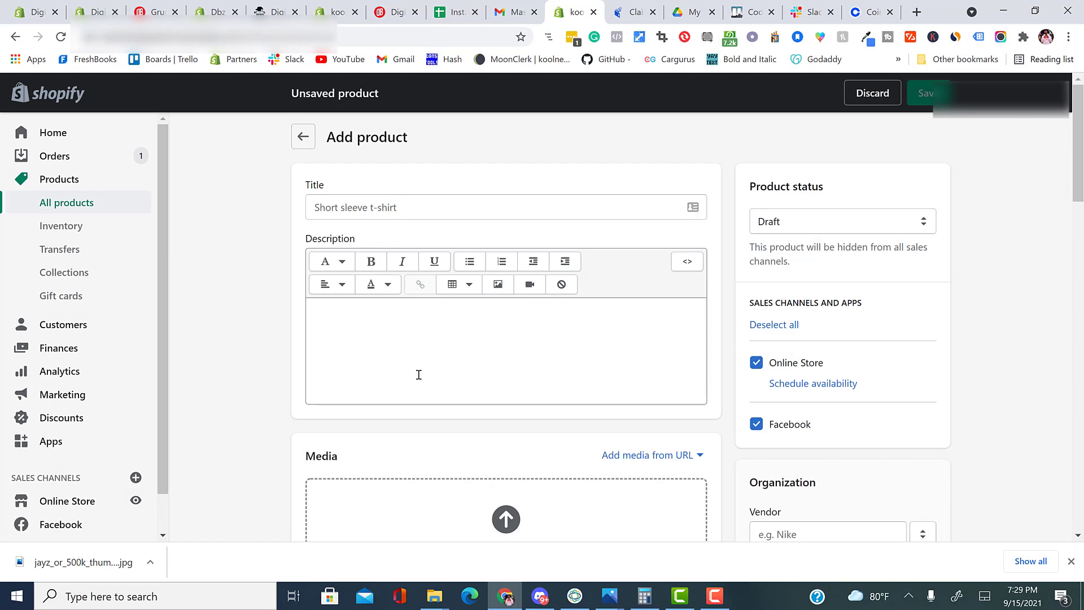
scroll("down", 3)
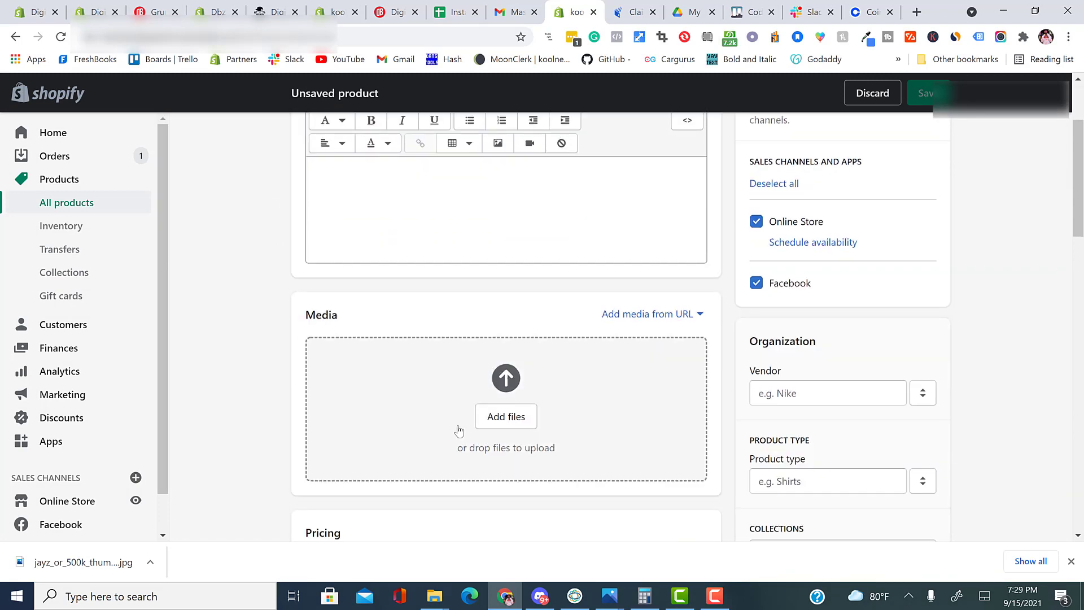
scroll("down", 3)
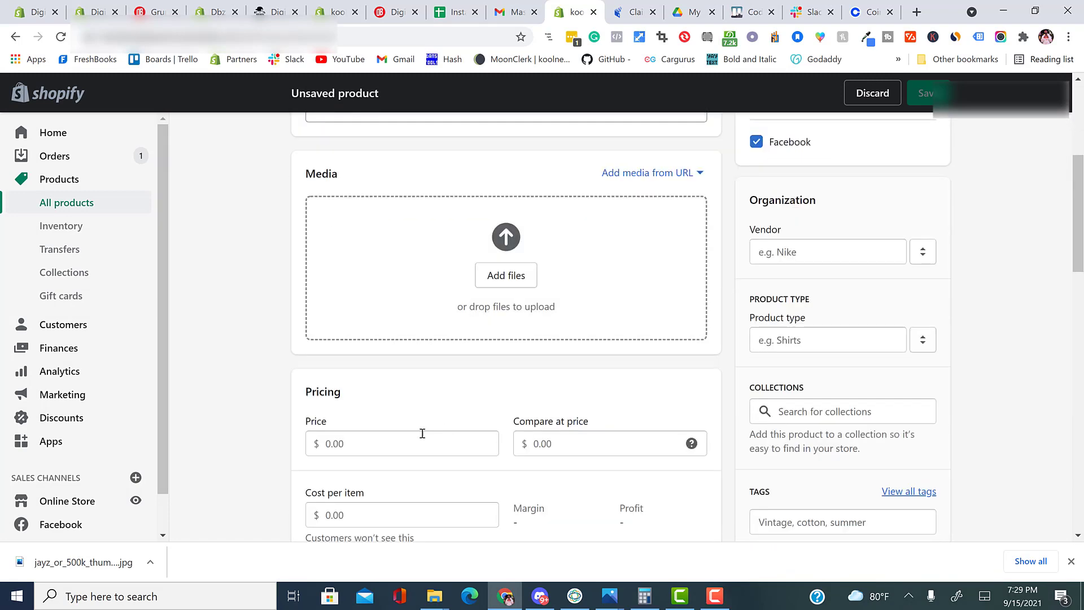
mouse_move(583, 443)
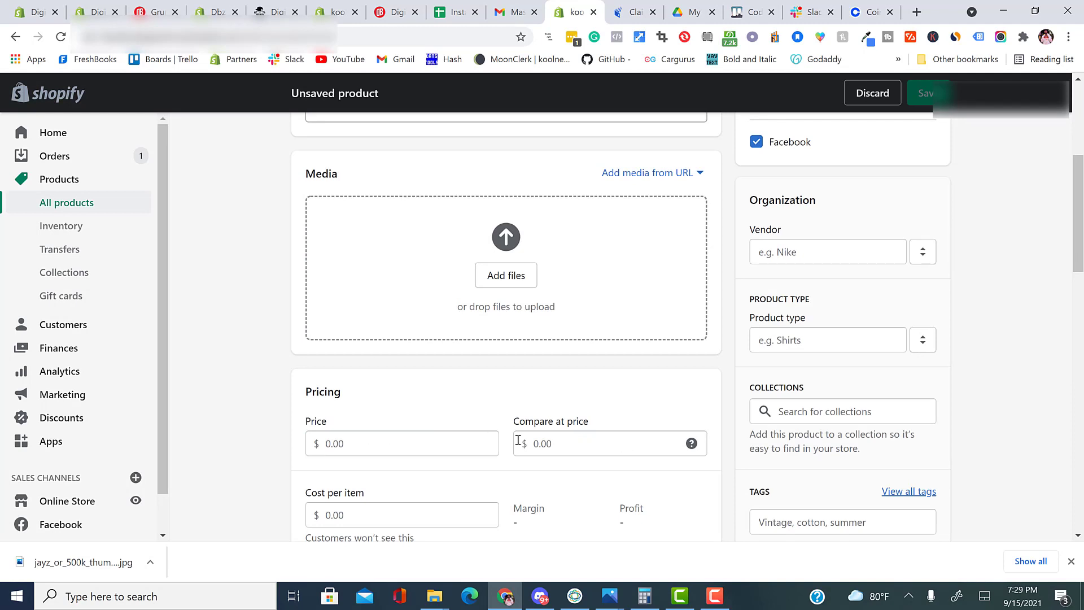
mouse_move(447, 448)
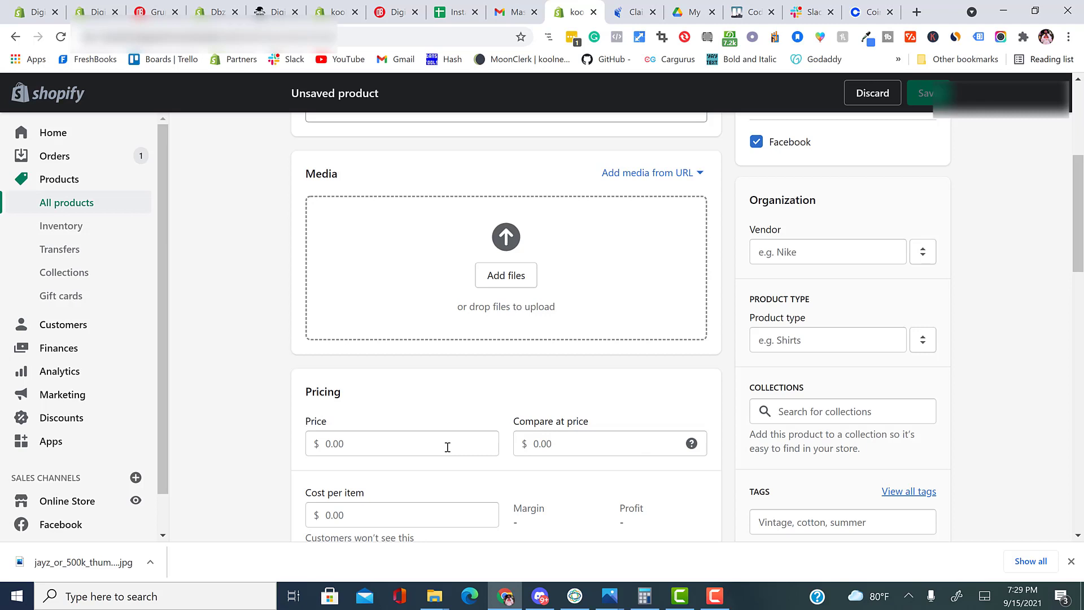
type("1000")
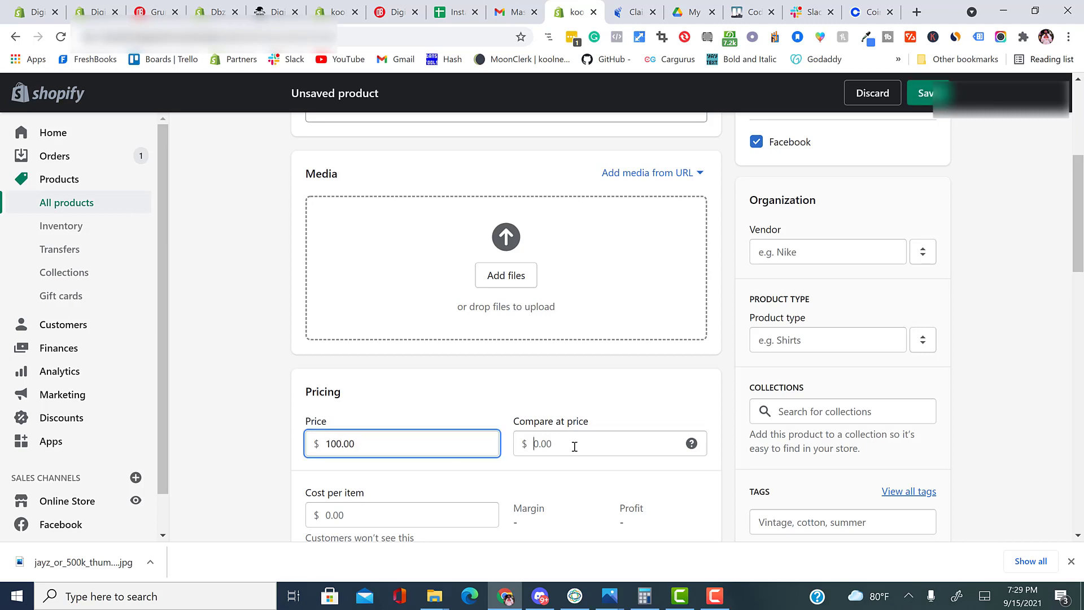
type("500")
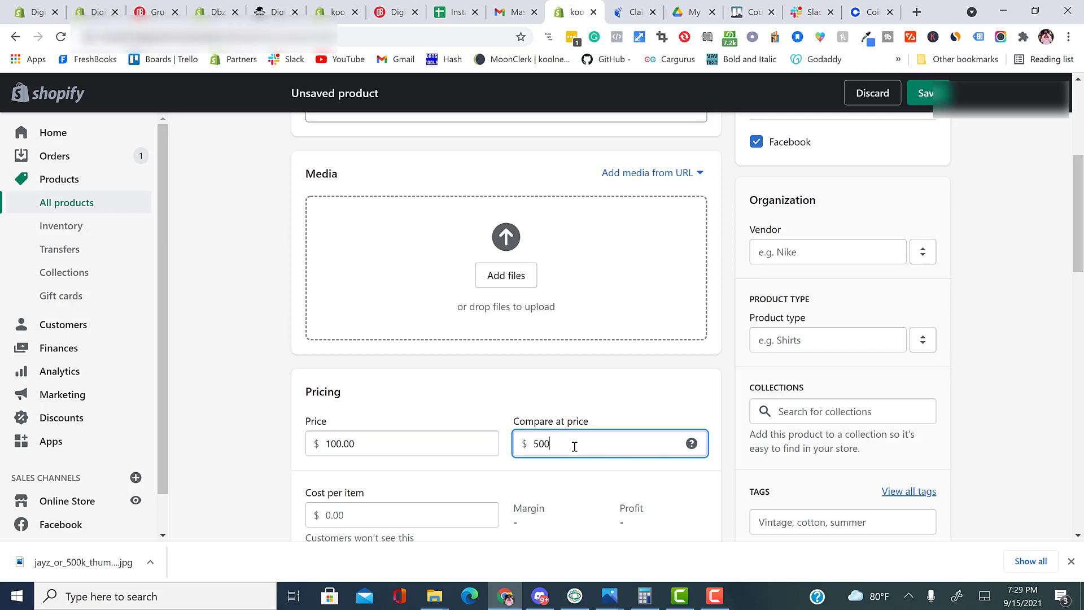
mouse_move(426, 455)
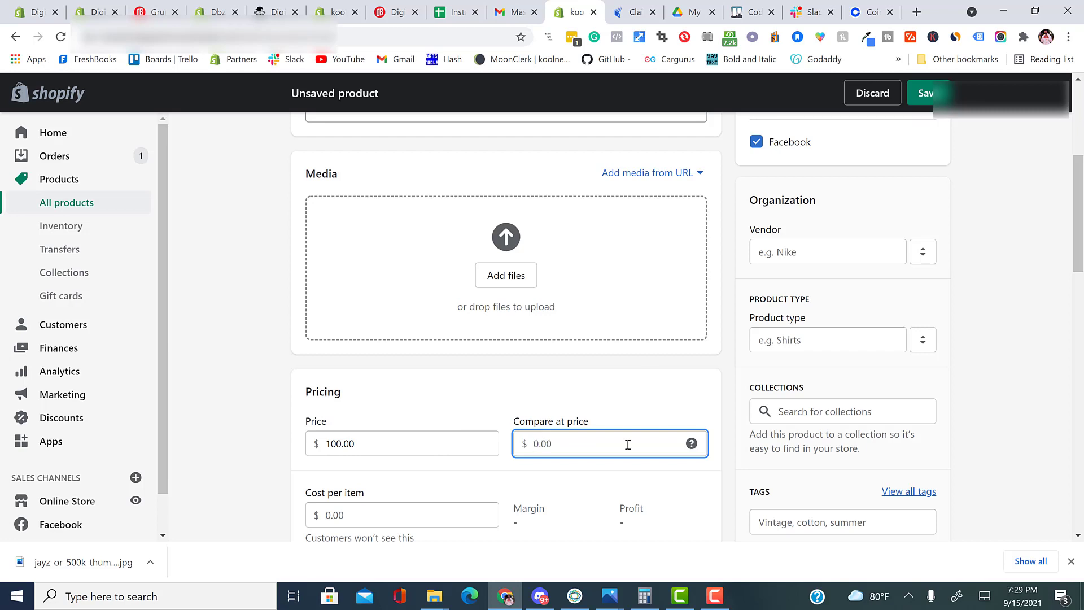
left_click(841, 220)
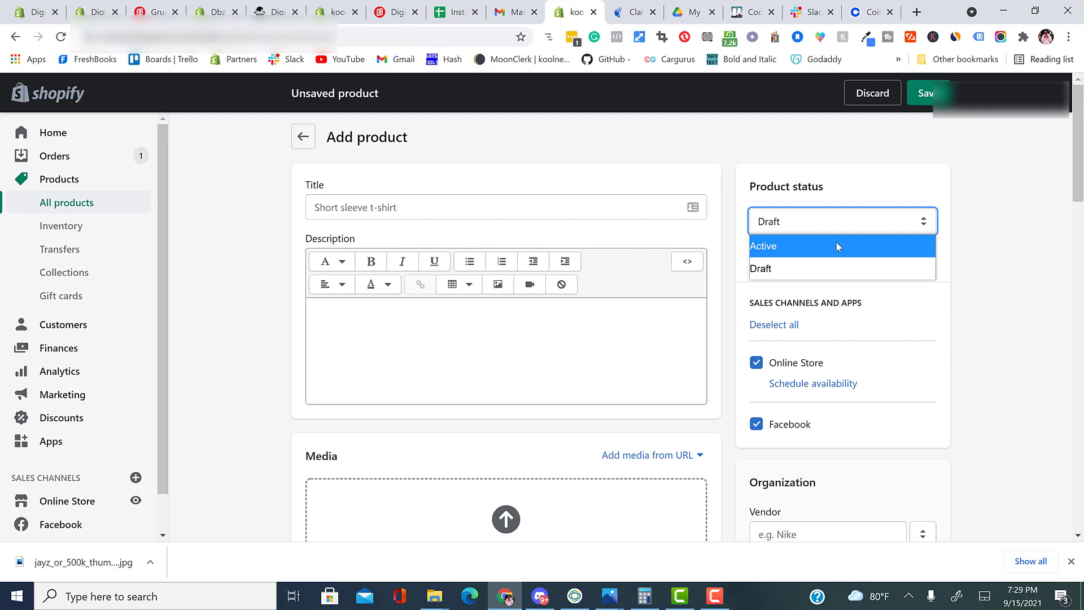
mouse_move(842, 268)
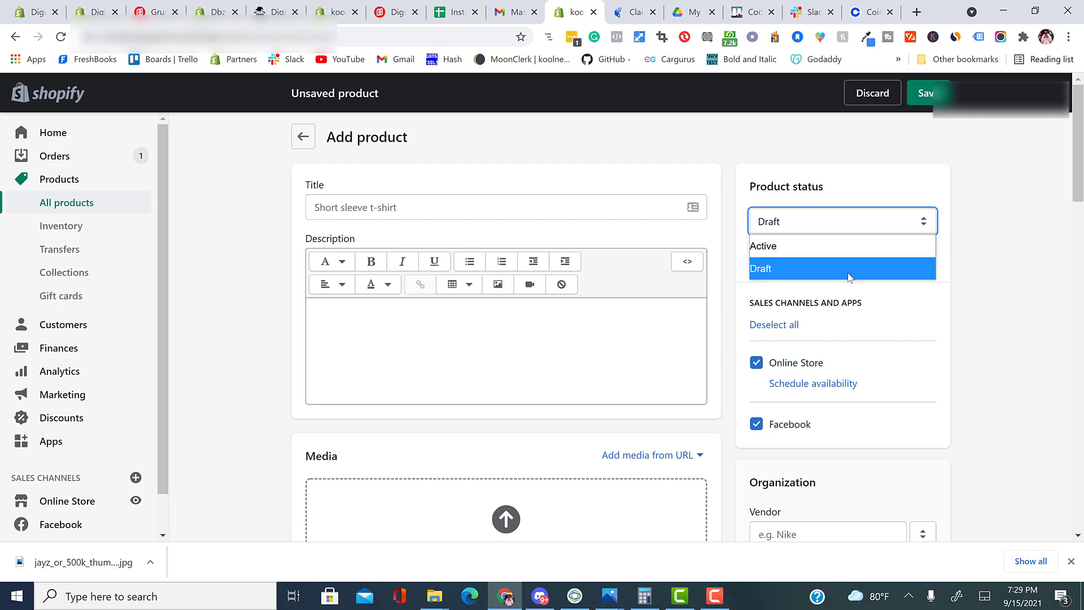
Set the available quantity to 100 and leave quantity tracking turned on.
scroll("down", 3)
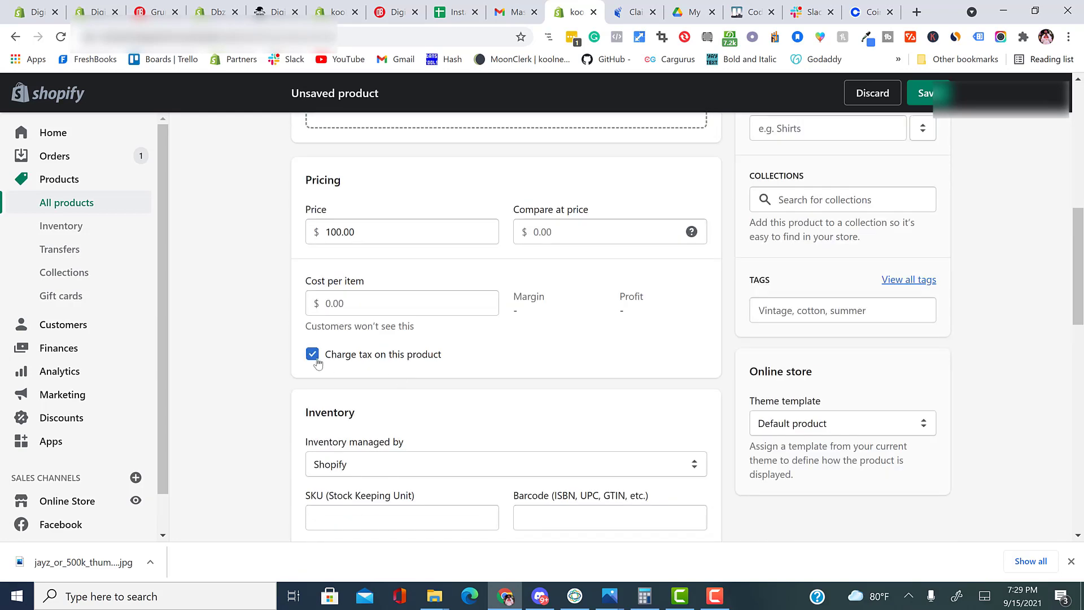
scroll("down", 3)
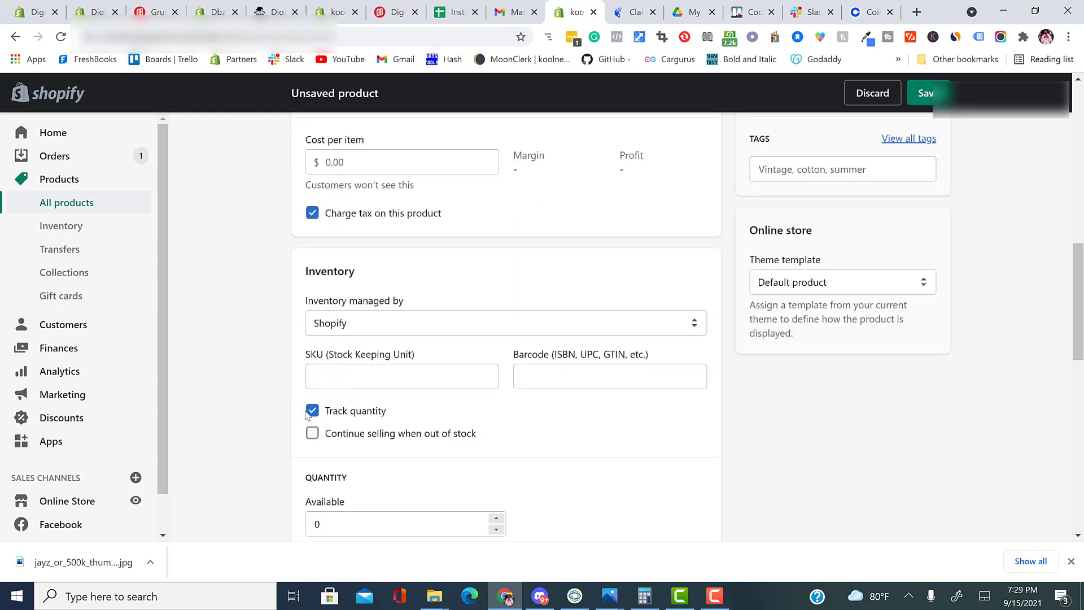
left_click(402, 376)
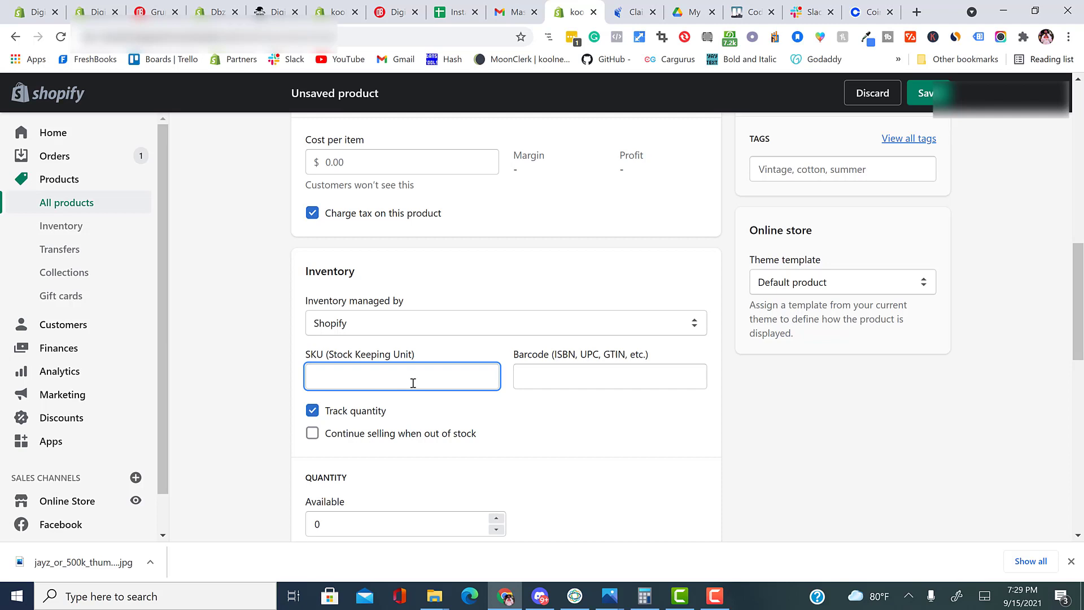
scroll("down", 3)
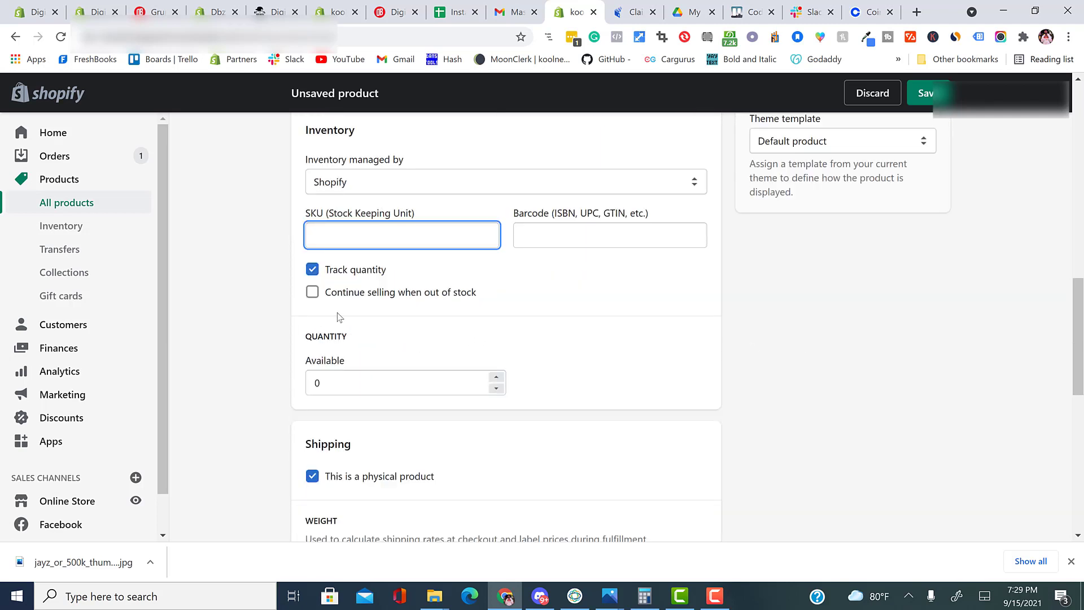
left_click(405, 383)
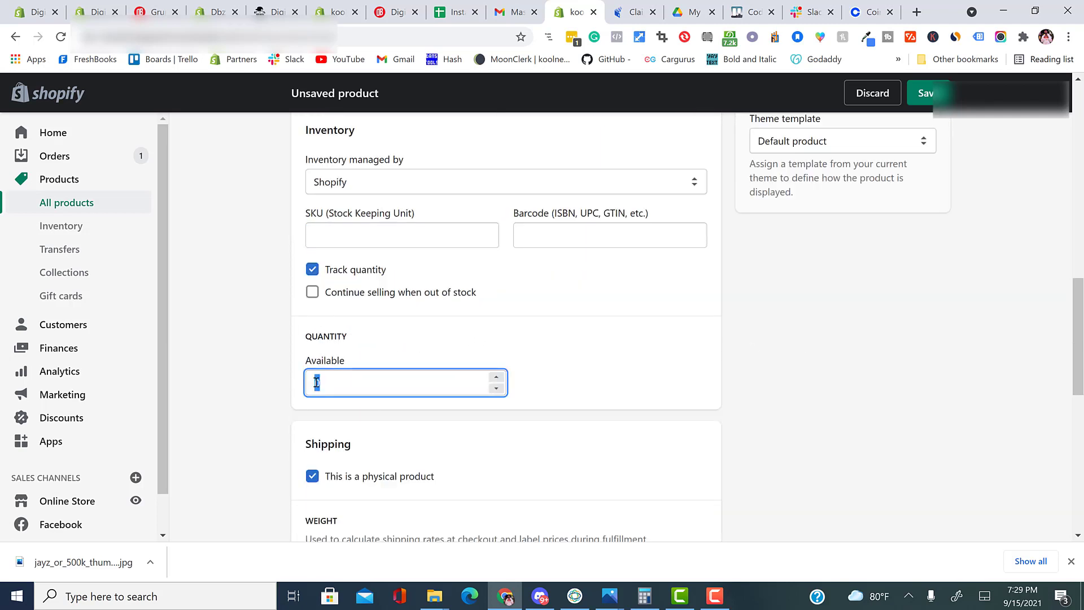
type("0")
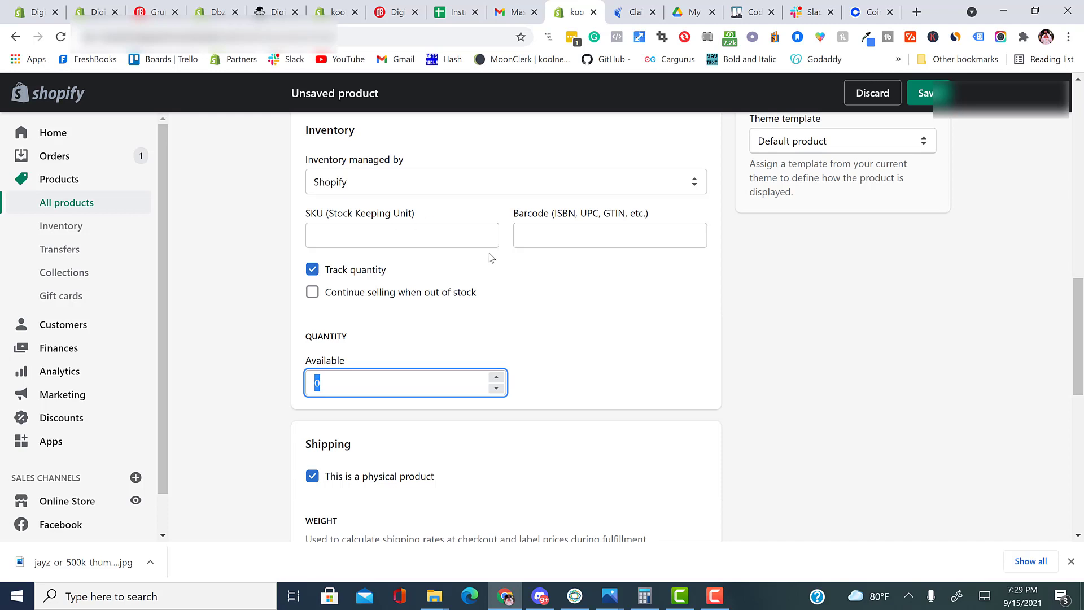
mouse_move(436, 366)
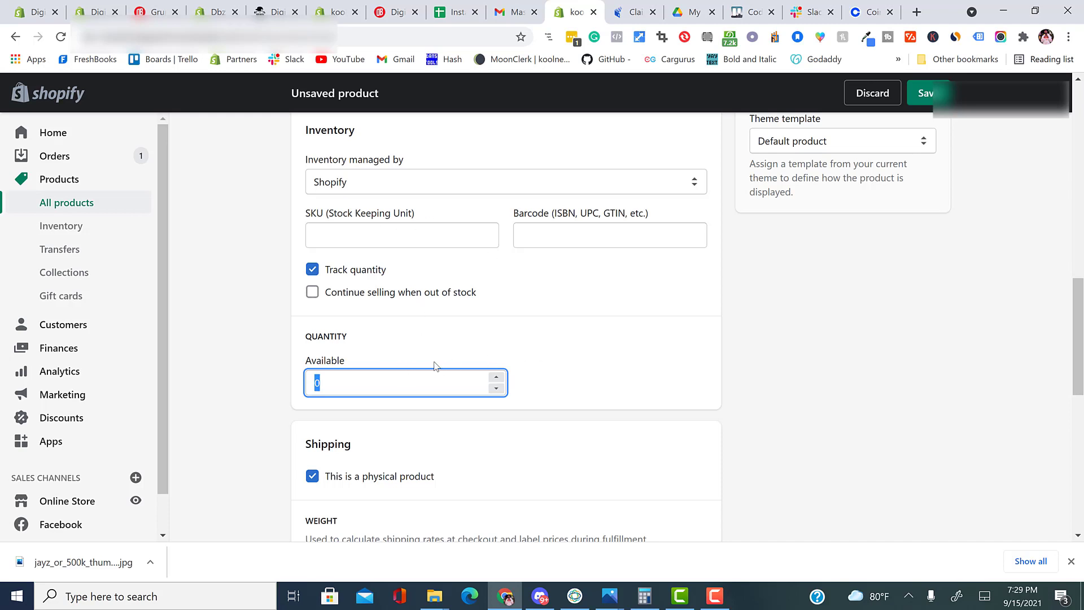
mouse_move(463, 405)
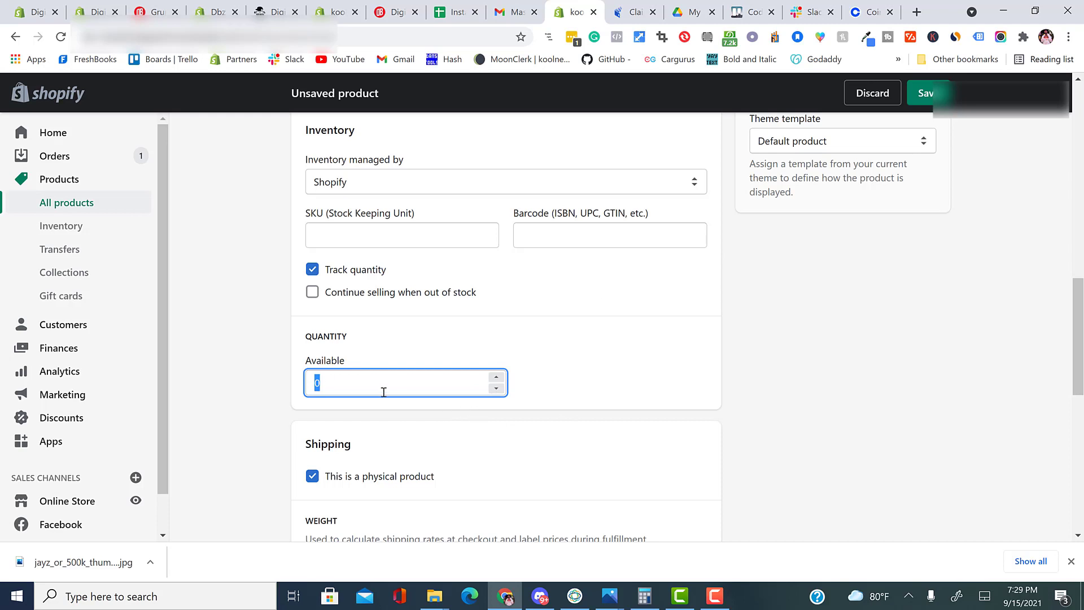
type("100")
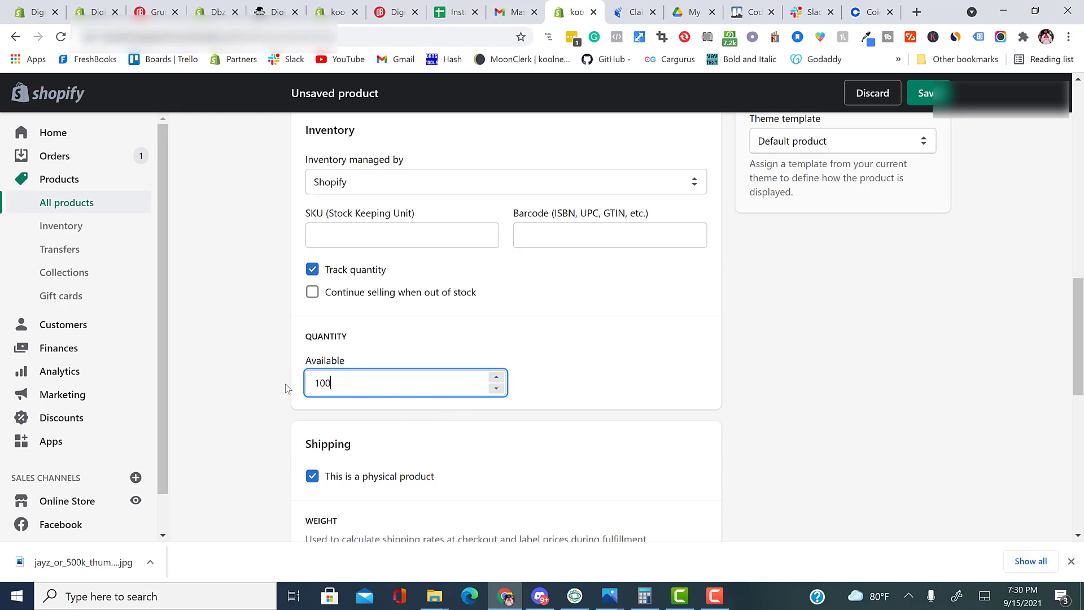
left_click(587, 465)
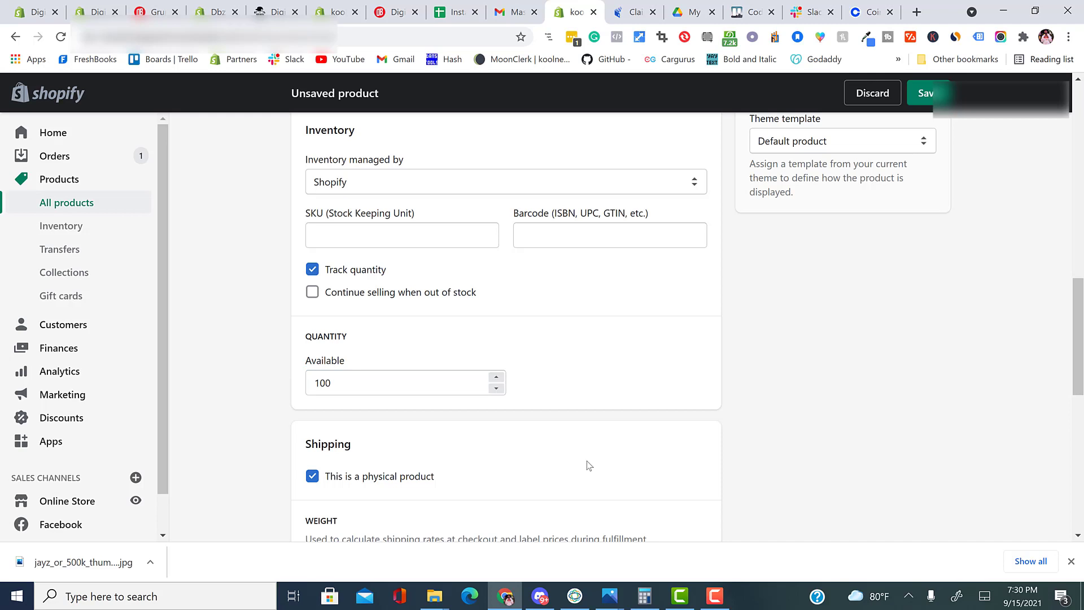
left_click(311, 269)
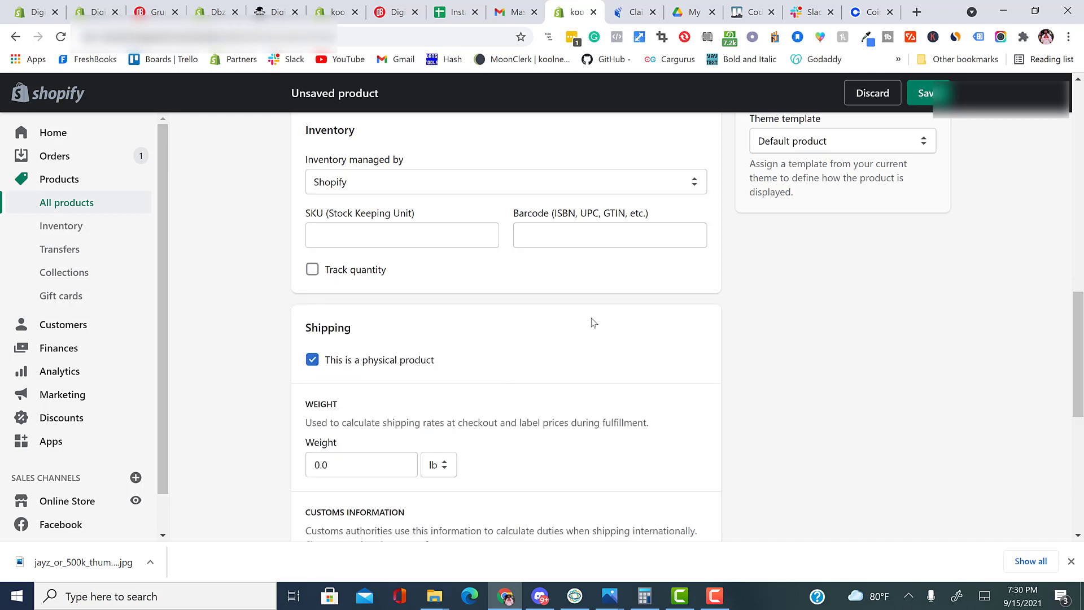
left_click(312, 268)
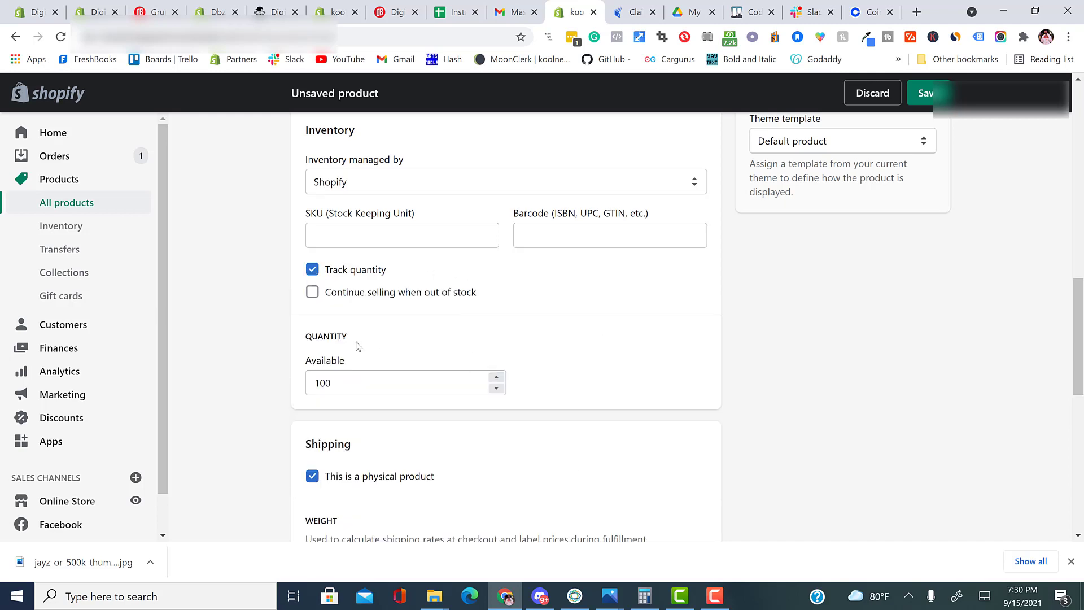
Mark the product as non-physical so customers aren't asked for shipping details.
left_click(312, 292)
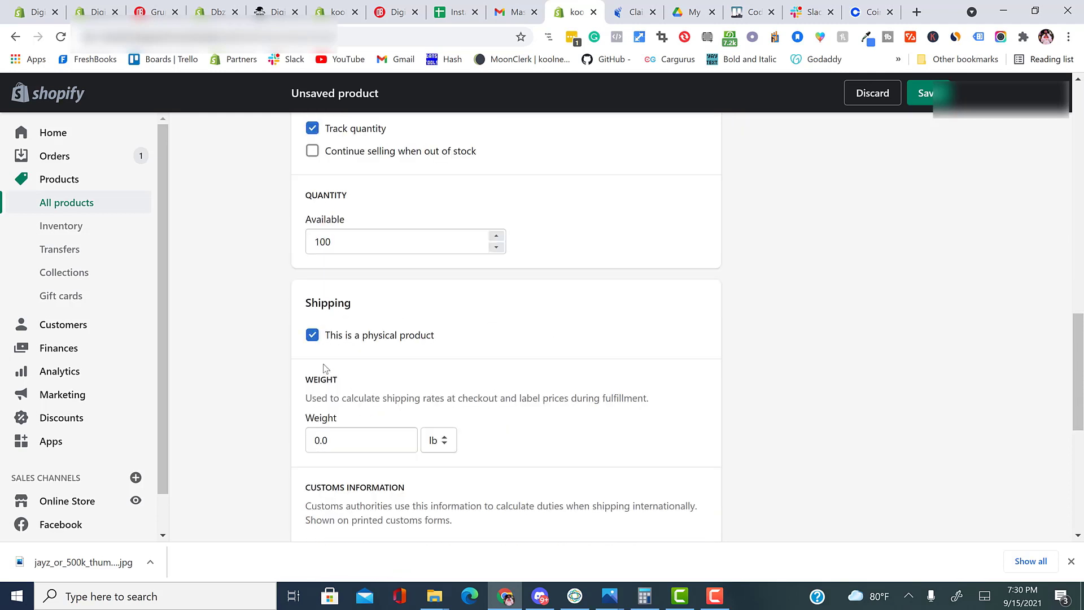
left_click(311, 334)
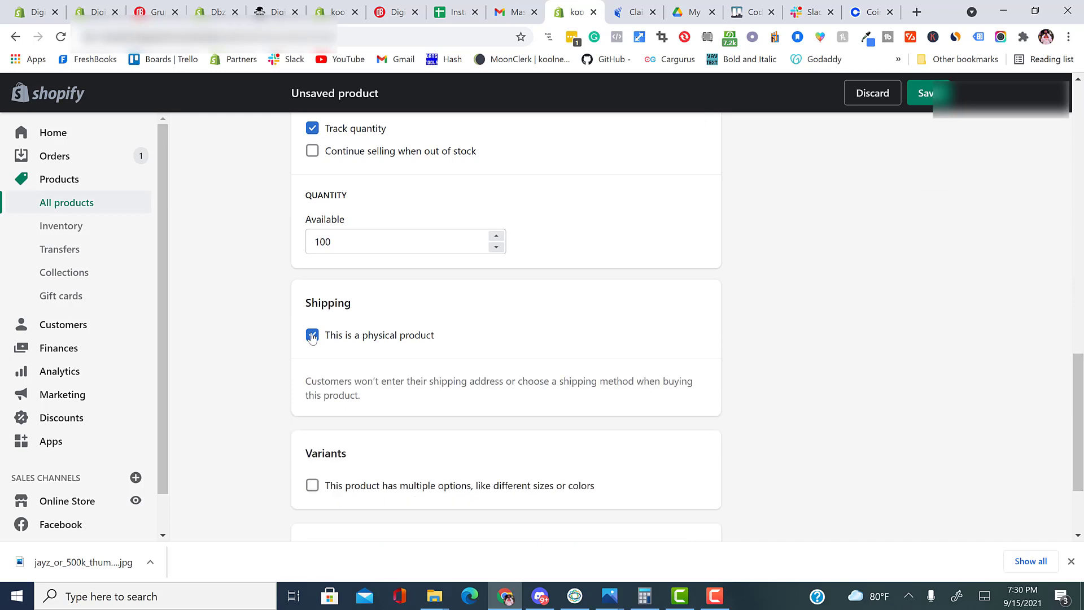
left_click(312, 334)
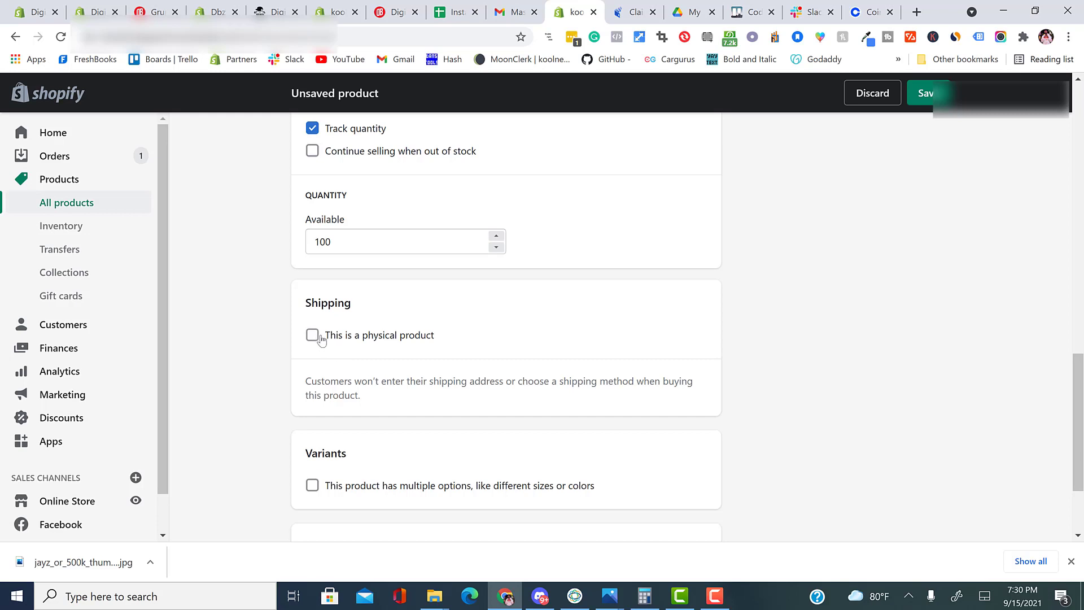
left_click_drag(469, 380, 360, 396)
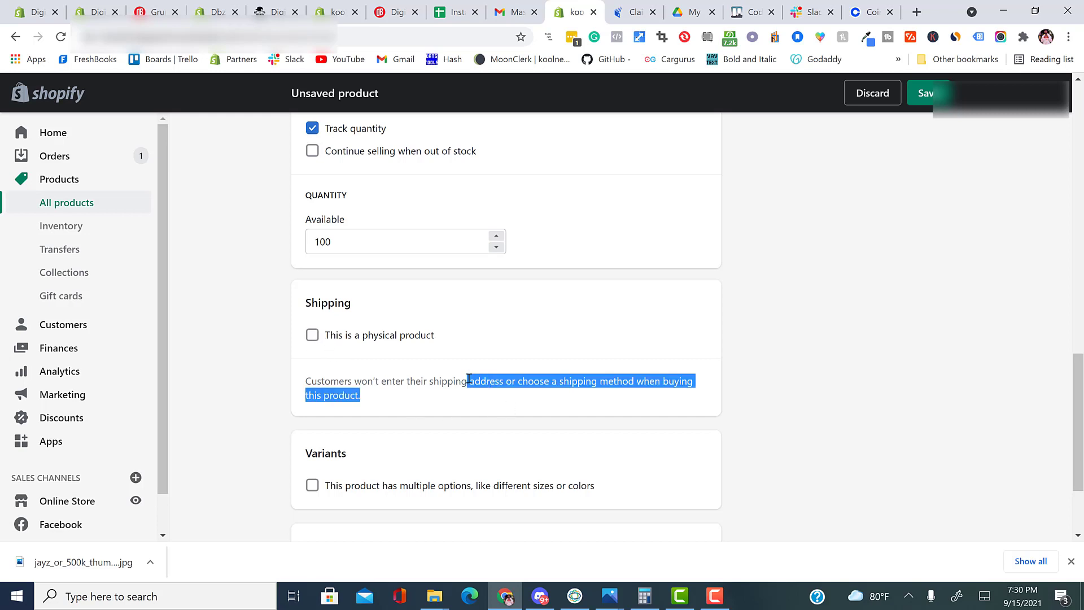
scroll("down", 3)
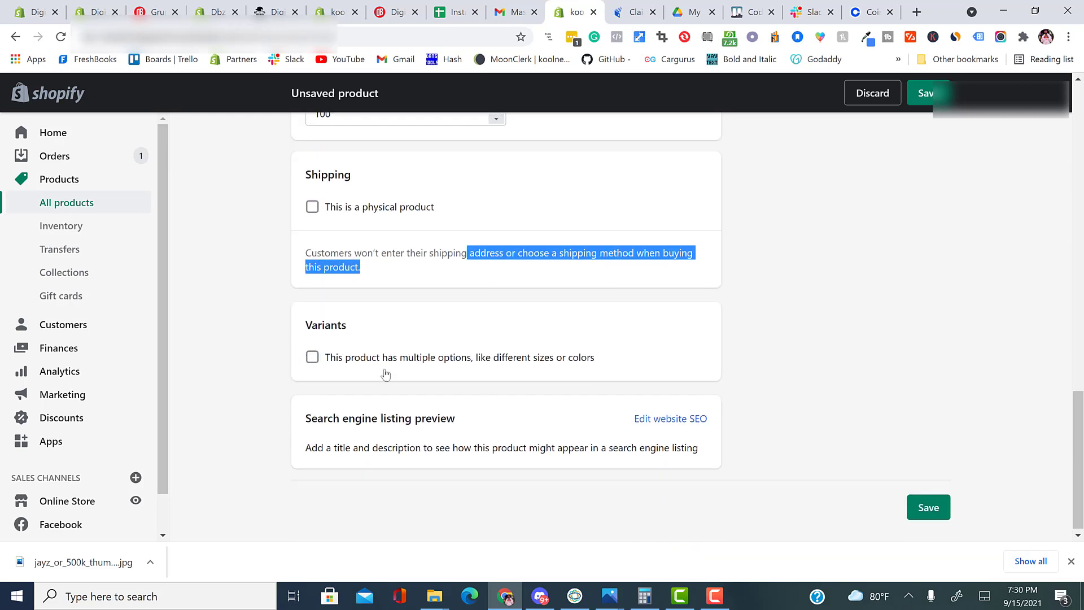
Enable product options and give the Size option the values s, m, l, xl.
left_click(312, 357)
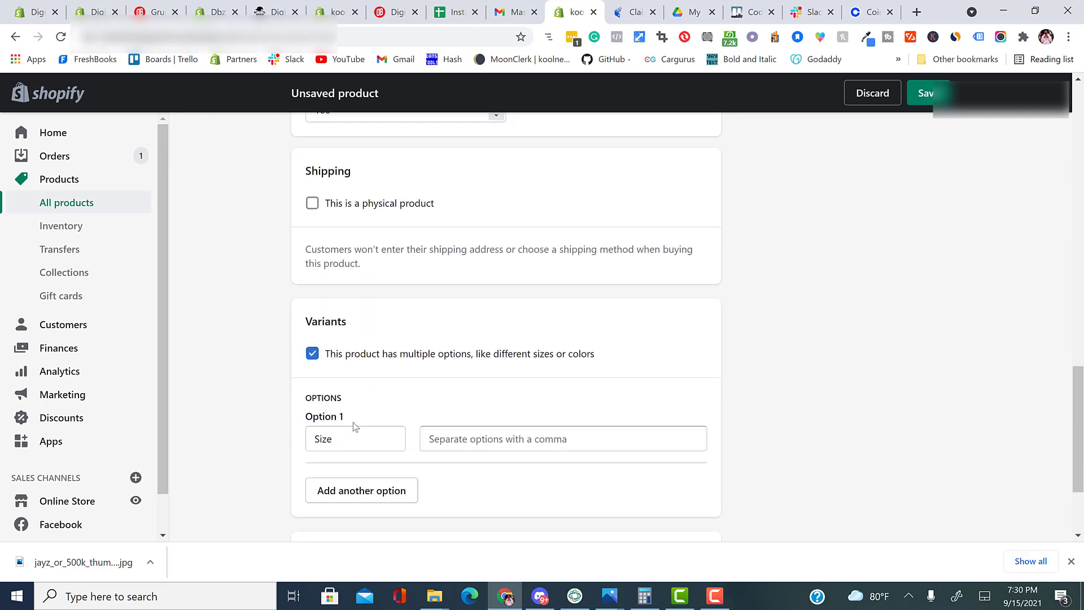
left_click(355, 439)
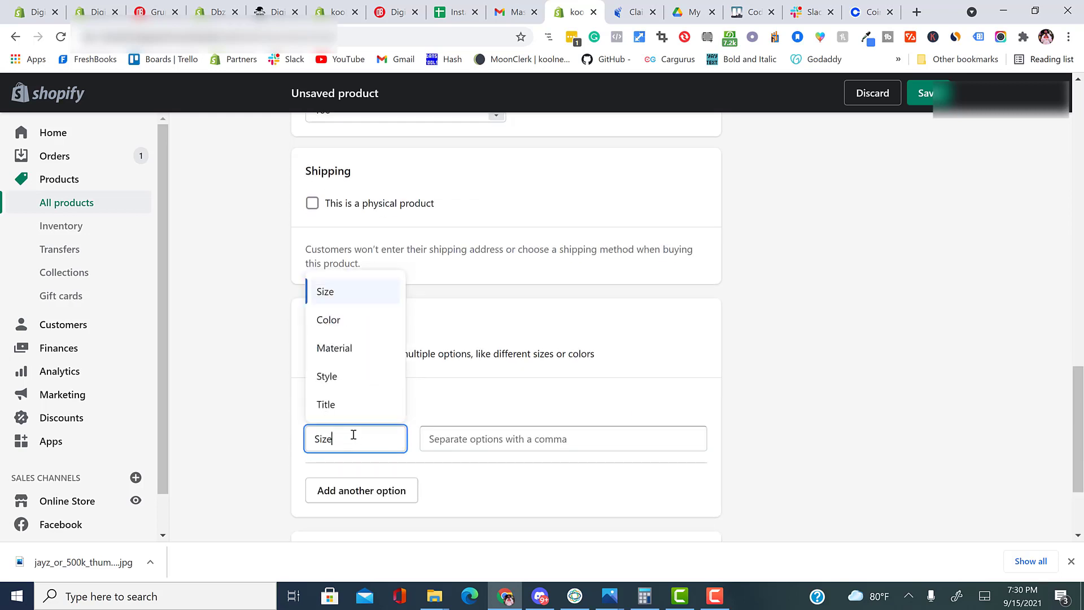
mouse_move(366, 349)
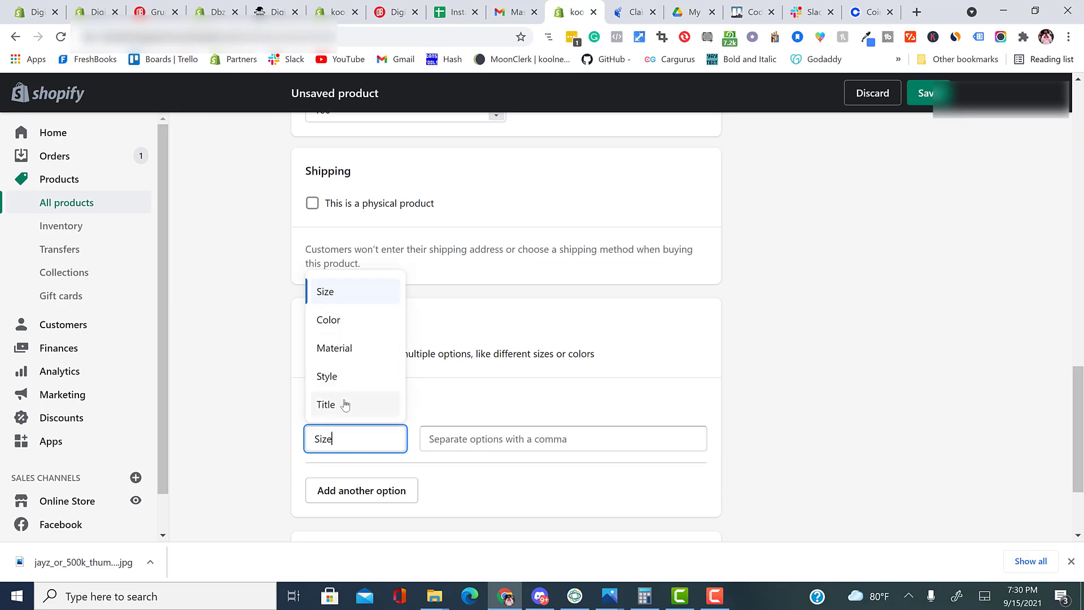
left_click(325, 291)
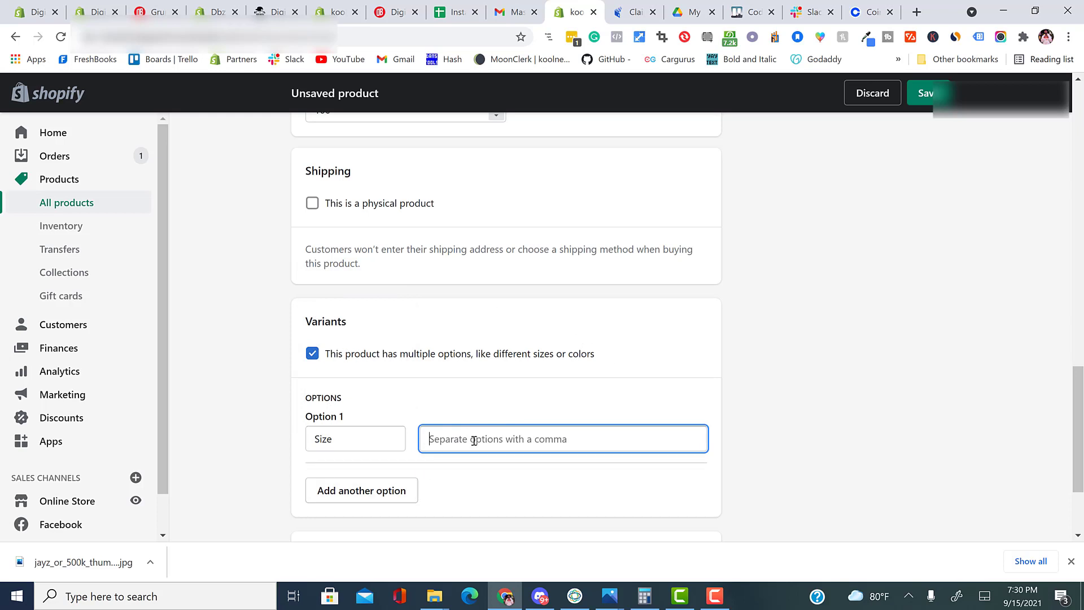
type("s")
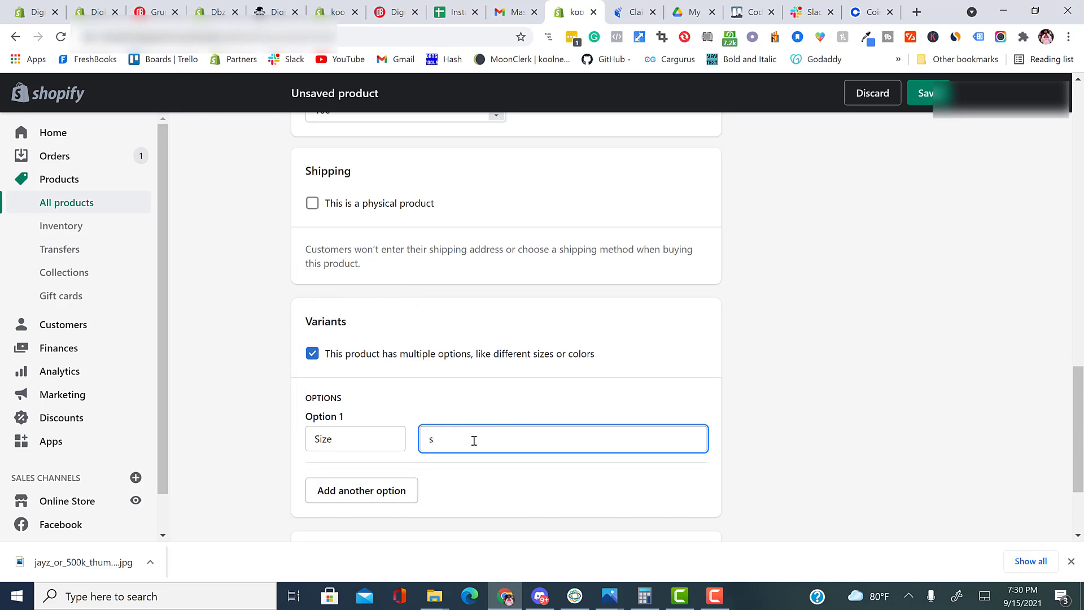
type("m")
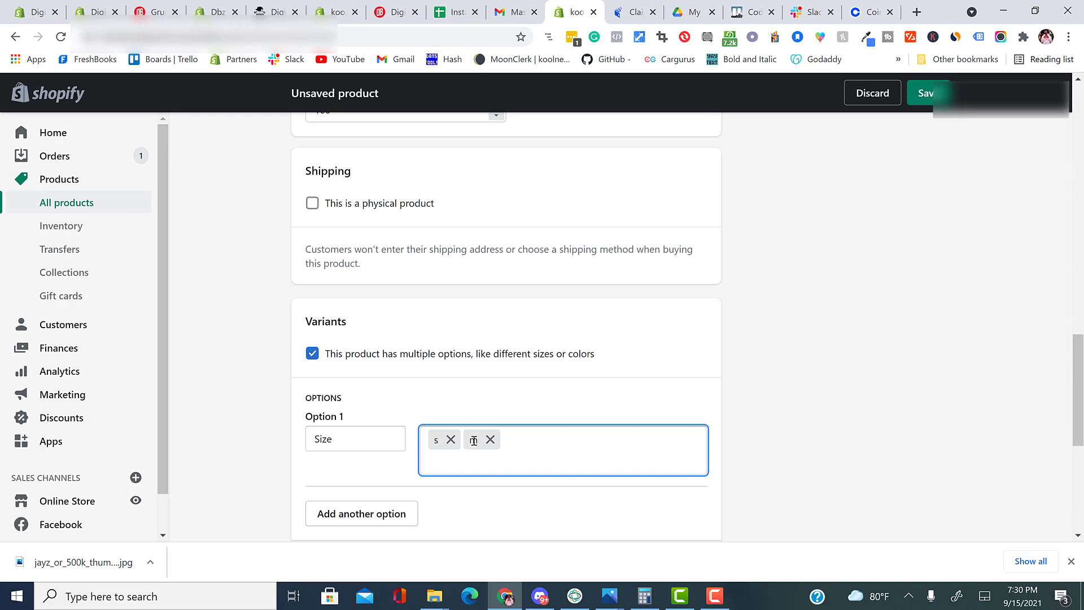
type("l")
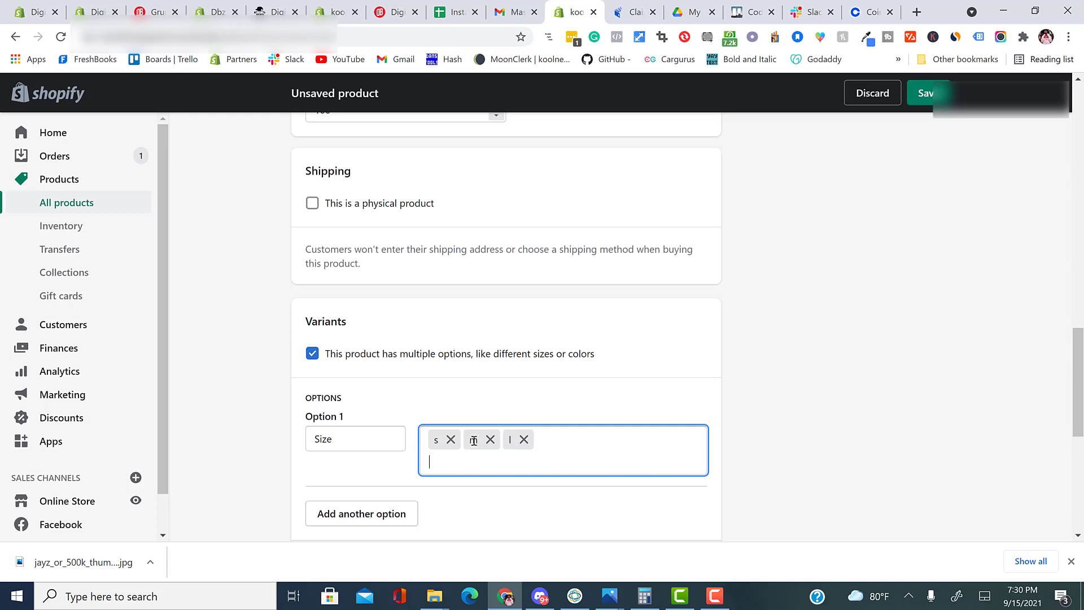
type("xl")
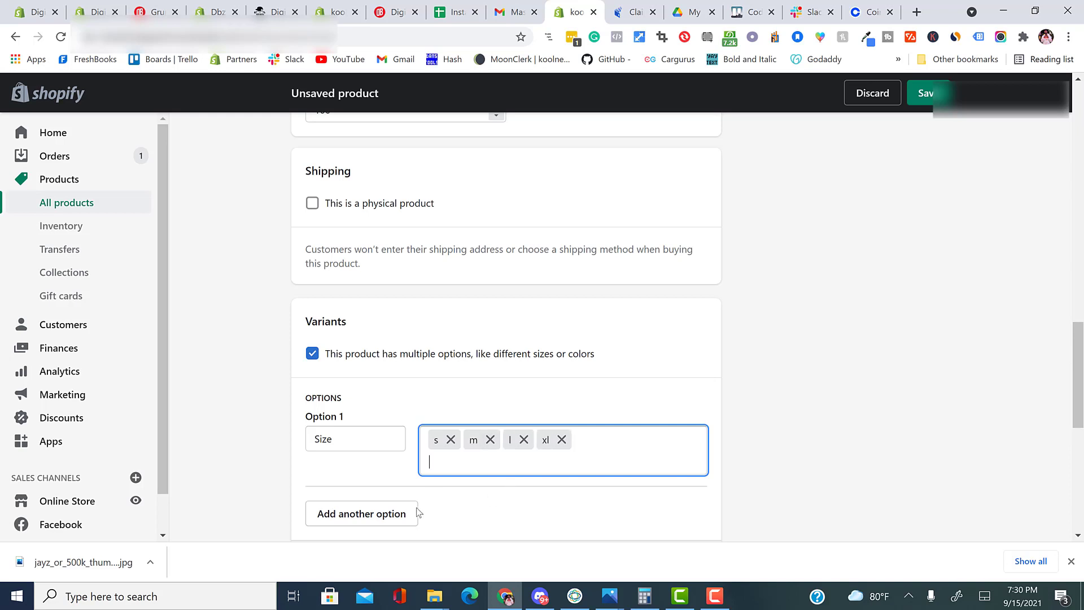
Add a second Color option with the values red and blue.
left_click(361, 513)
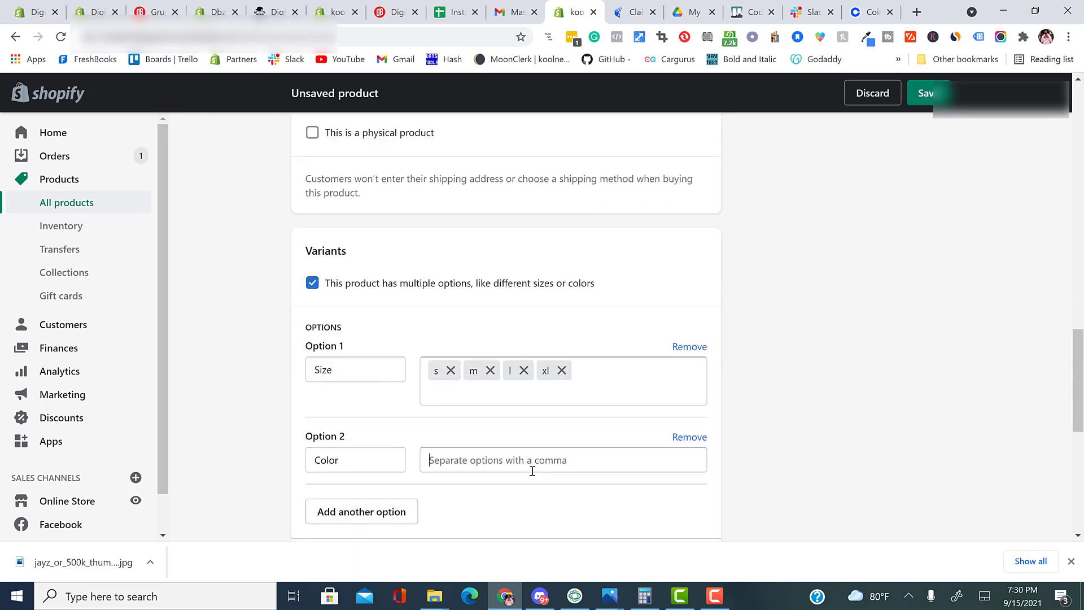
type("red")
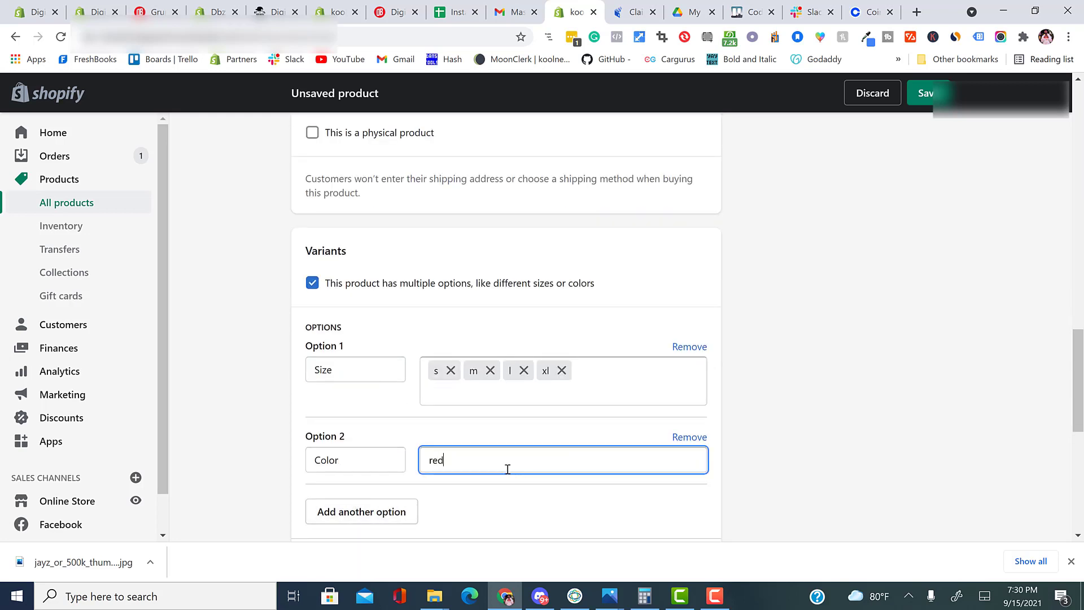
type("blue")
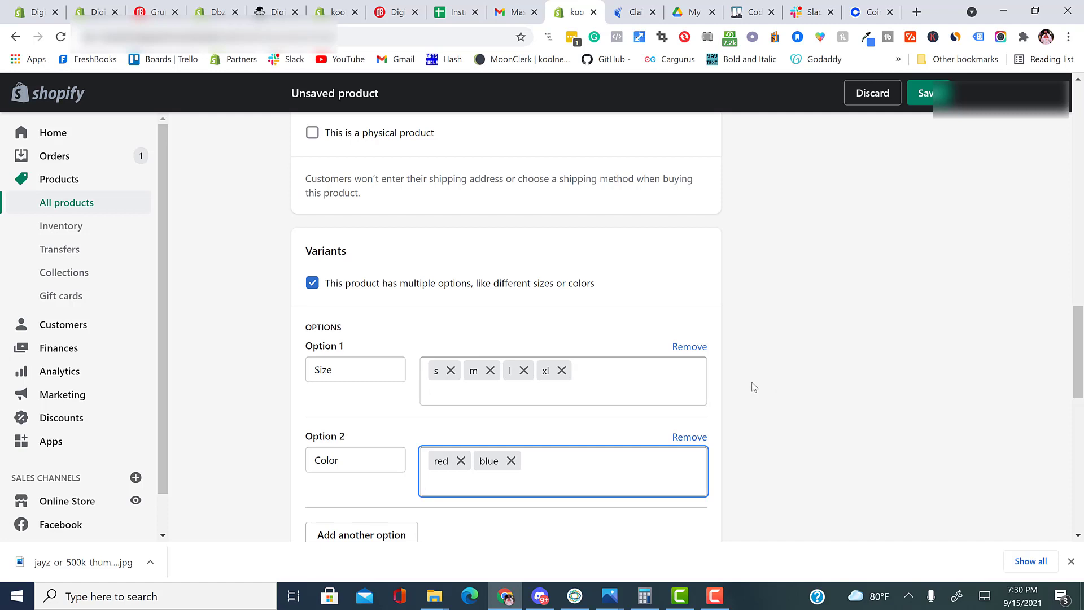
mouse_move(751, 388)
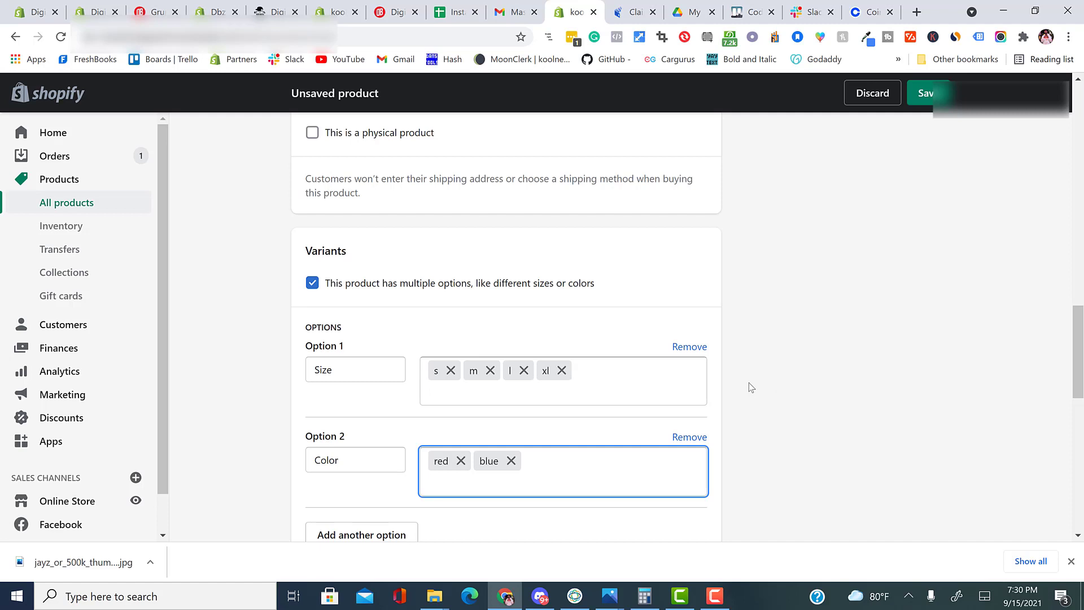
mouse_move(815, 339)
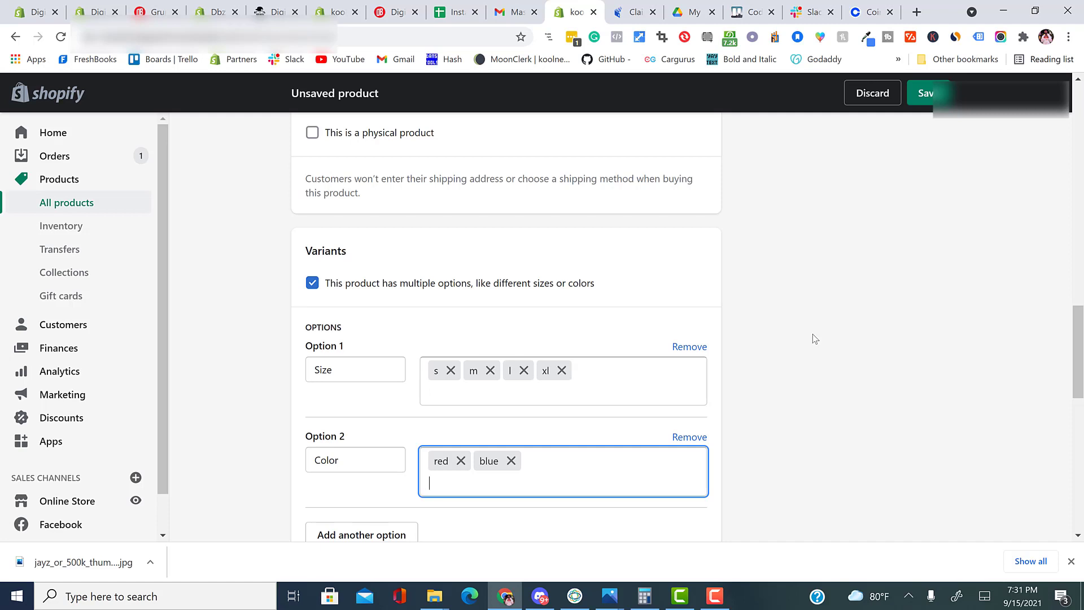
mouse_move(959, 306)
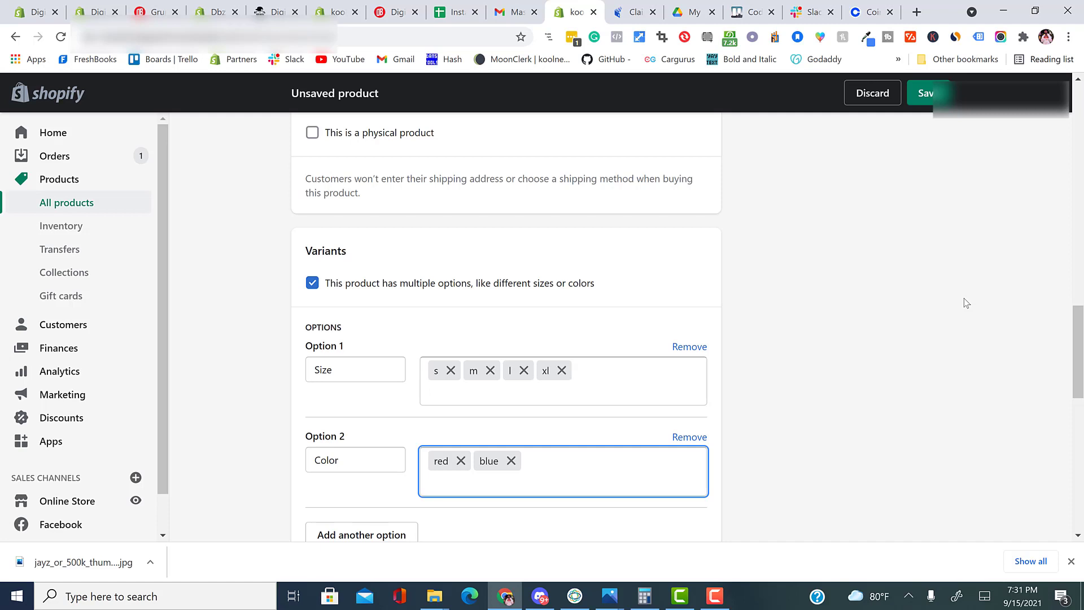
left_click(564, 483)
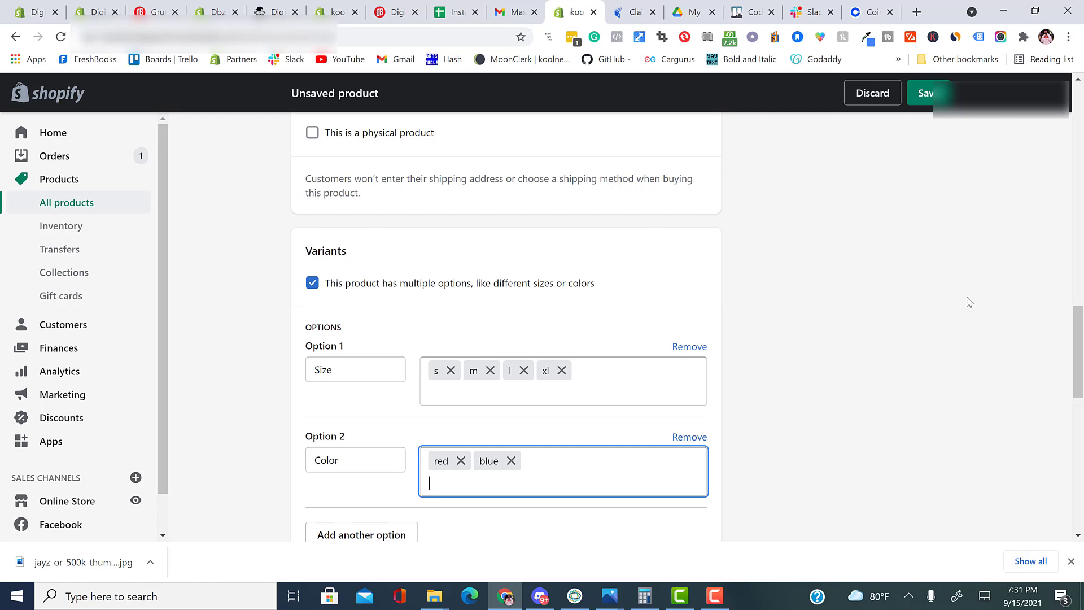
Set the s / blue and m / red variant quantities to 100 and the m / red price to 150.00, then leave without saving.
scroll("down", 3)
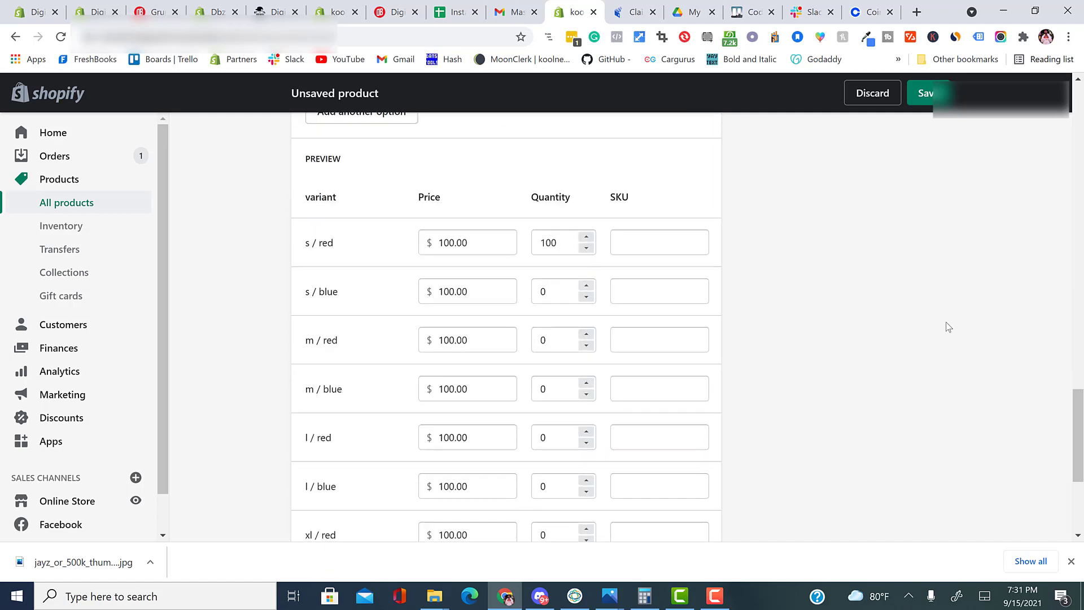
left_click(557, 291)
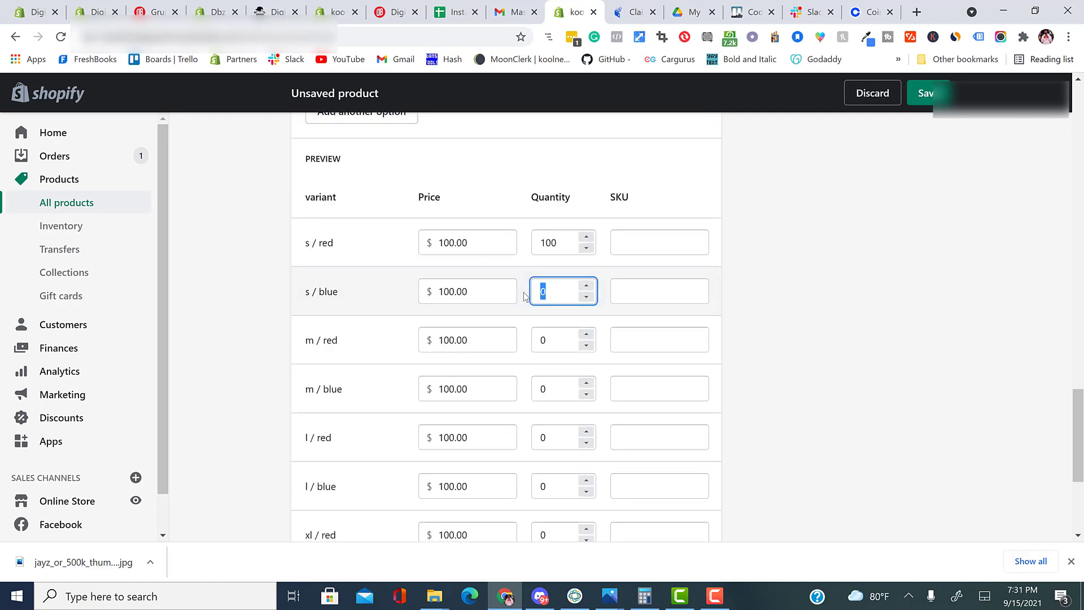
type("100")
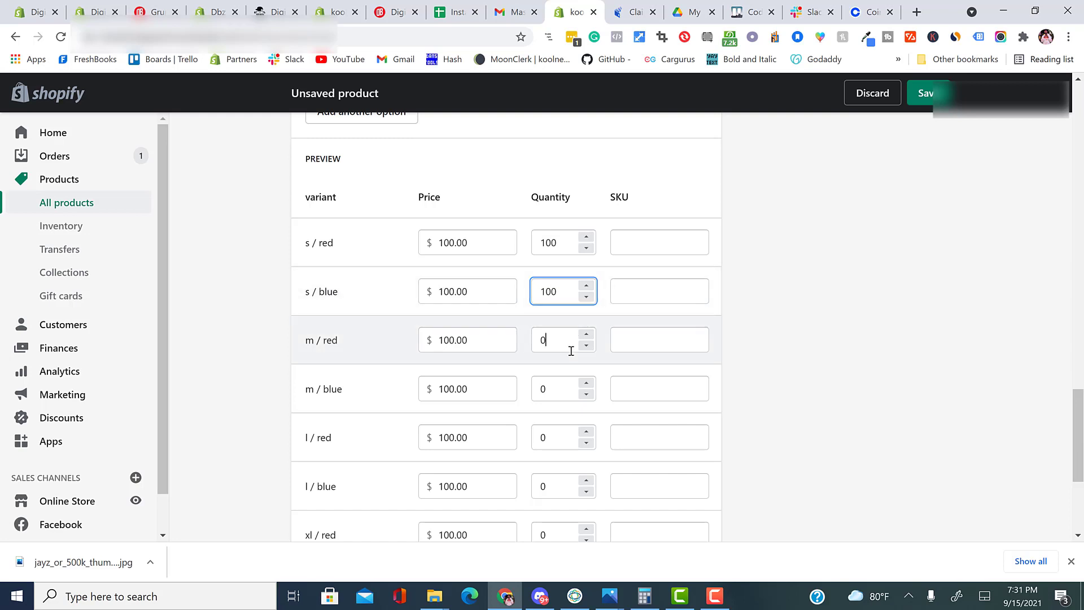
type("100")
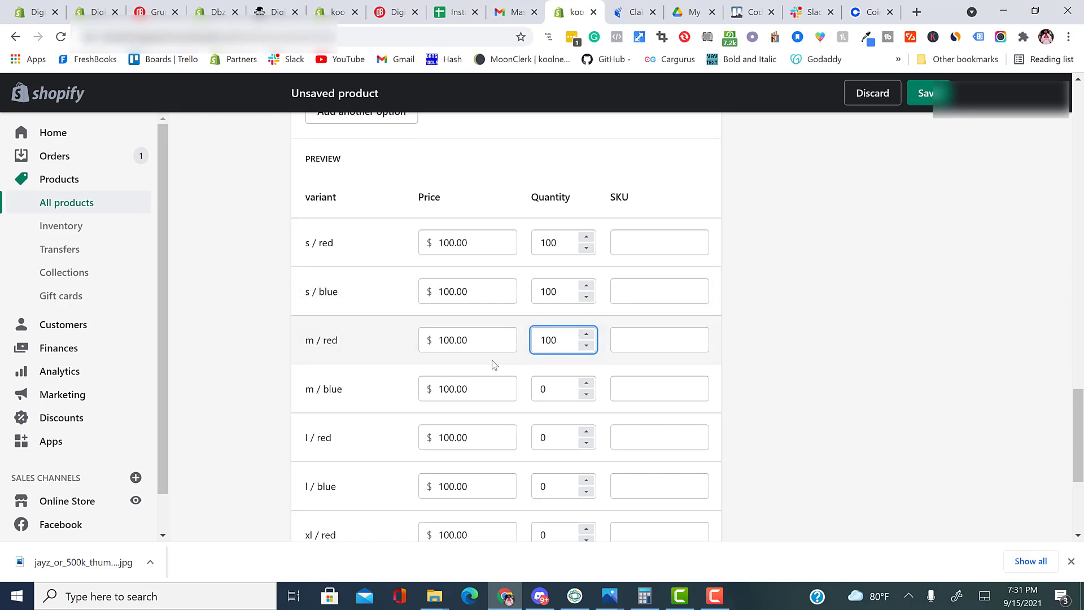
left_click(466, 340)
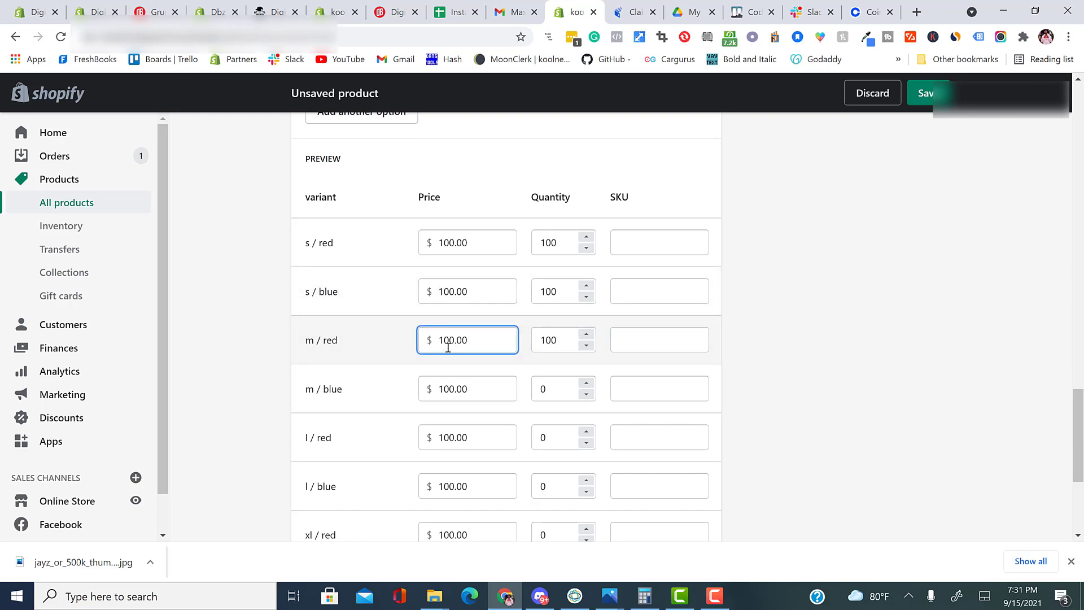
type("150.00")
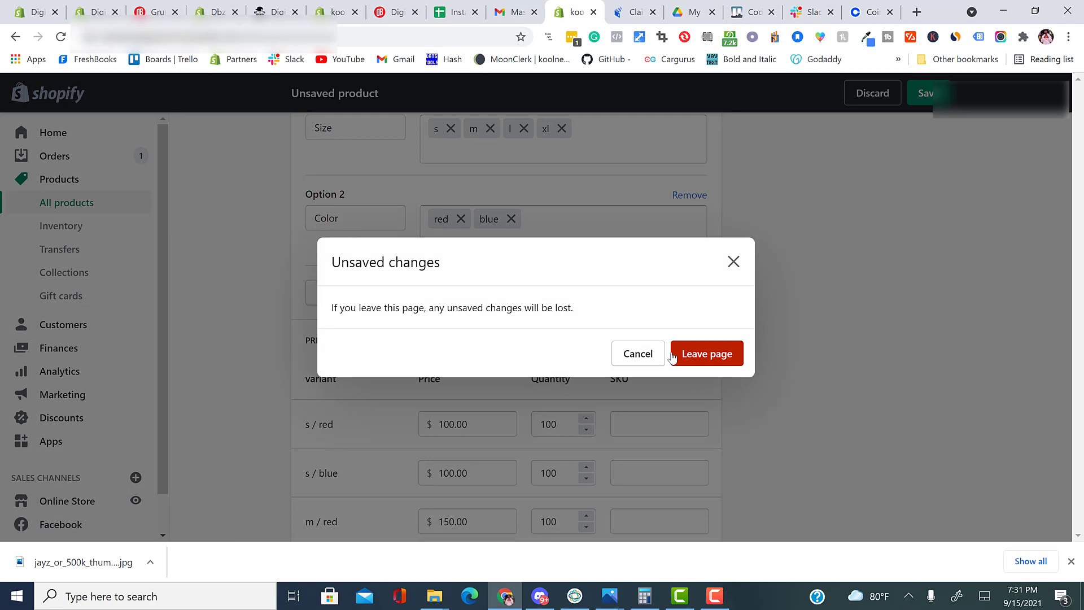
left_click(705, 353)
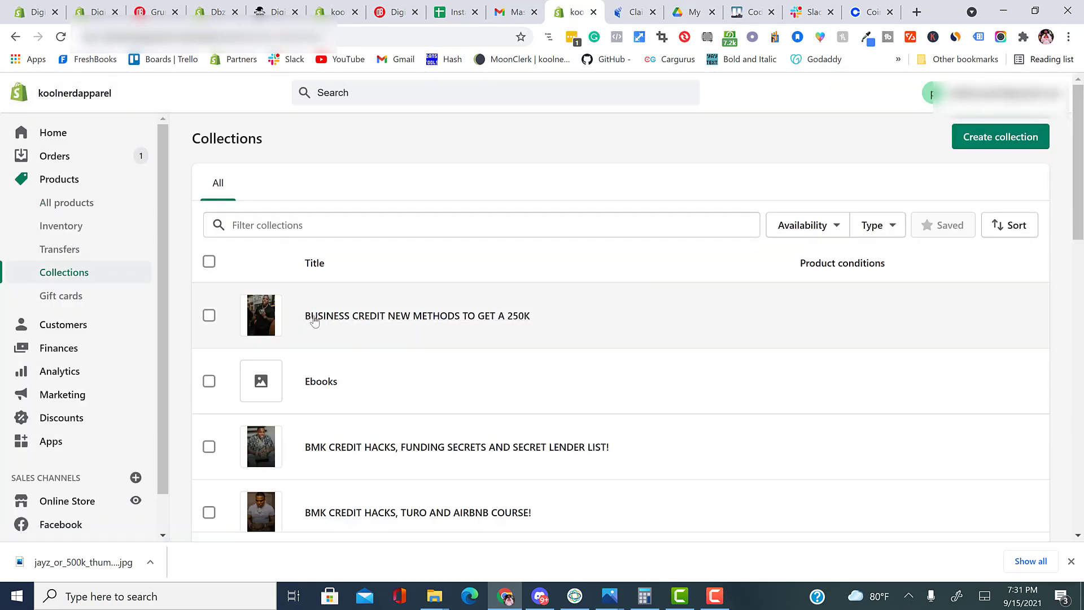
mouse_move(296, 320)
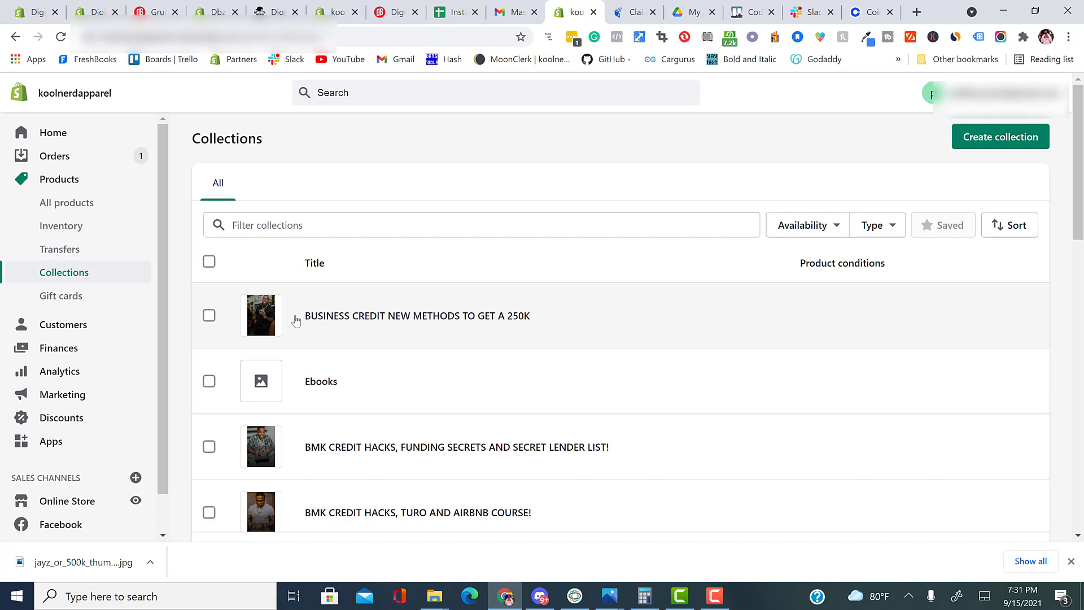
mouse_move(271, 304)
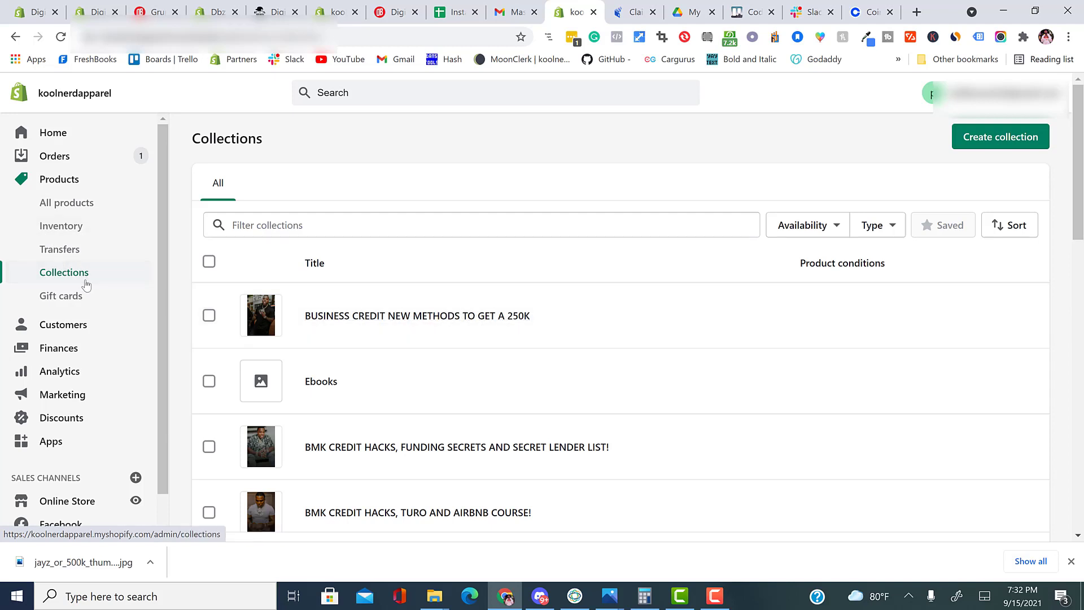
Show the store's gift cards page.
left_click(61, 294)
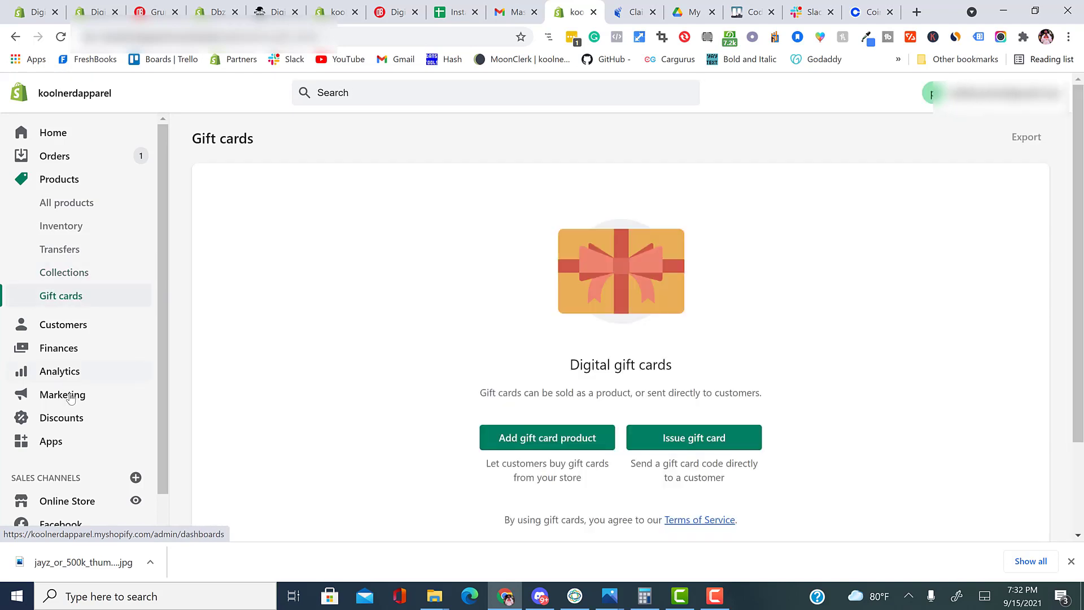
scroll("down", 3)
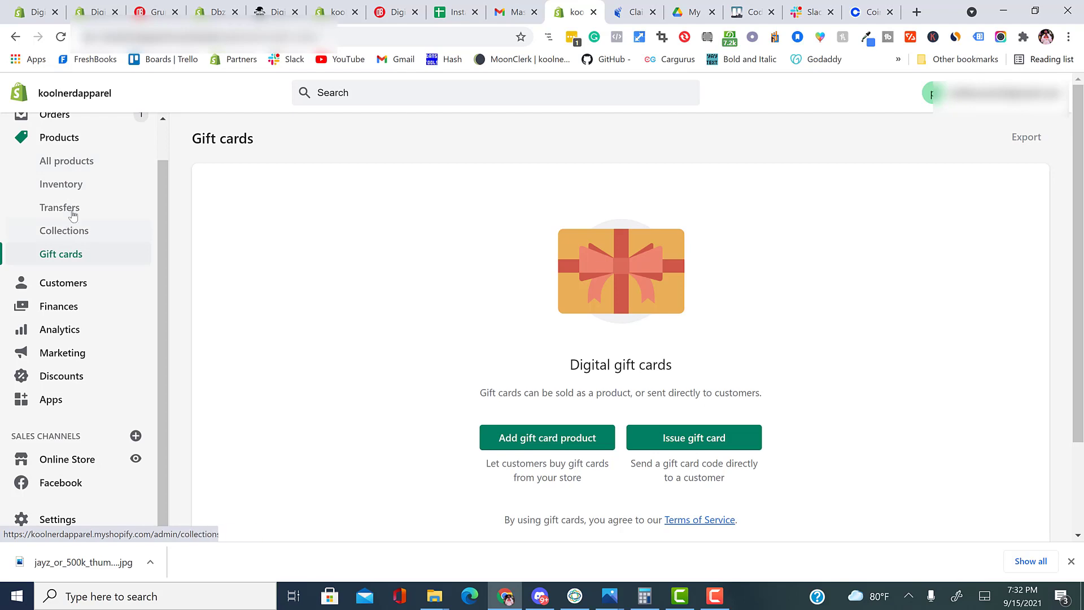
Create a manual collection titled Best Seller and save it.
left_click(64, 230)
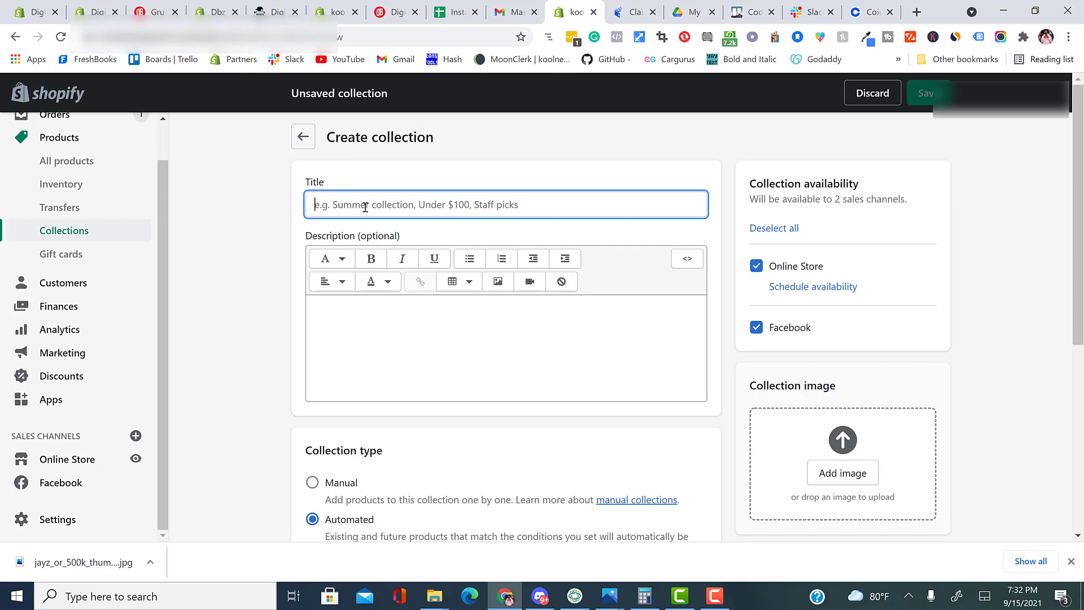
type("Bes")
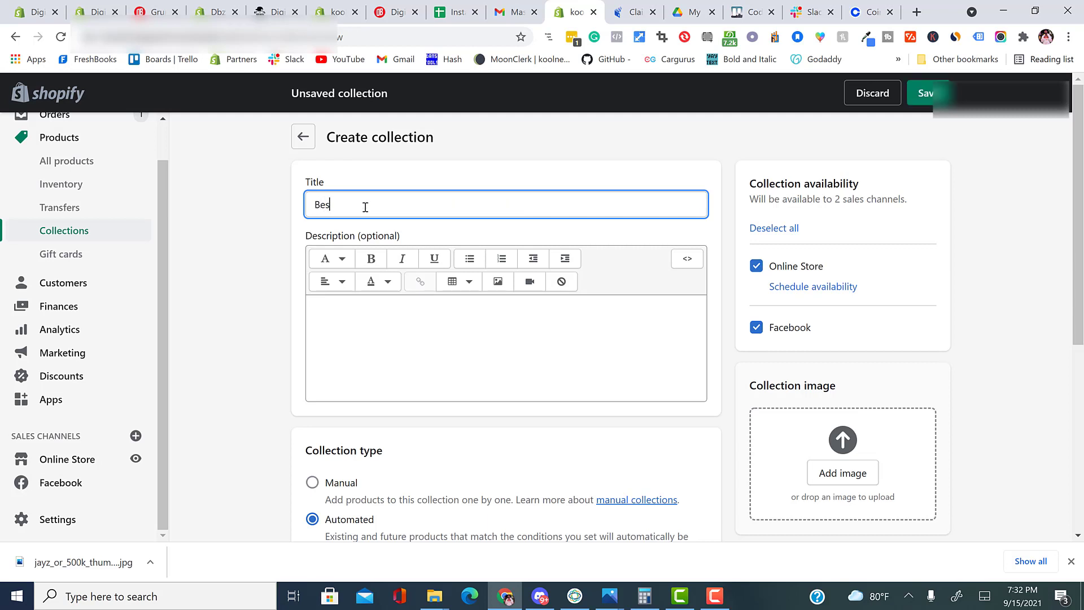
type("t")
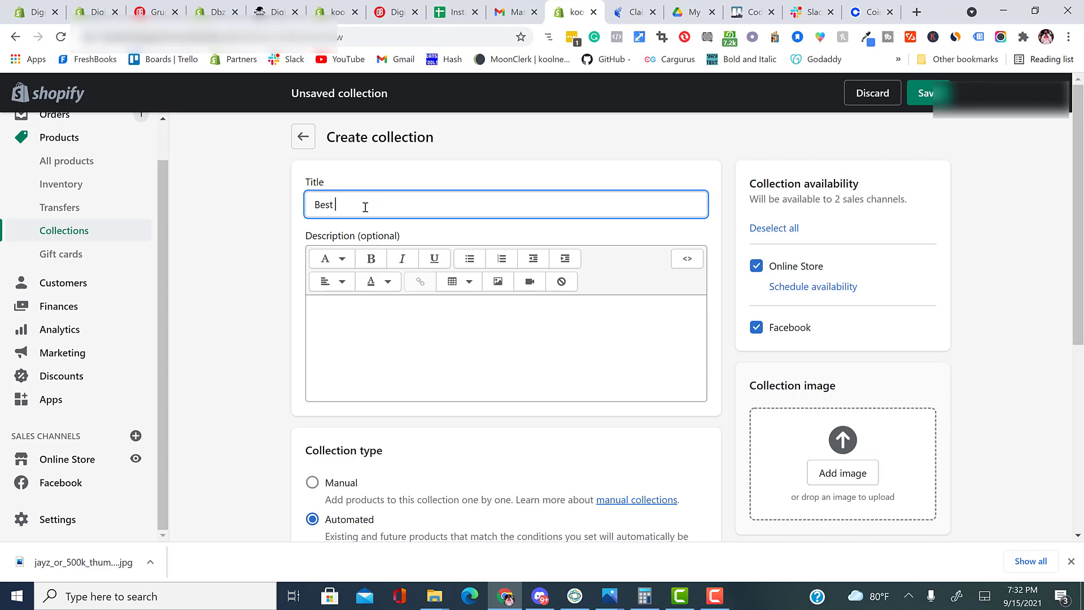
type("Seller")
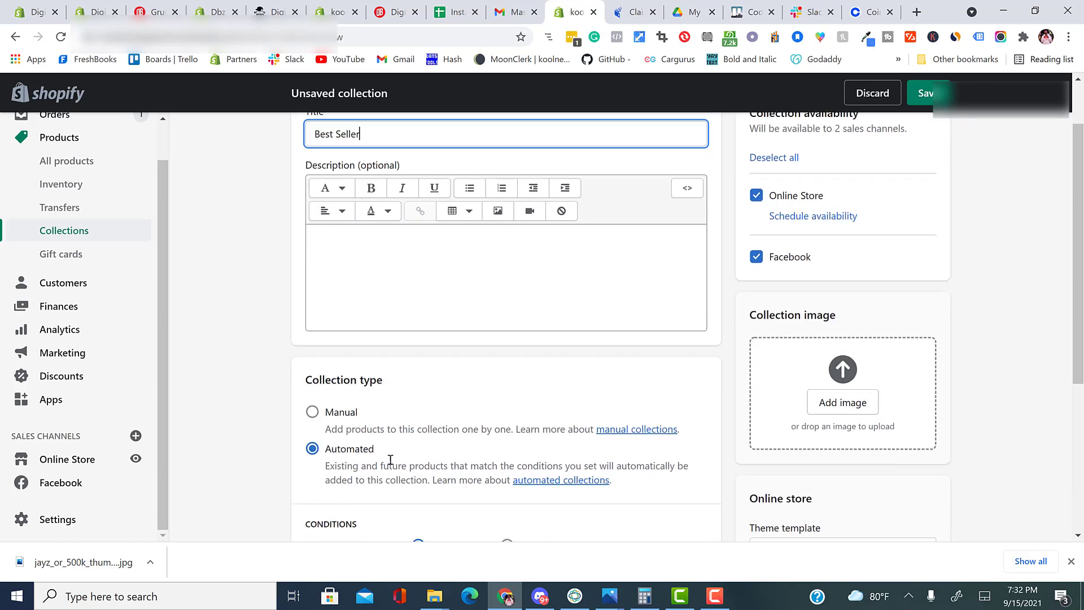
scroll("down", 3)
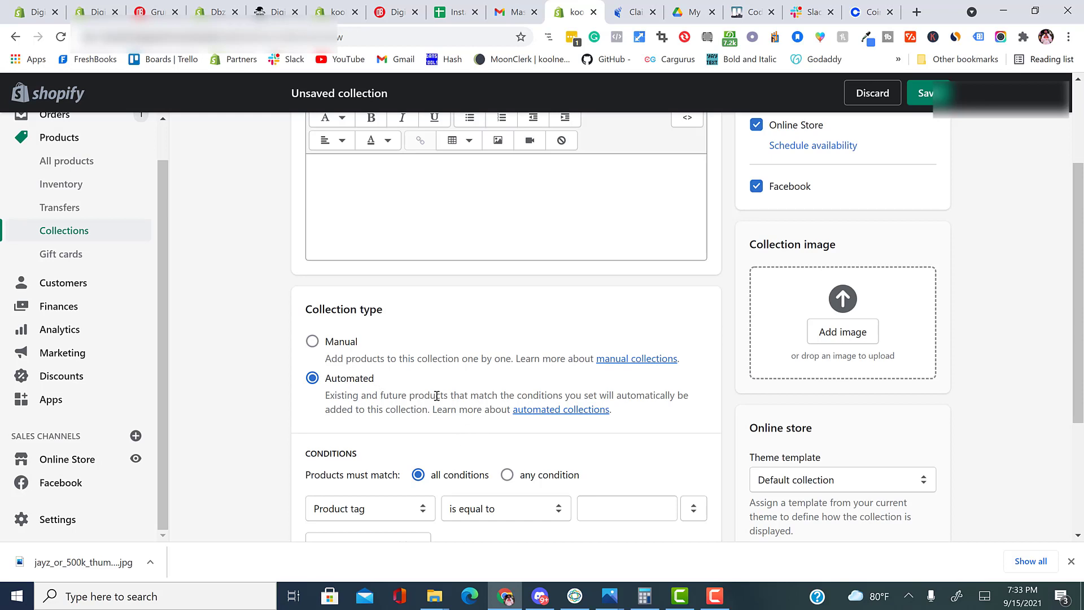
scroll("down", 3)
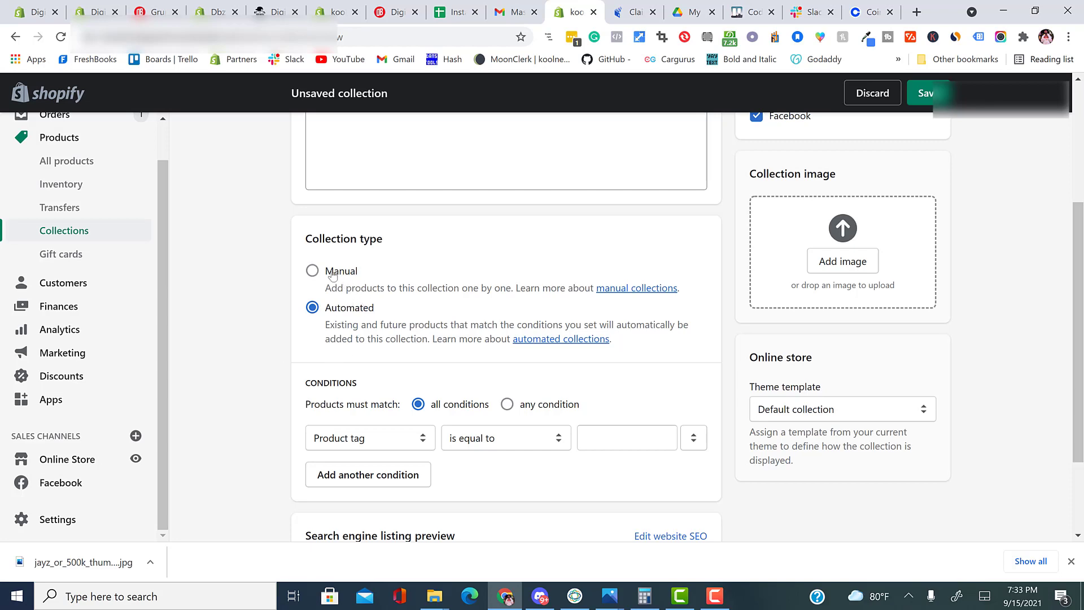
left_click(312, 270)
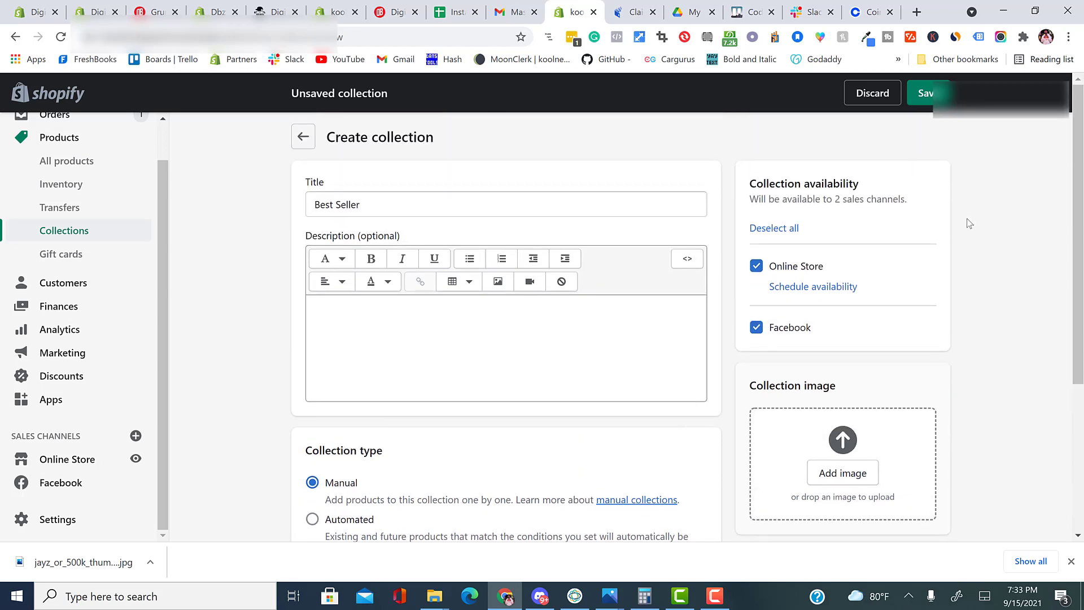
scroll("down", 3)
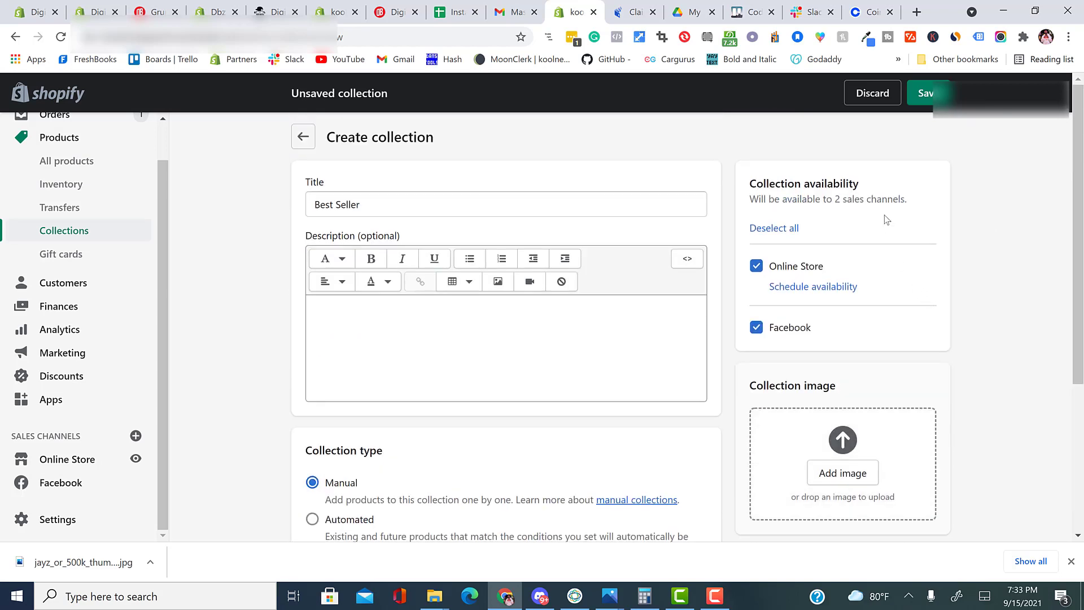
left_click(926, 93)
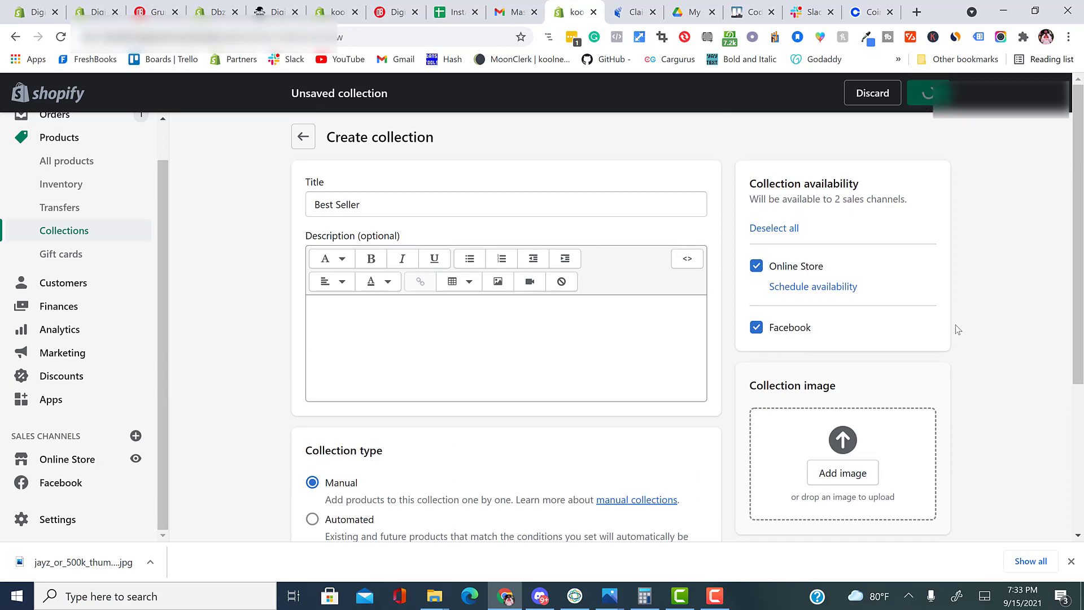
Add the first two products to the Best Seller collection and set its sort order to Manually.
left_click(937, 93)
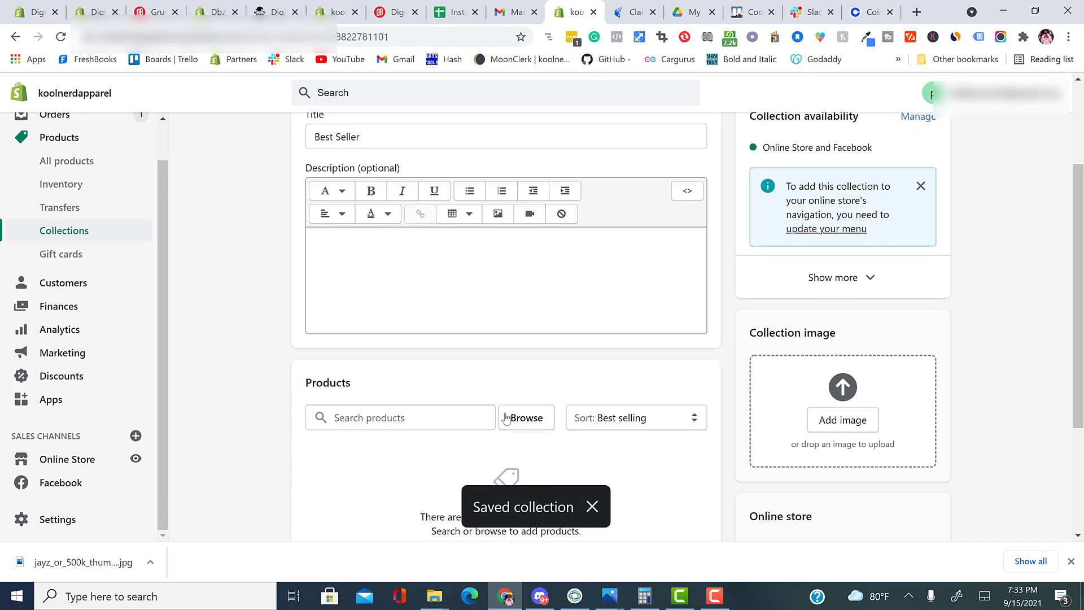
left_click(525, 418)
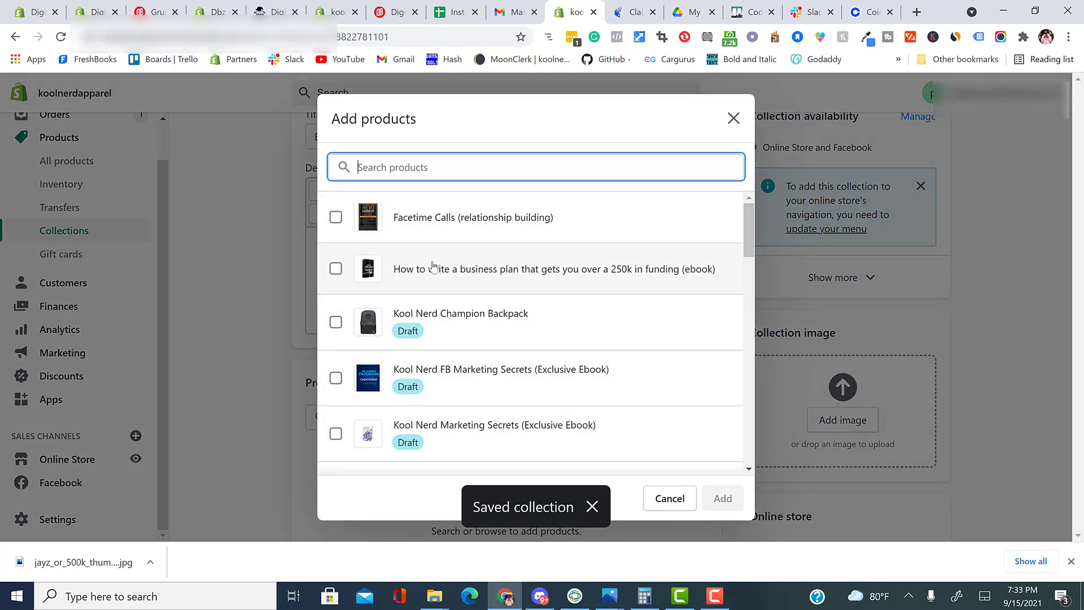
left_click(335, 269)
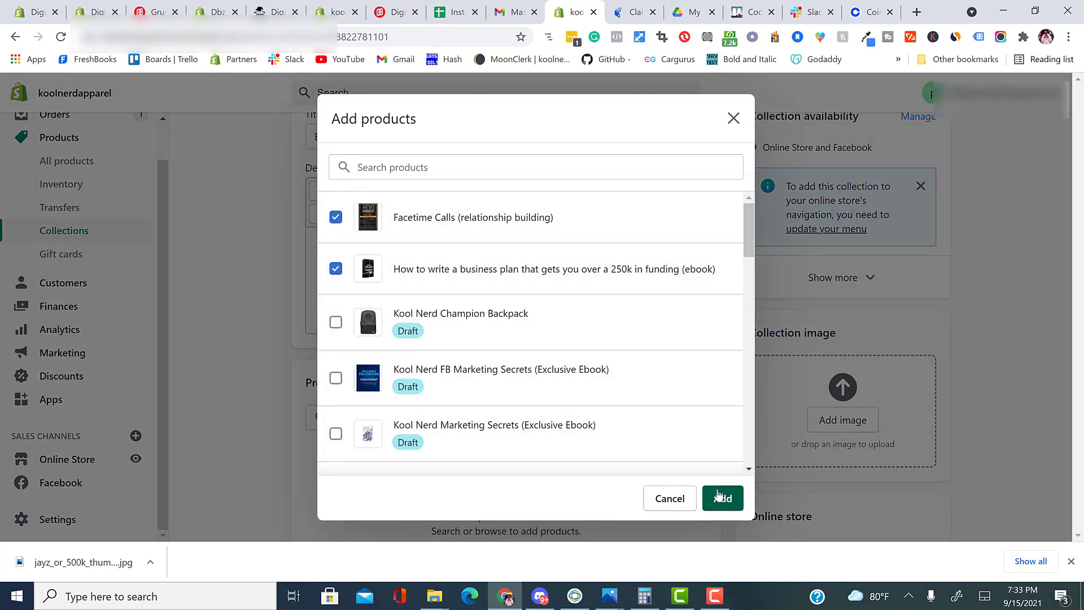
left_click(722, 498)
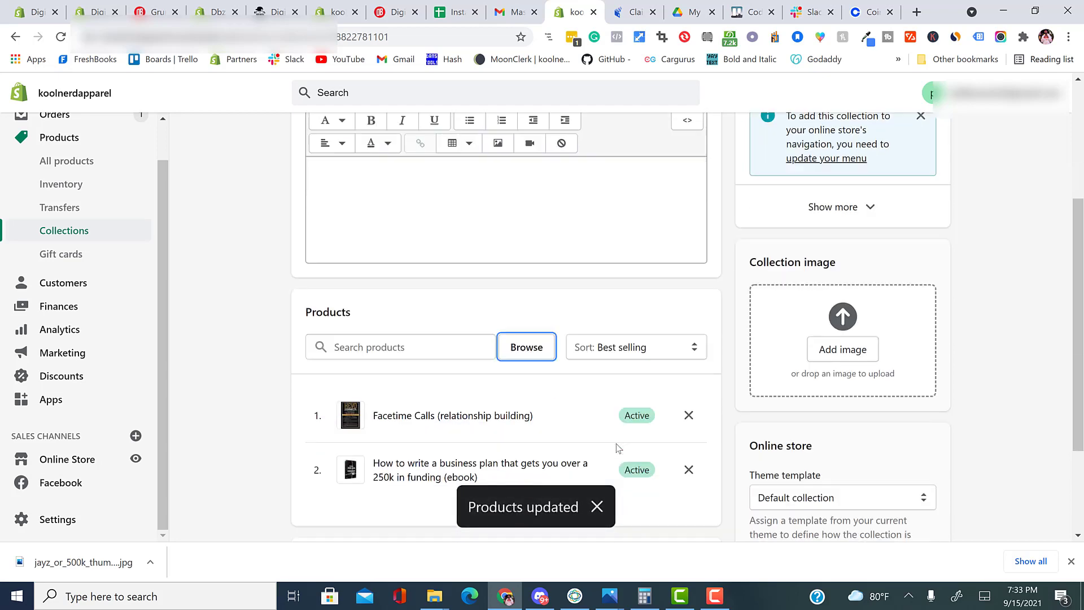
scroll("down", 3)
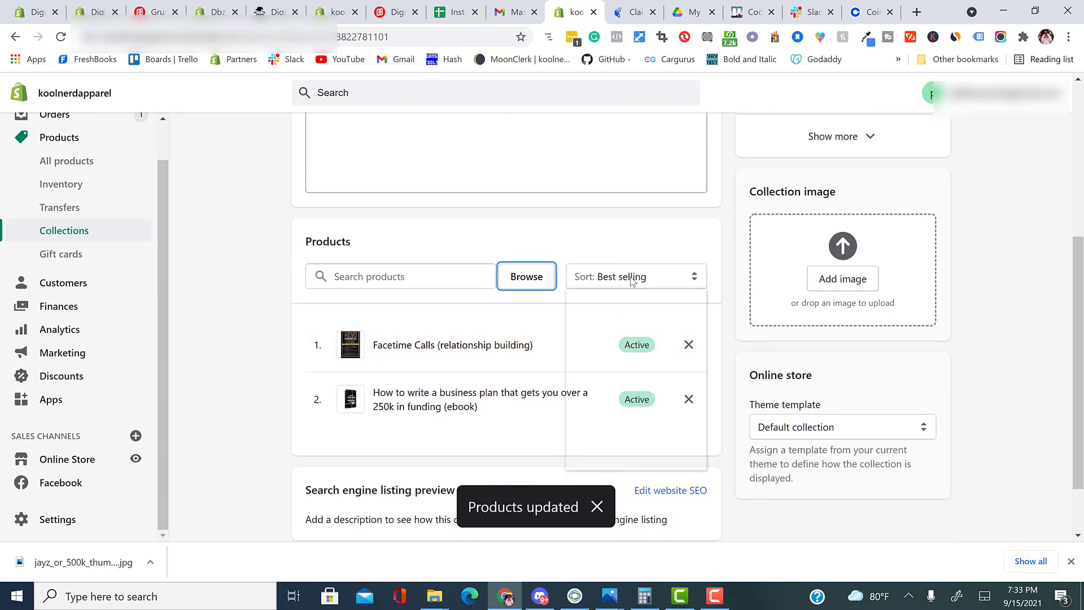
left_click(634, 275)
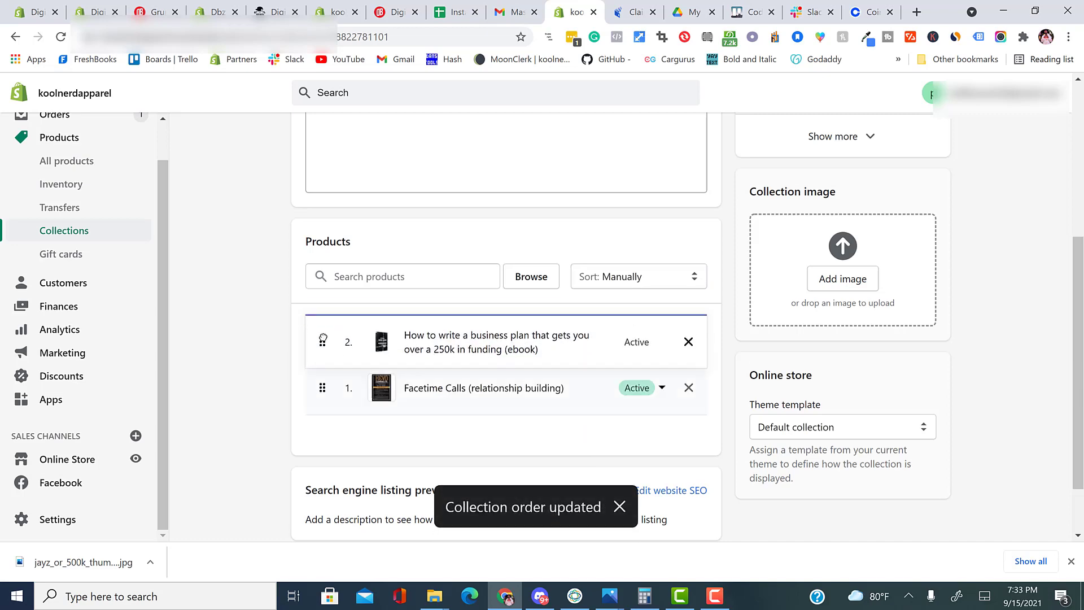
Add the Men's Black Vintage and Men's Black Modern Kool Nerd T-Shirts to the collection.
left_click(531, 276)
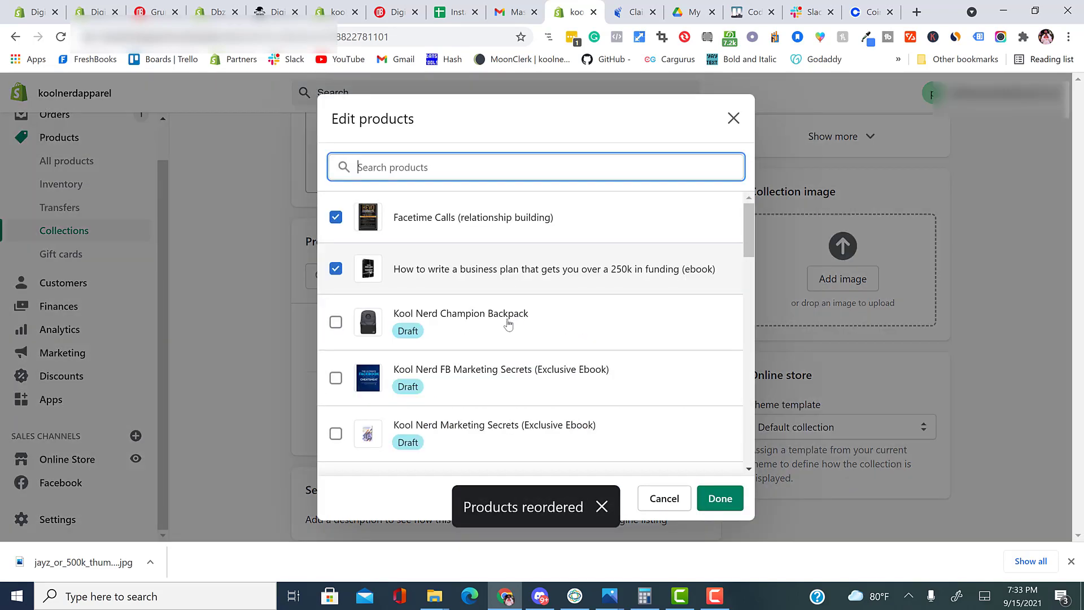
scroll("down", 3)
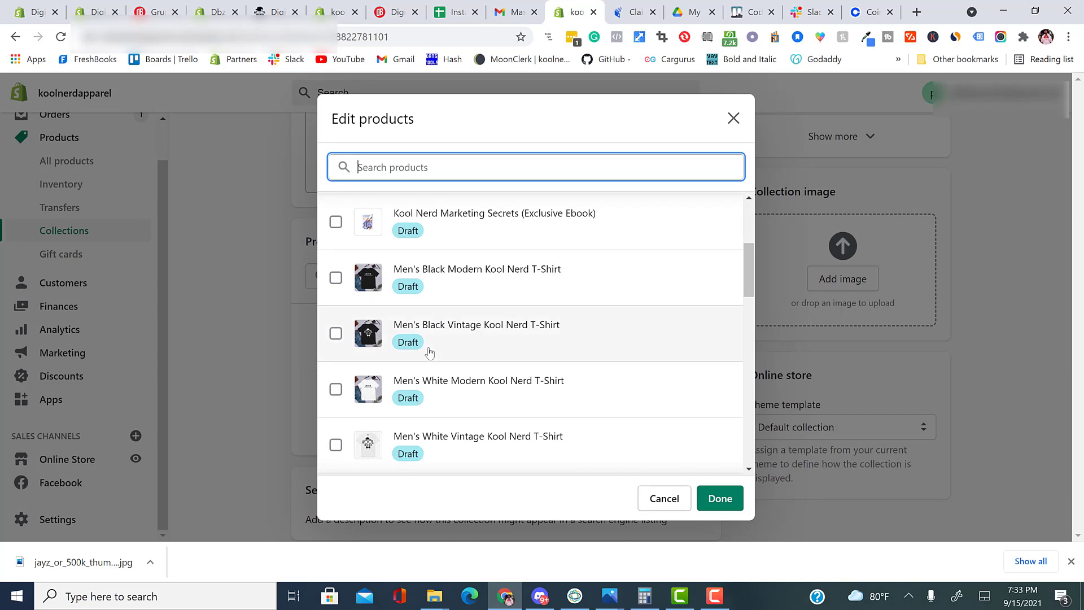
left_click(337, 333)
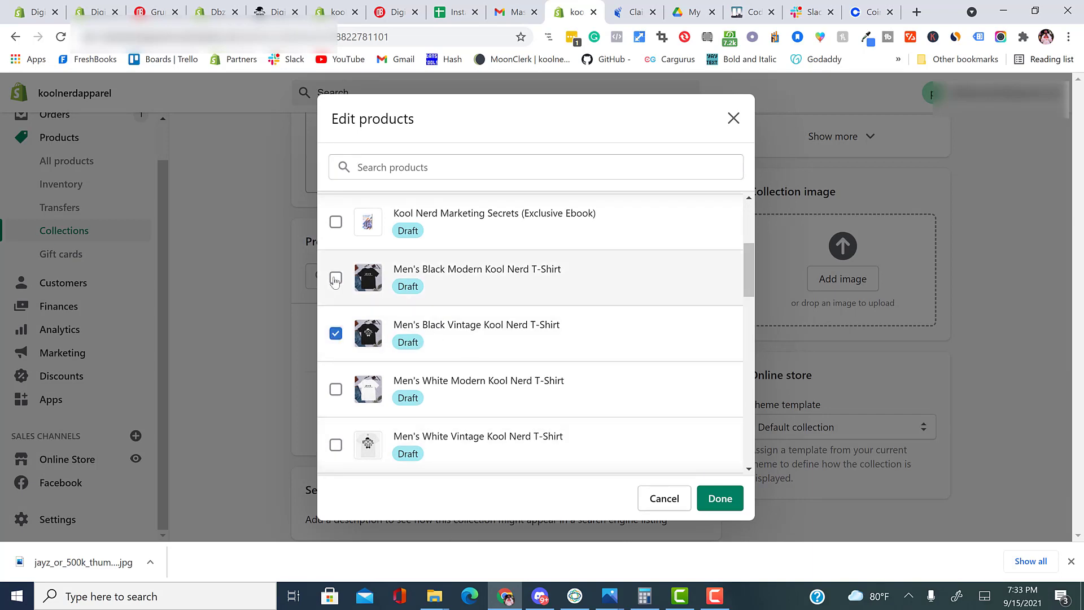
left_click(719, 498)
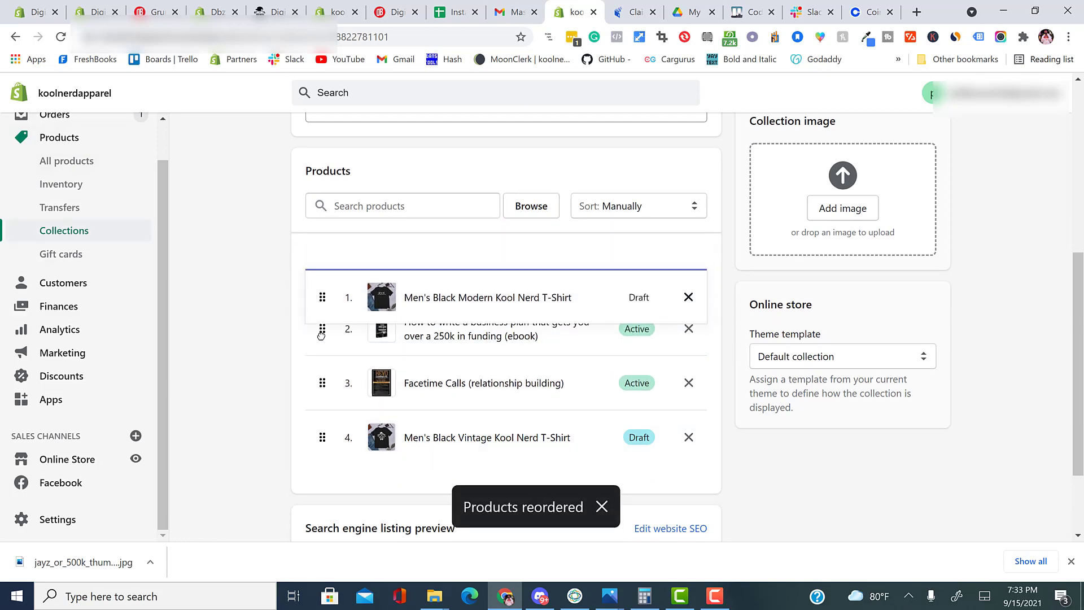
Delete the Best Seller collection and show the online store's themes page.
left_click(340, 502)
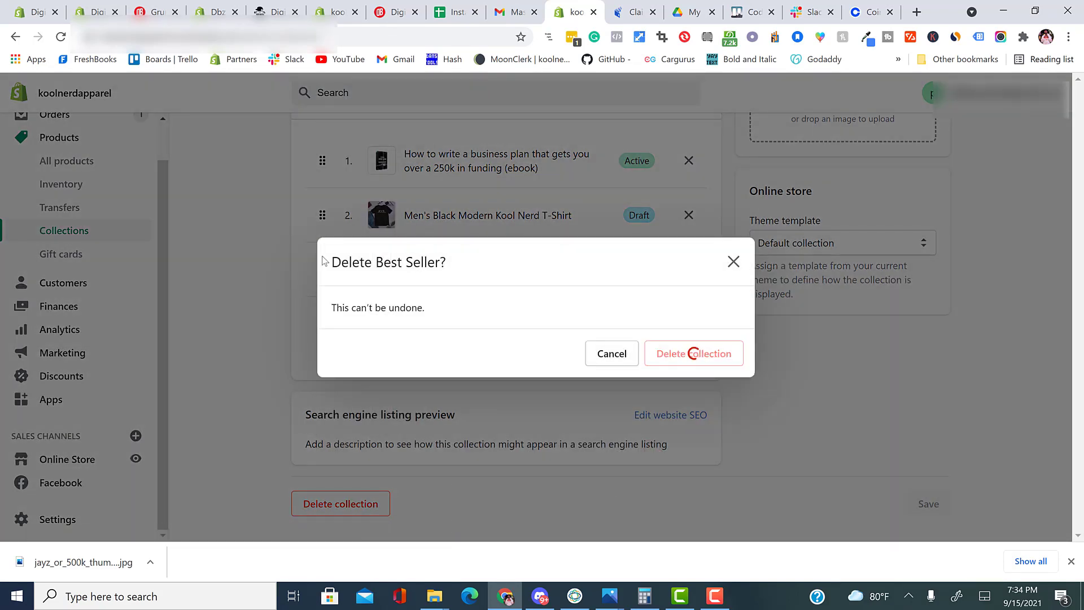
left_click(694, 353)
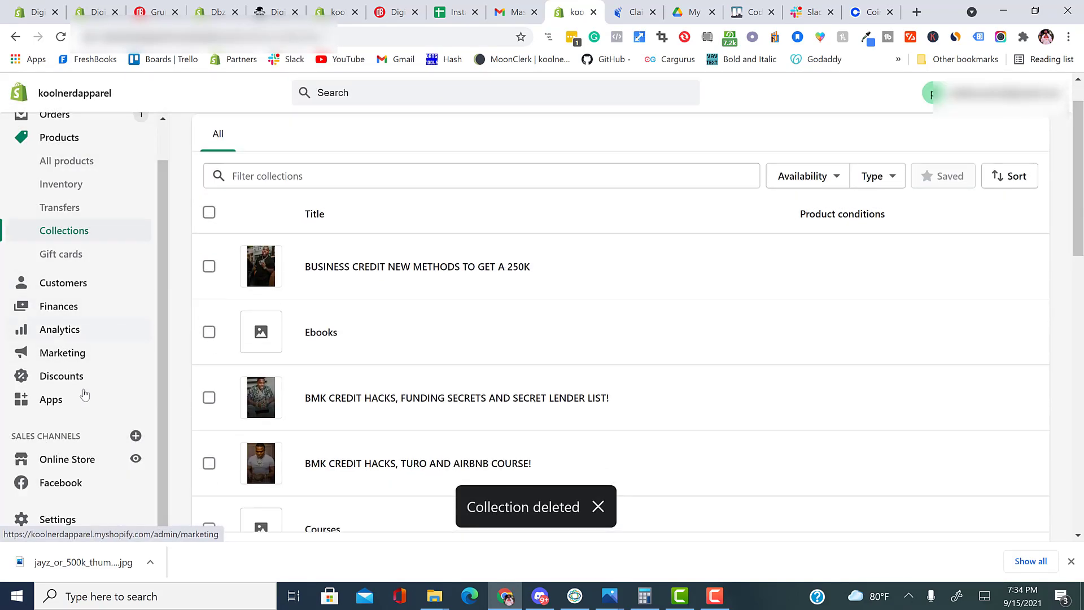
left_click(67, 458)
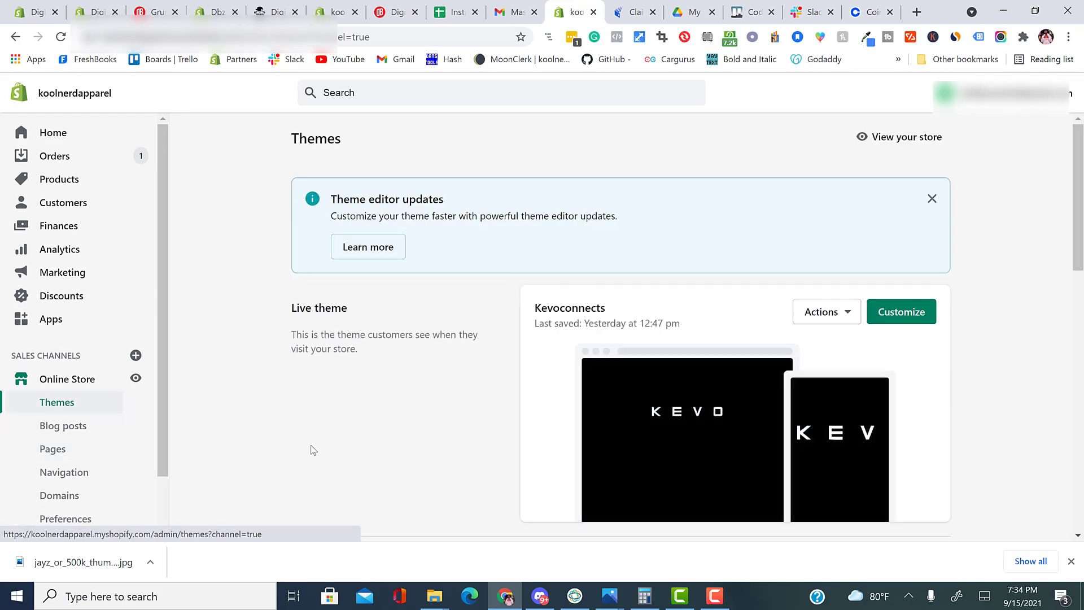
mouse_move(47, 248)
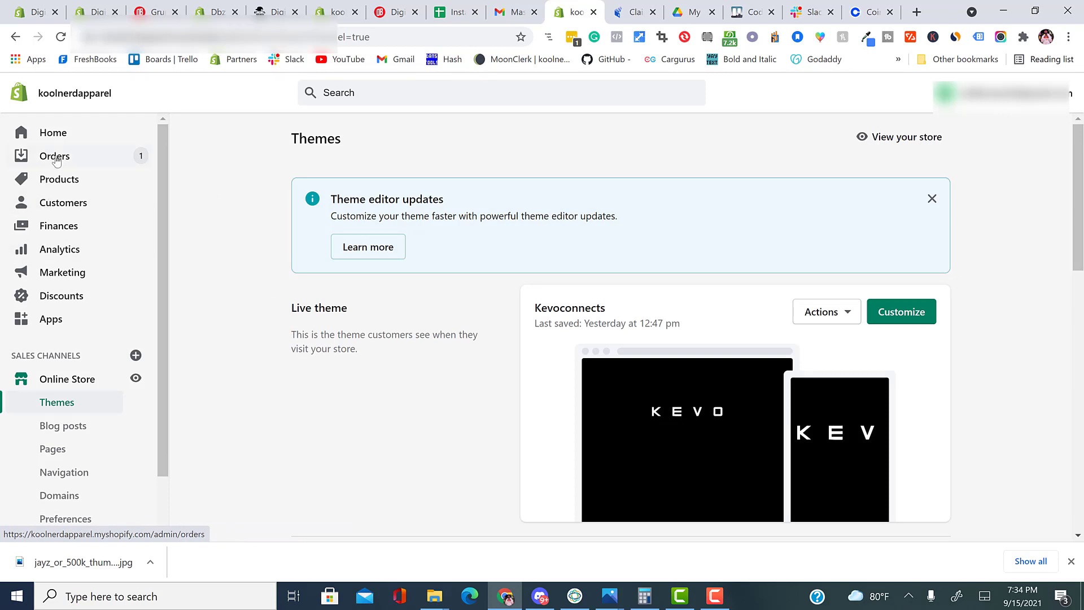
Visit the orders list and home dashboard, then show the store settings overview.
left_click(54, 156)
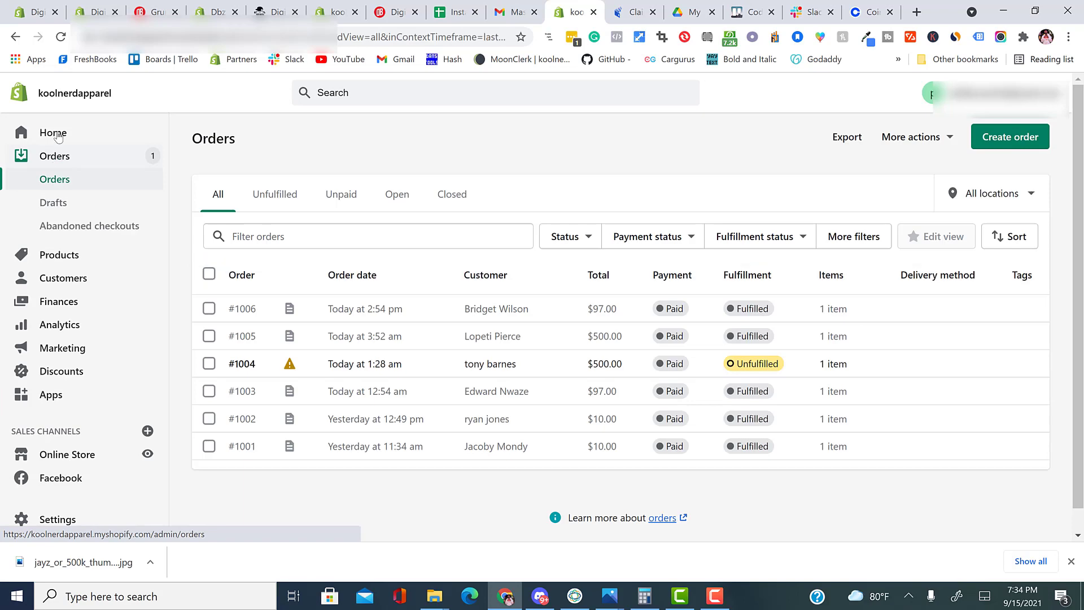
left_click(53, 132)
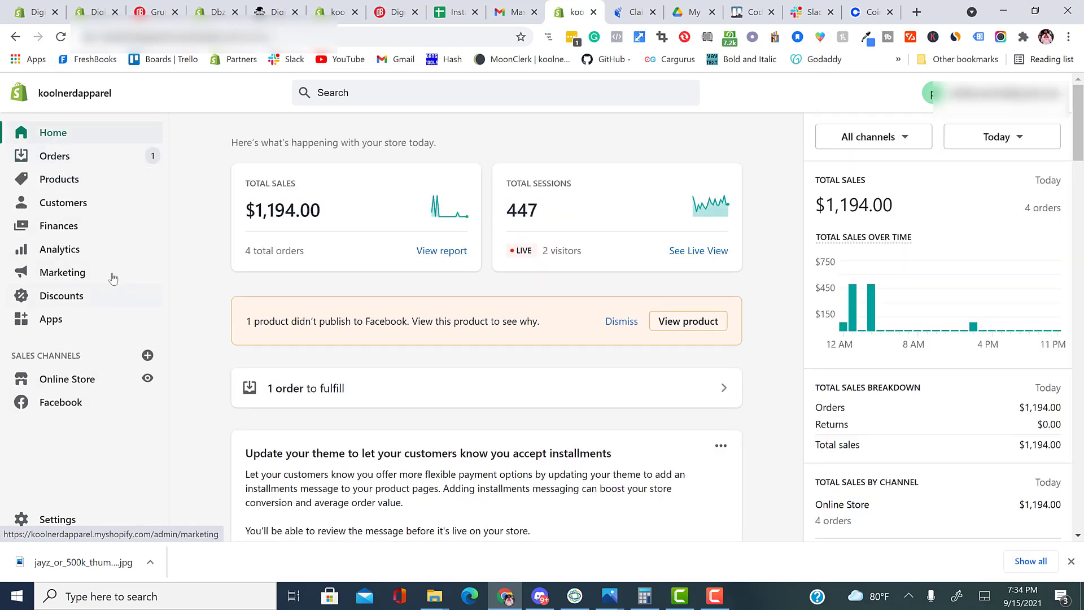
left_click(57, 519)
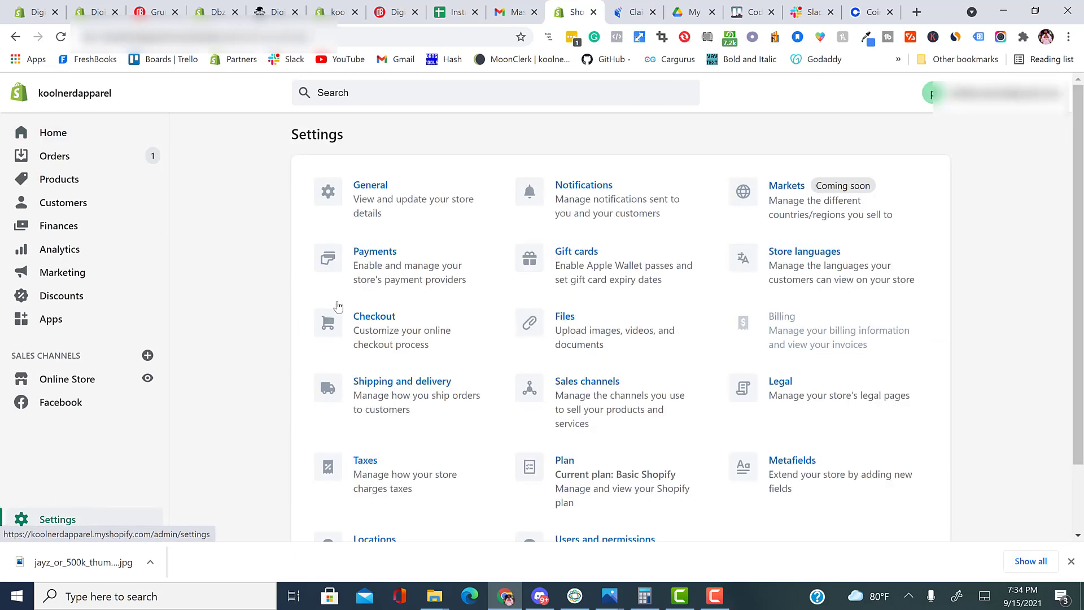
left_click(582, 184)
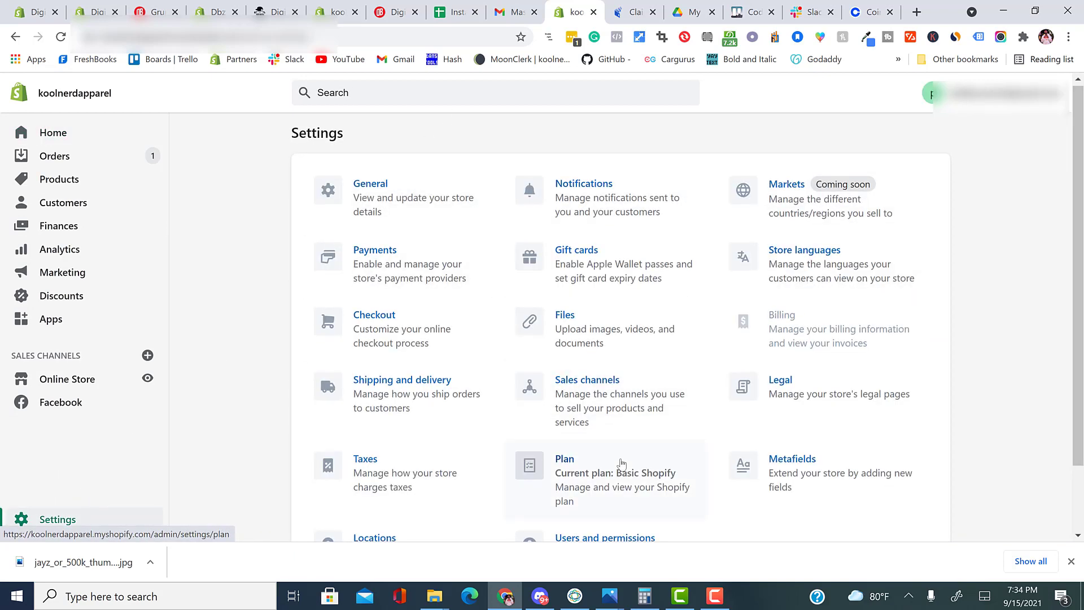
Look at users and permissions, then return to the settings overview.
scroll("down", 3)
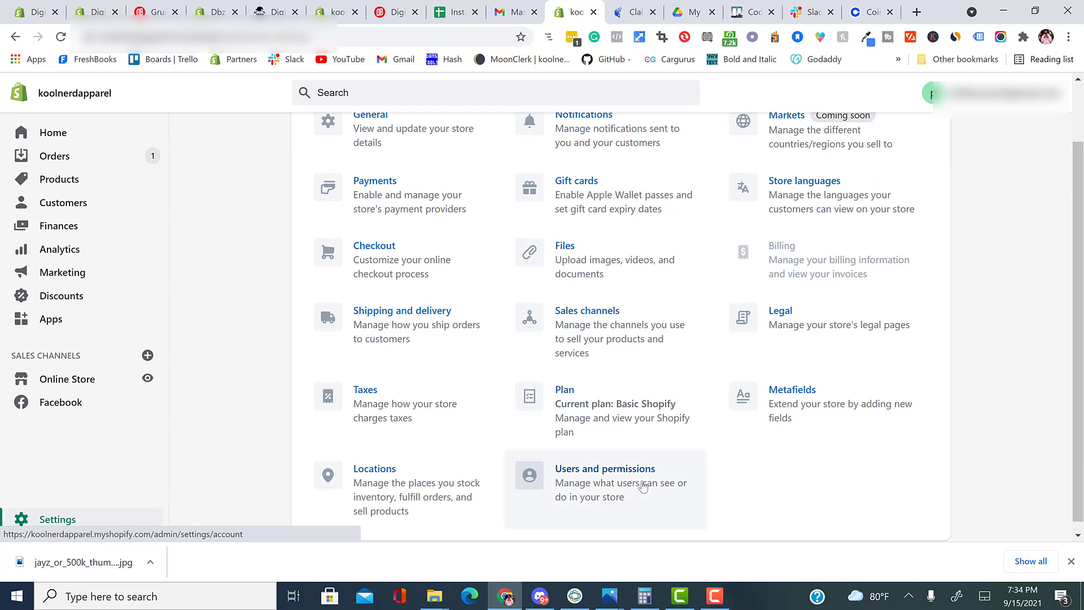
left_click(603, 467)
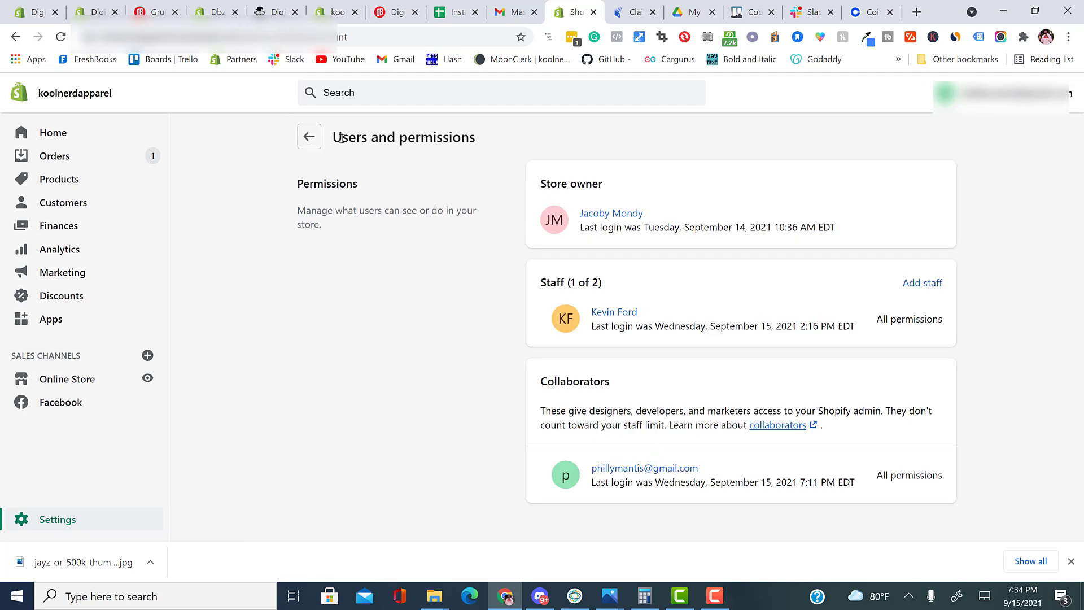
left_click(309, 137)
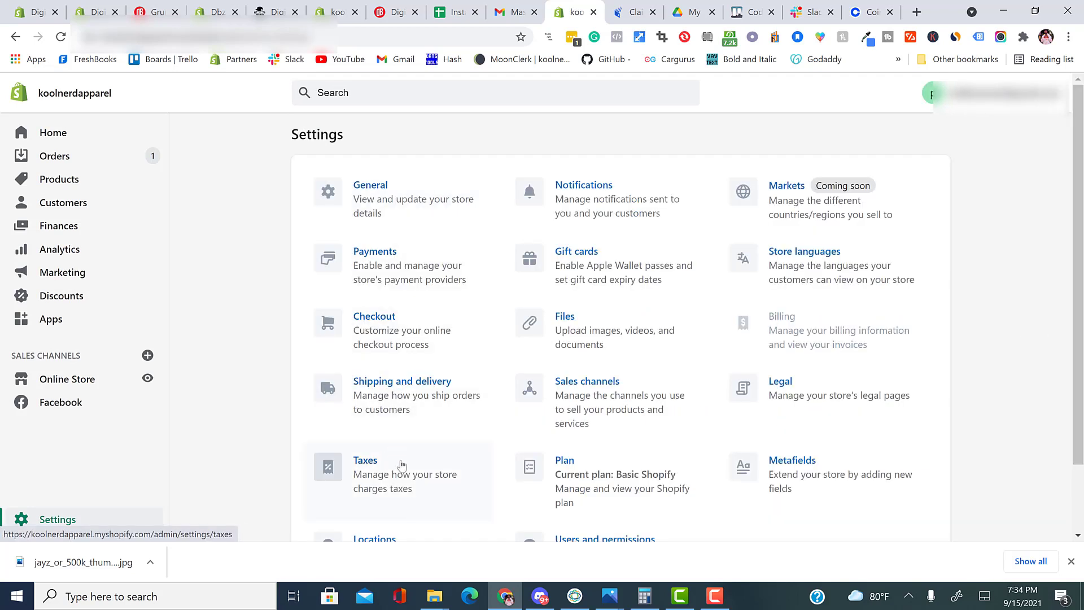
mouse_move(402, 398)
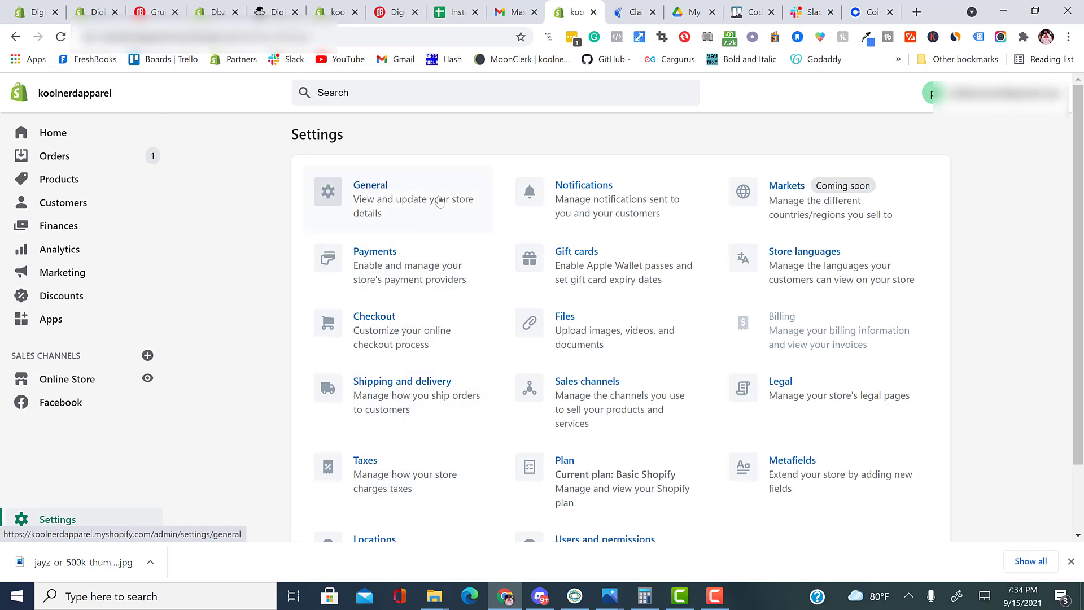
mouse_move(836, 312)
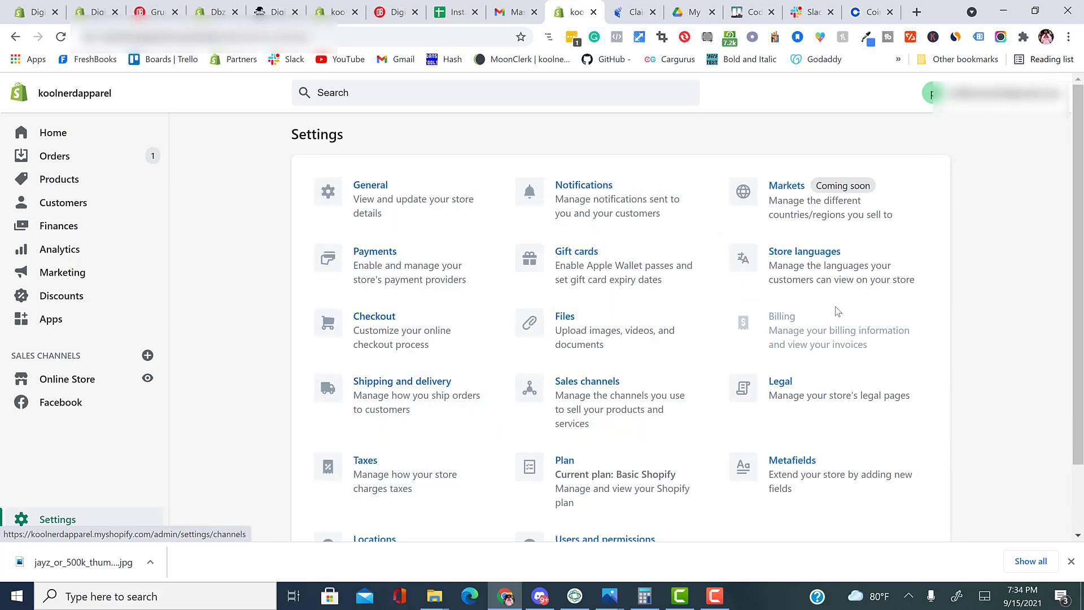
scroll("down", 3)
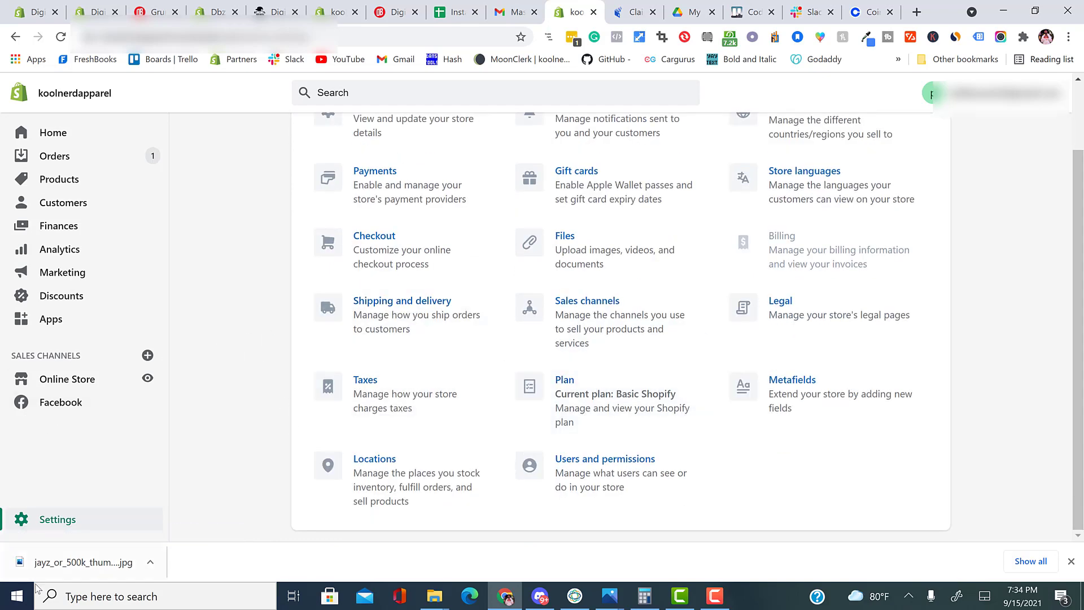
mouse_move(66, 378)
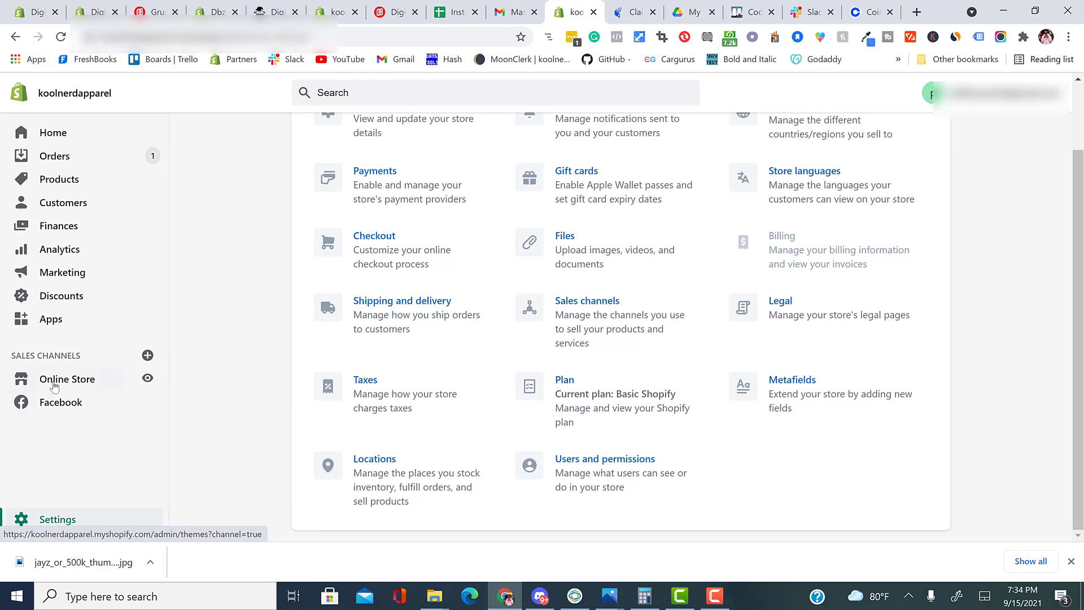
mouse_move(59, 402)
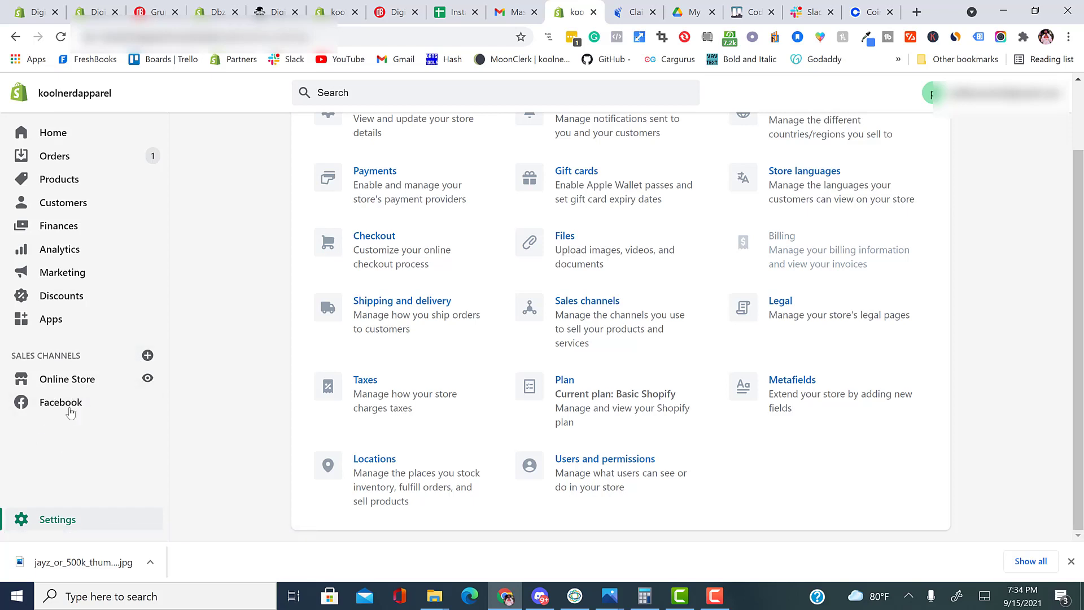
mouse_move(3, 500)
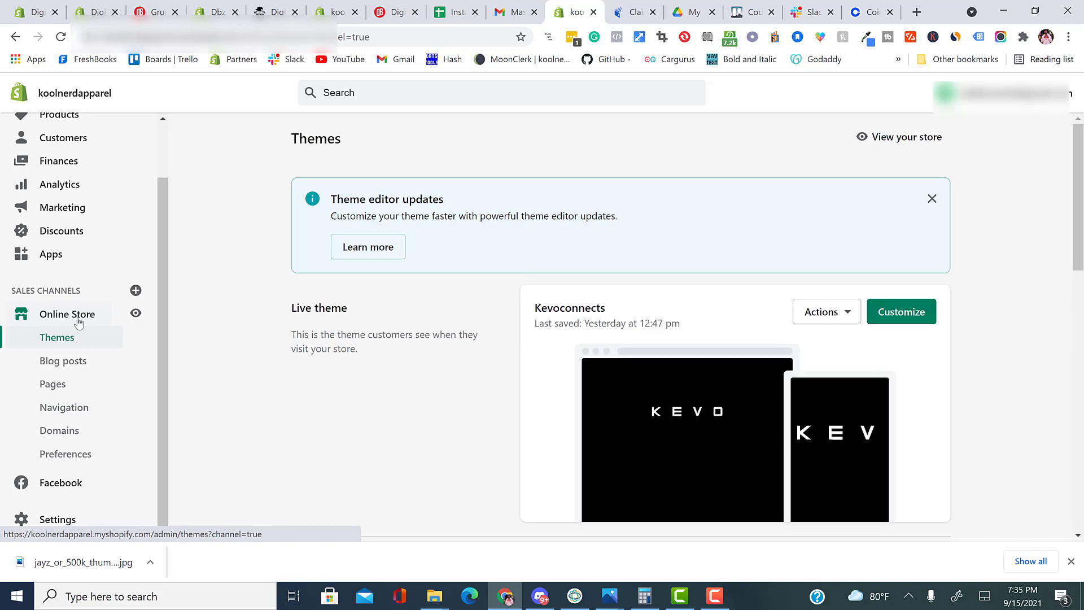
mouse_move(64, 360)
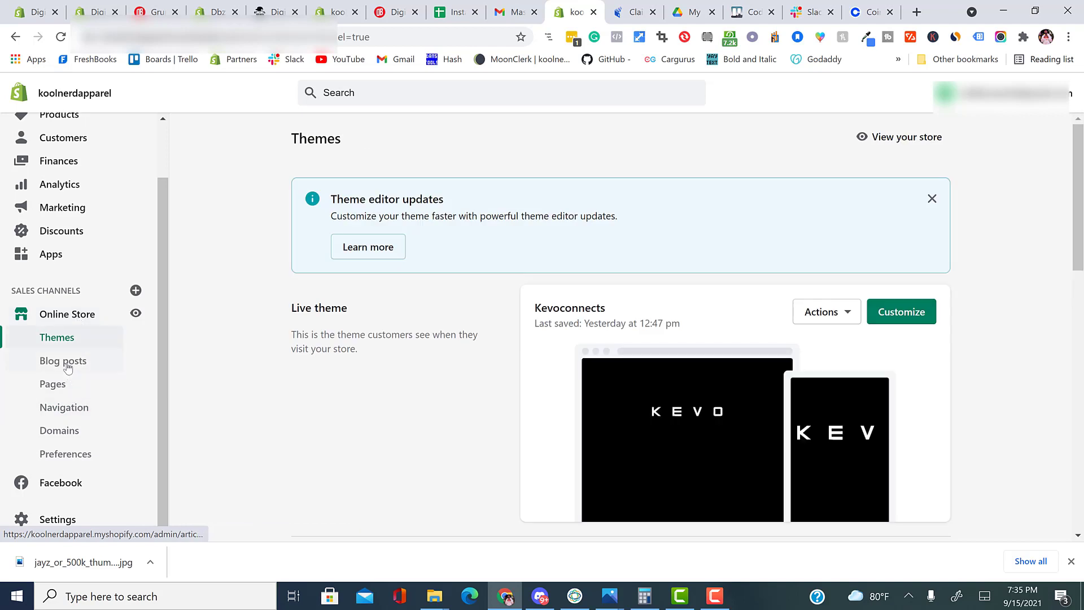
left_click(63, 360)
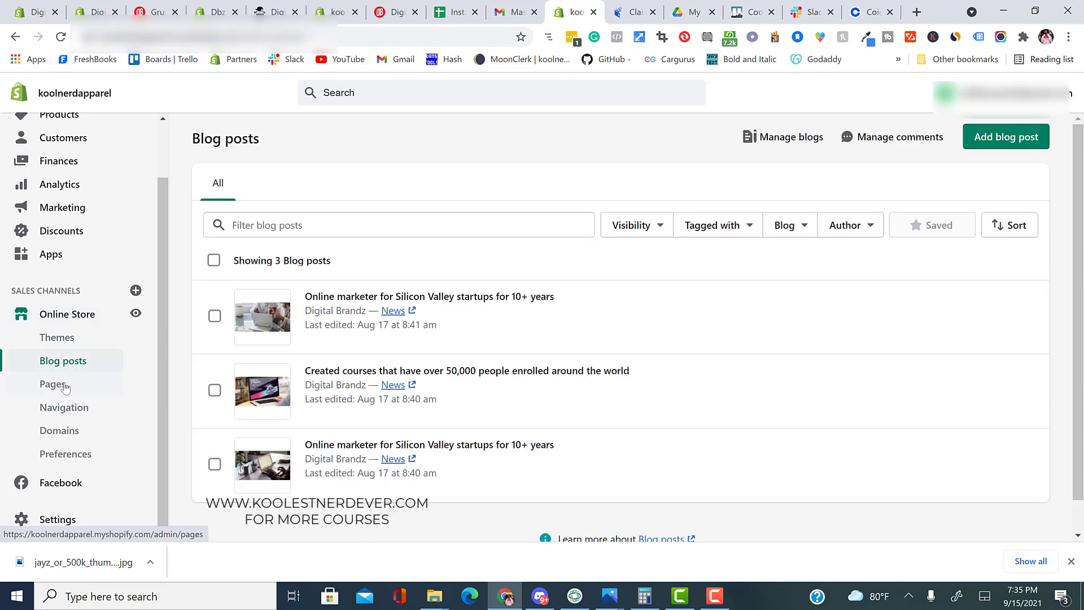
left_click(63, 408)
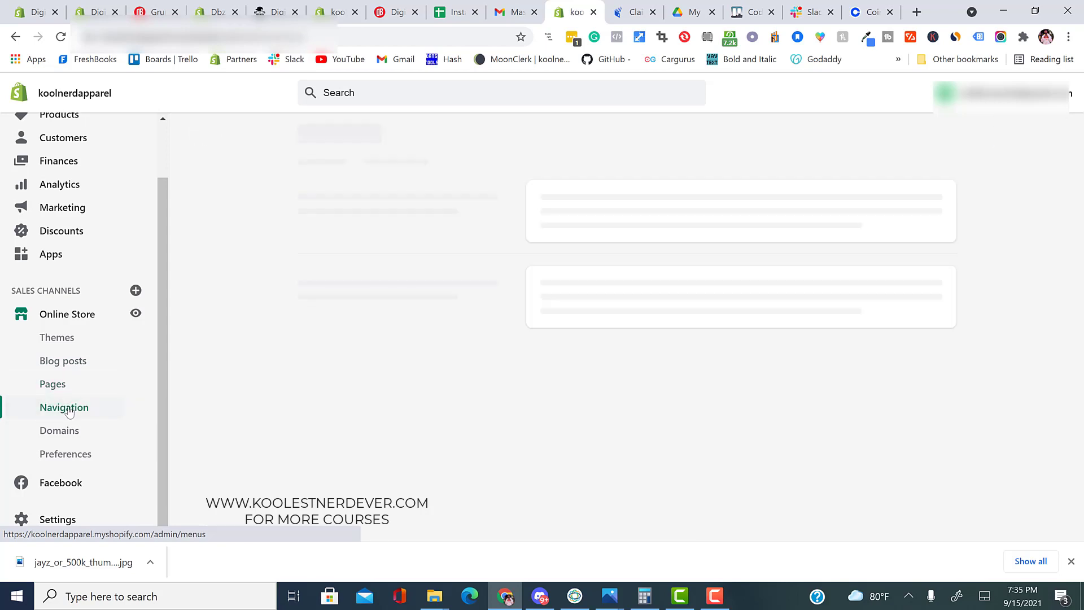
left_click(64, 408)
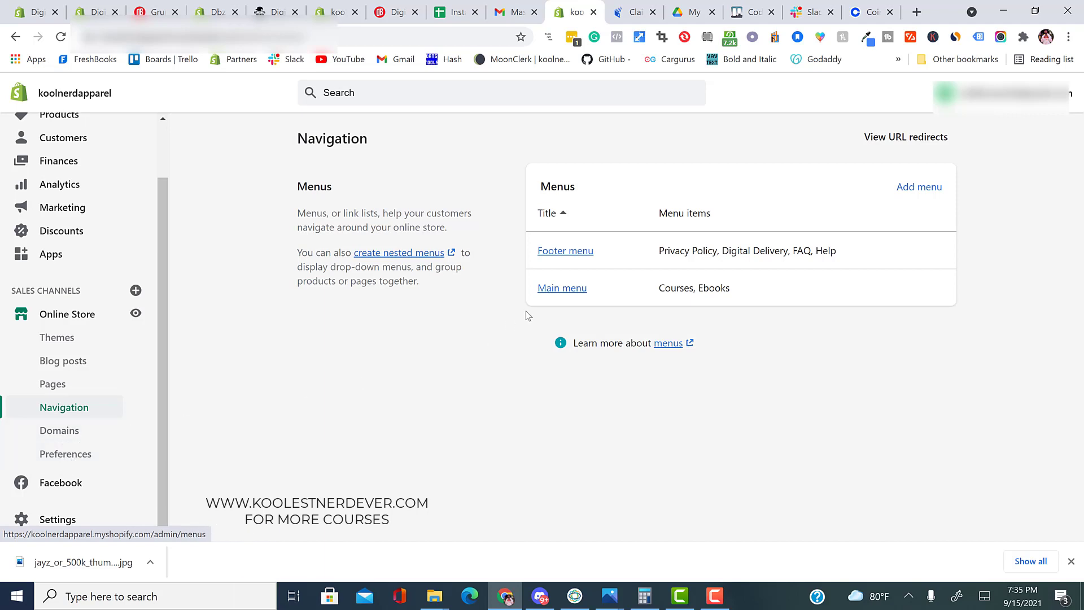
left_click(561, 288)
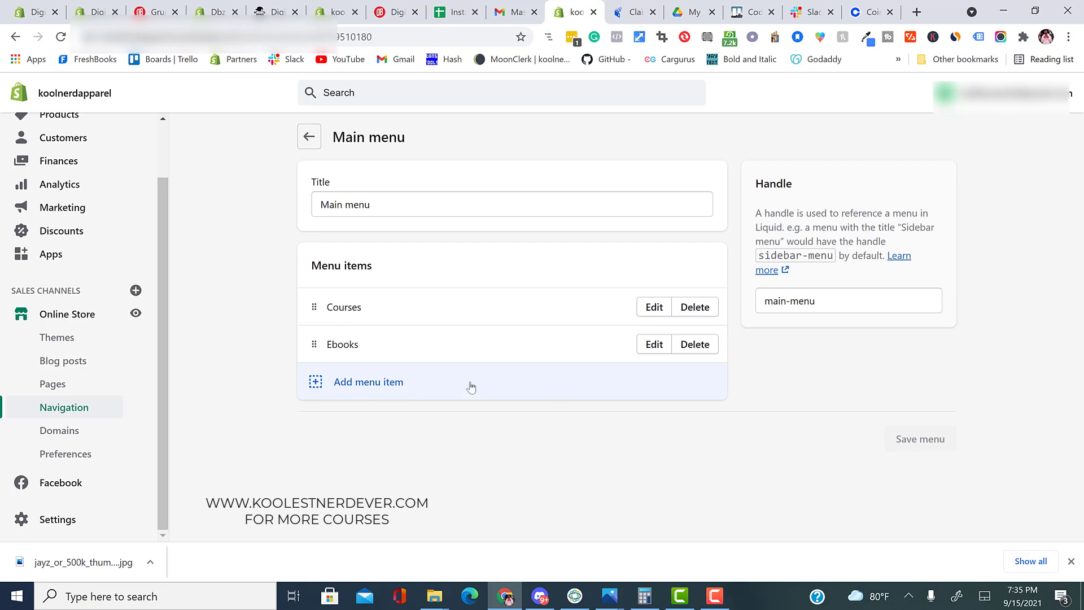
mouse_move(322, 306)
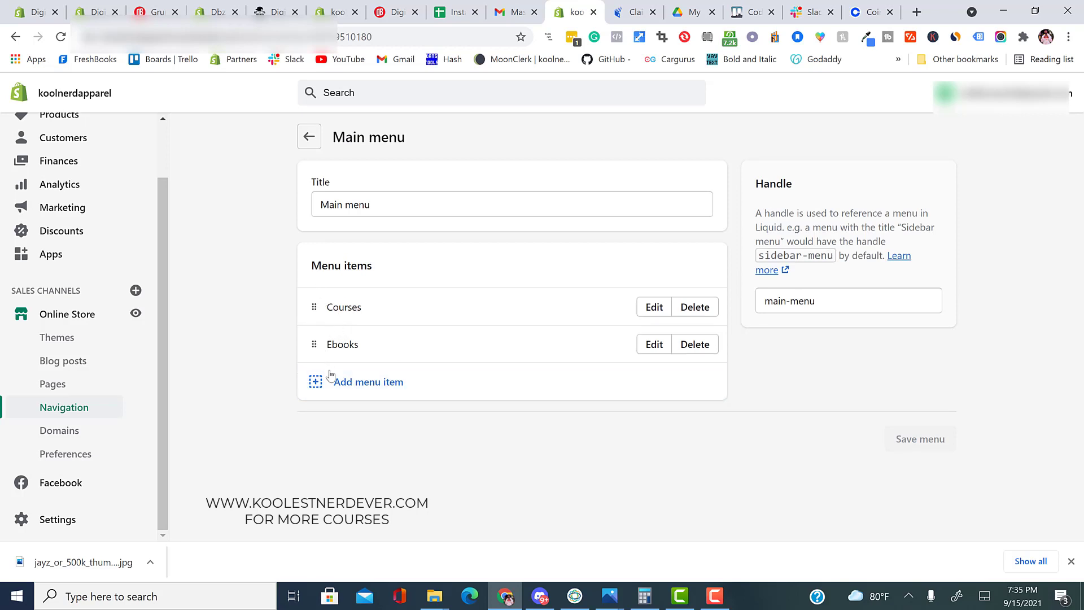
left_click(362, 382)
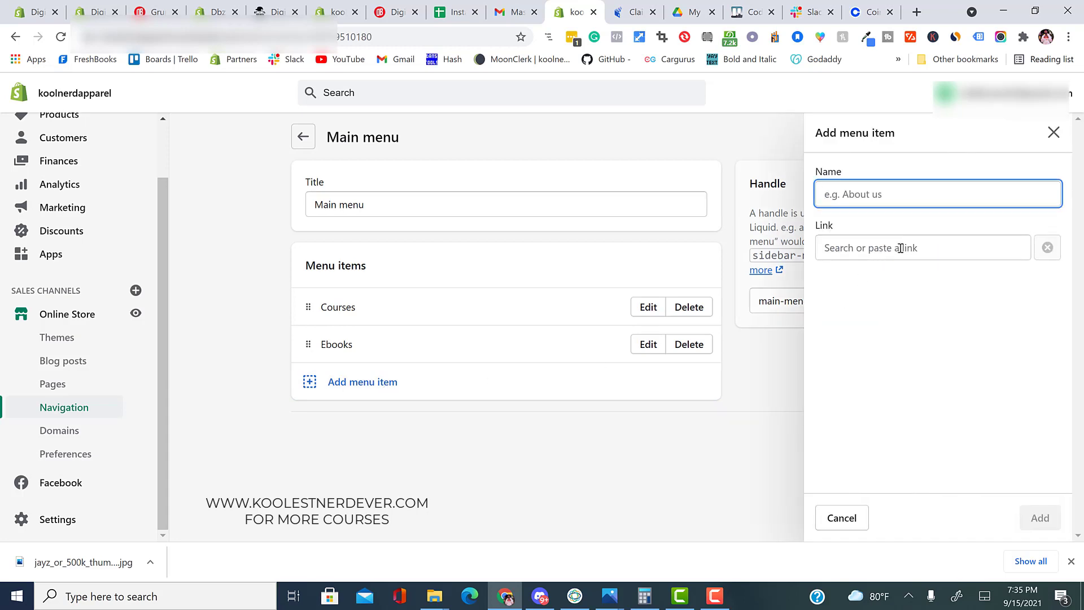
left_click(922, 247)
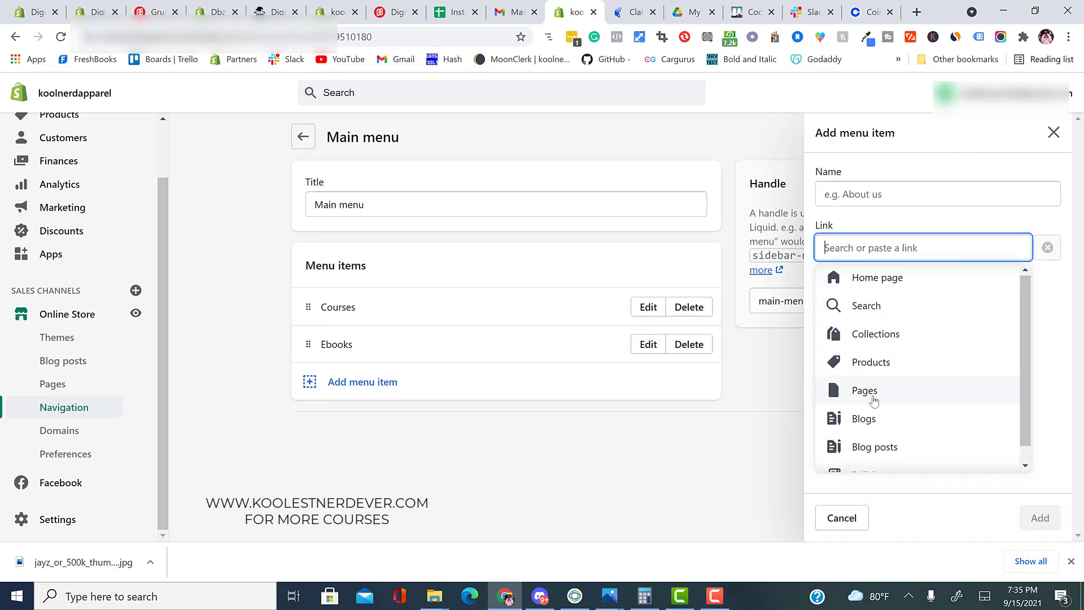
mouse_move(884, 363)
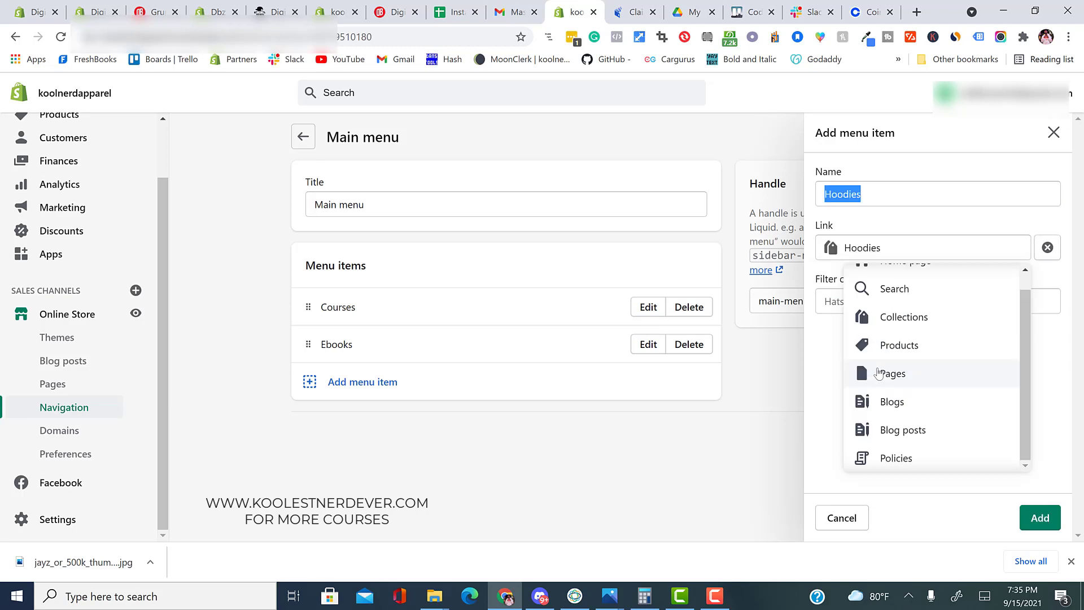
left_click(1039, 517)
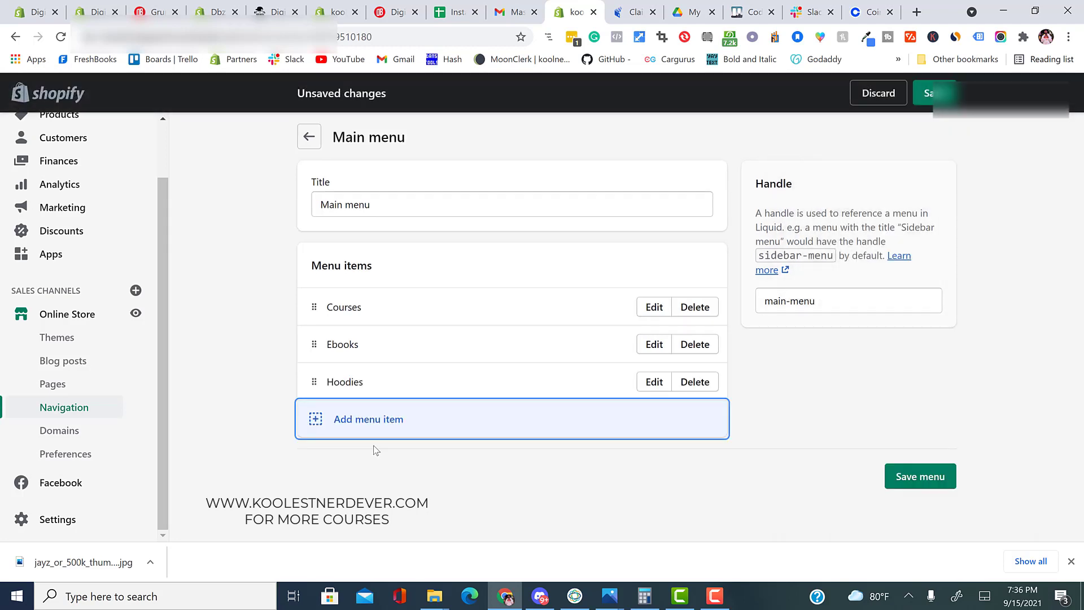
left_click(368, 419)
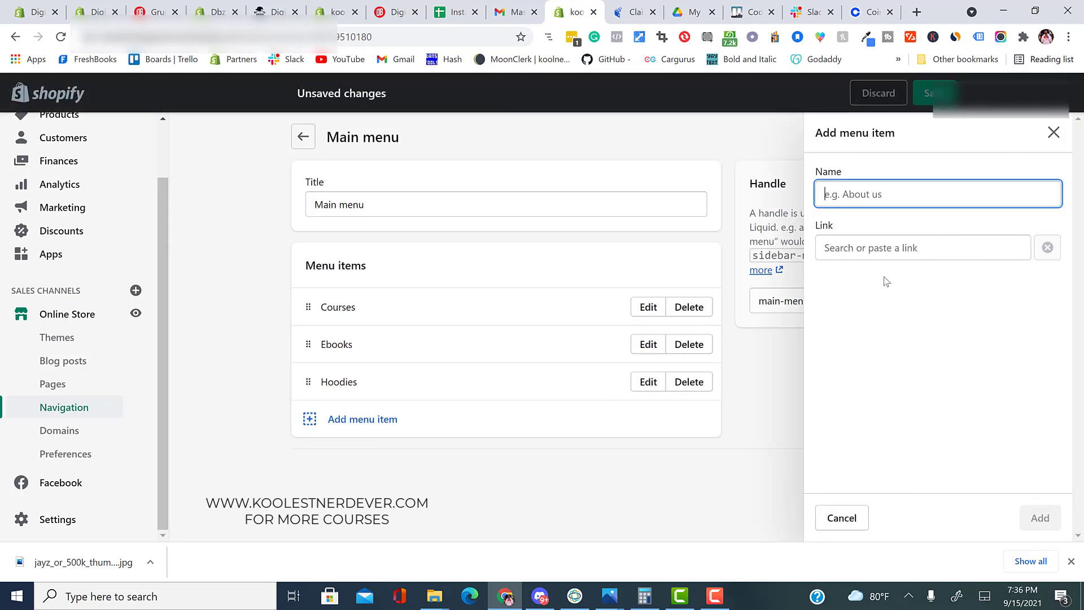
left_click(923, 248)
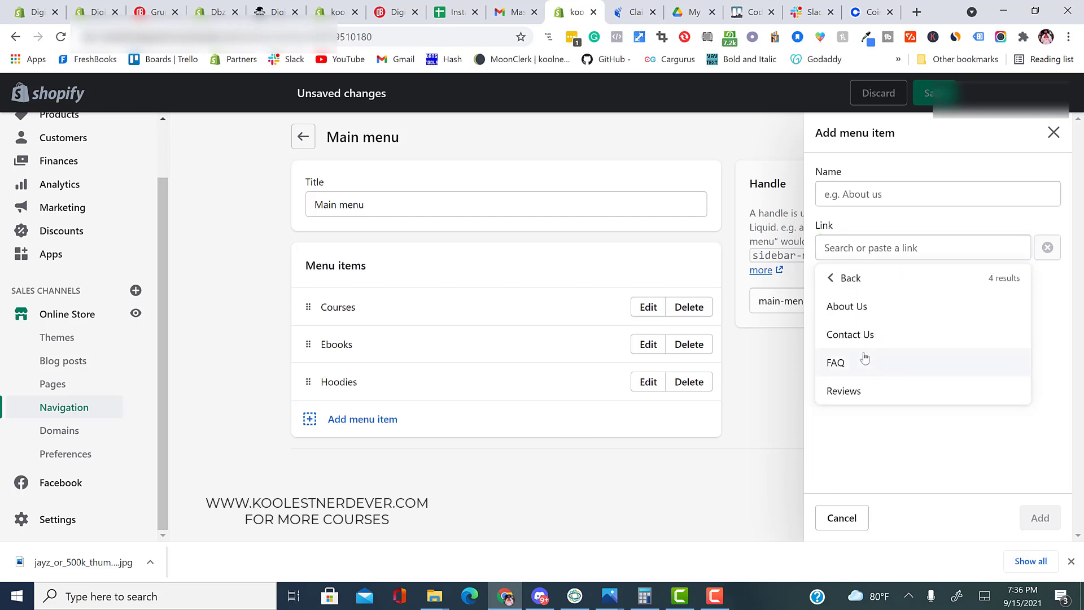
left_click(850, 334)
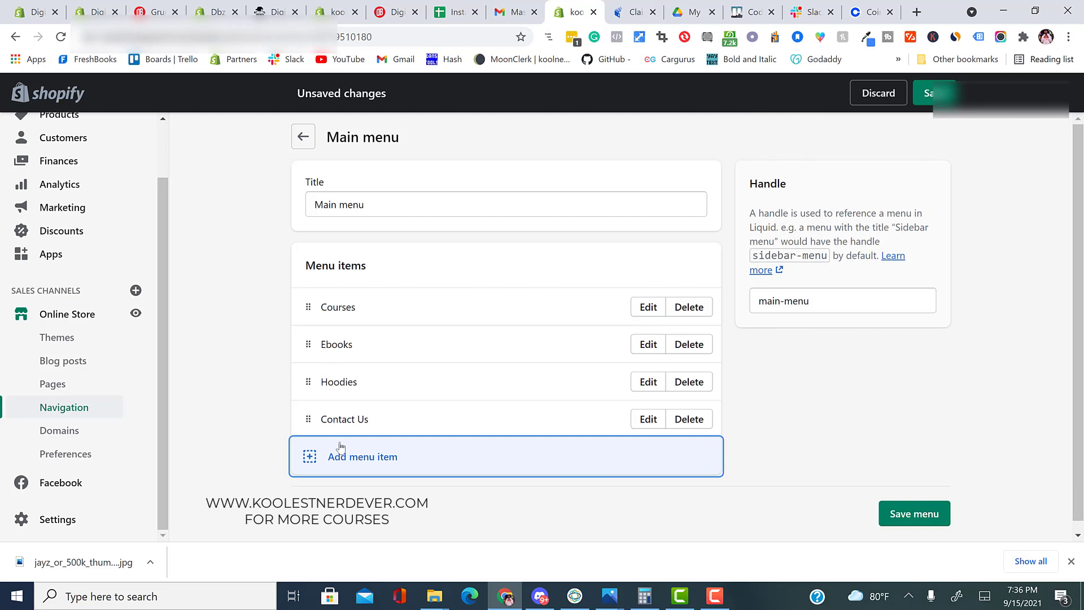
left_click(361, 456)
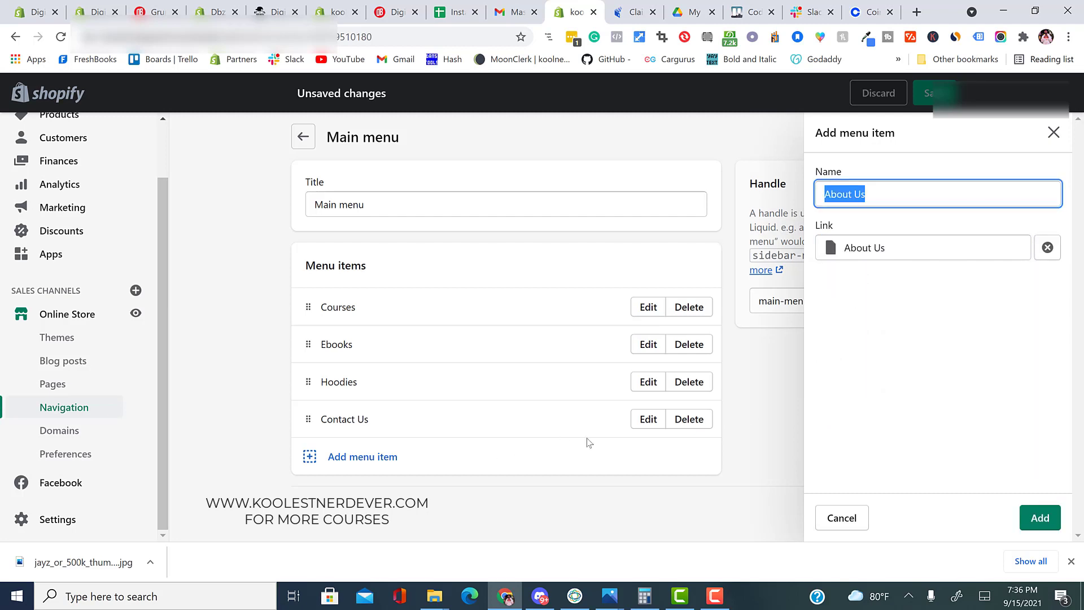
left_click(1039, 518)
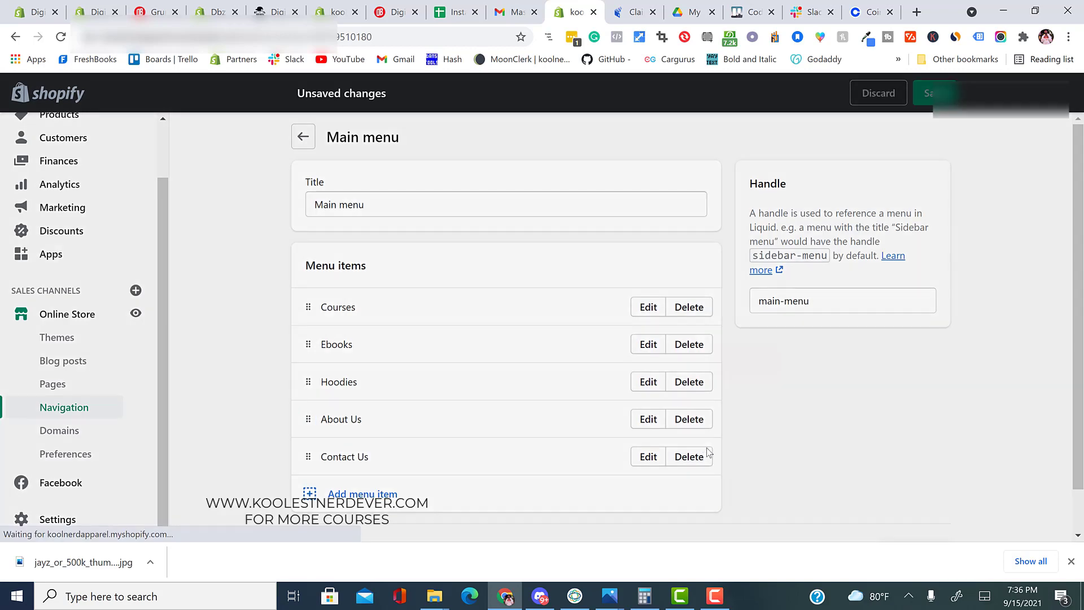
left_click(689, 456)
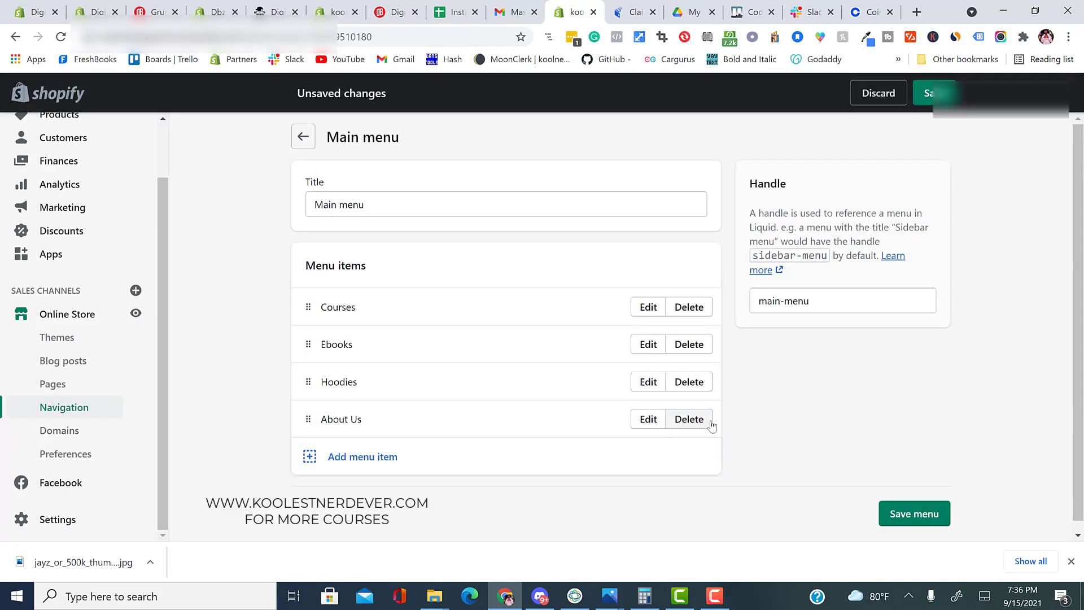
left_click(687, 418)
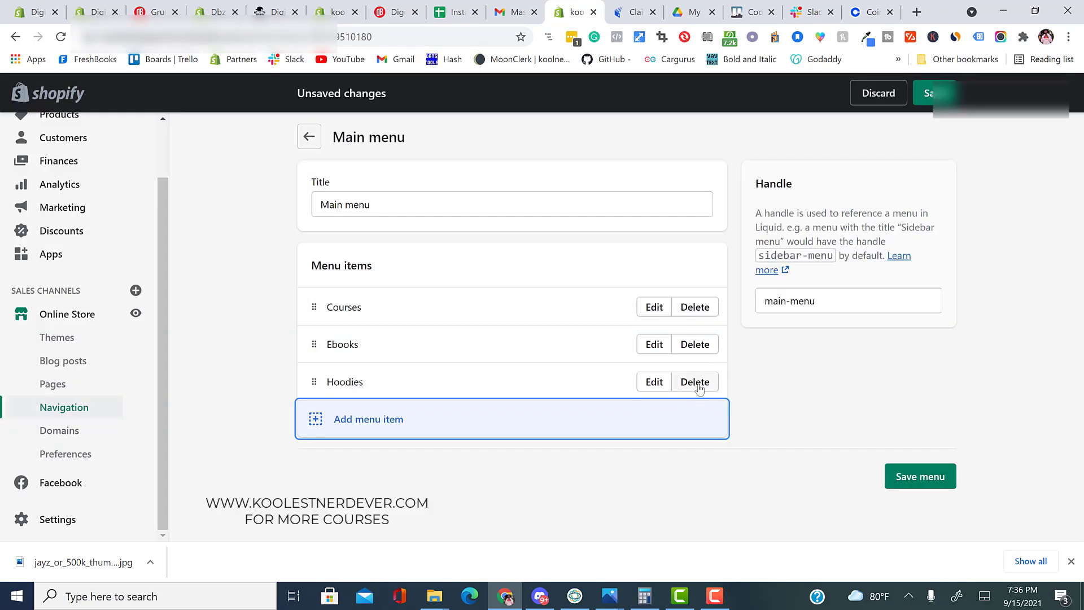
left_click(695, 381)
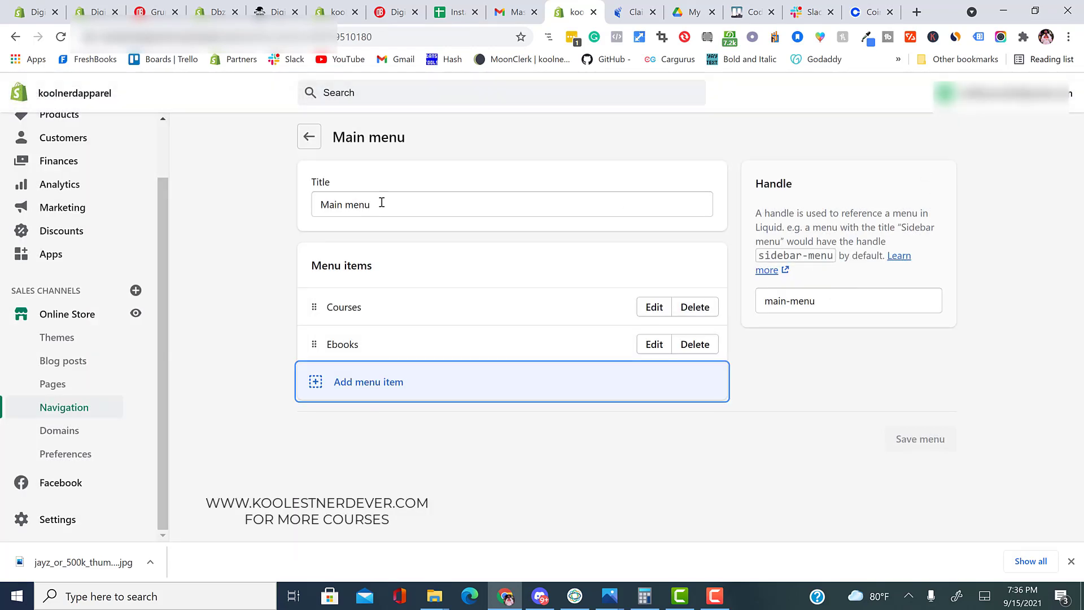
mouse_move(64, 406)
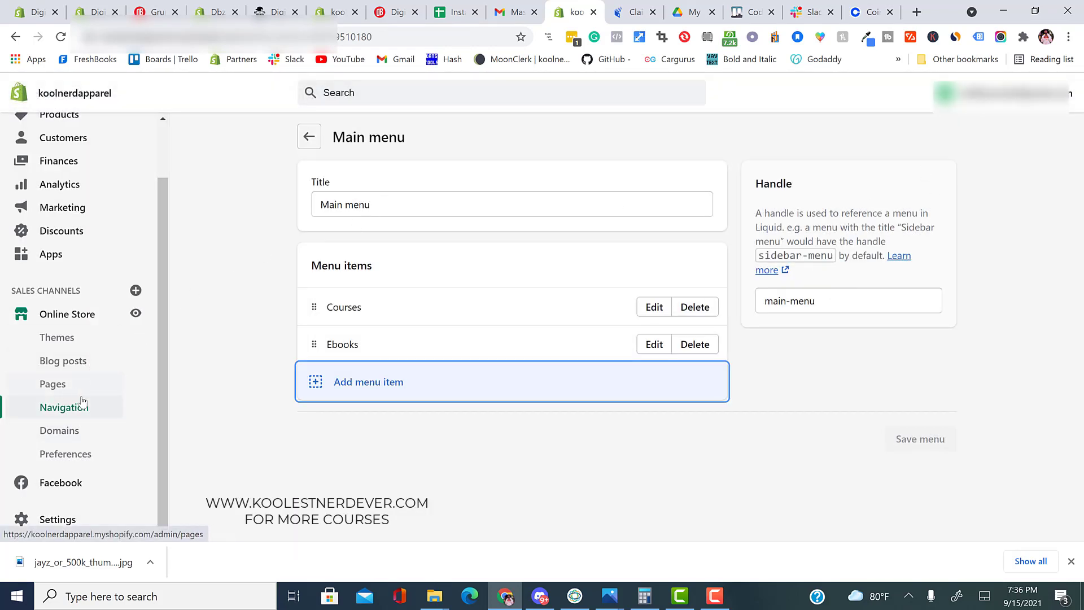
Reach the Domains settings and start connecting an existing domain to the store.
left_click(60, 430)
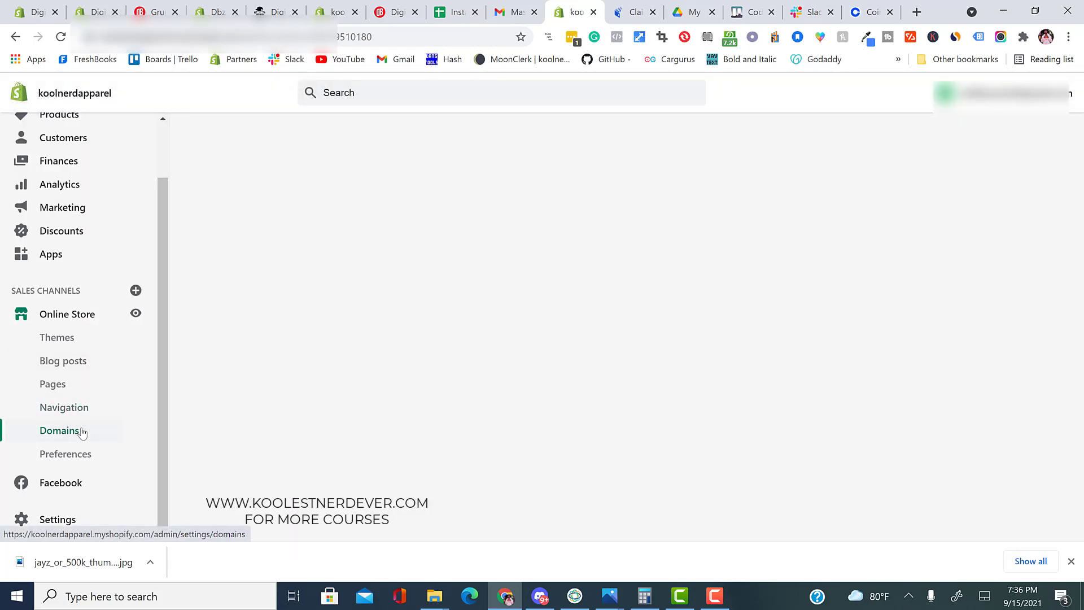
left_click(60, 430)
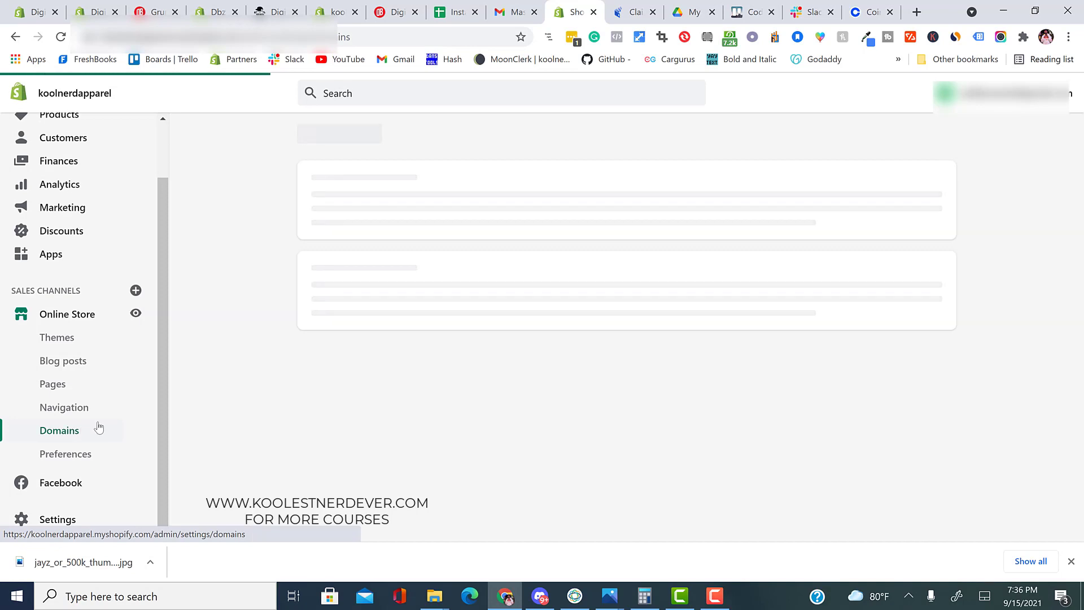
left_click(60, 430)
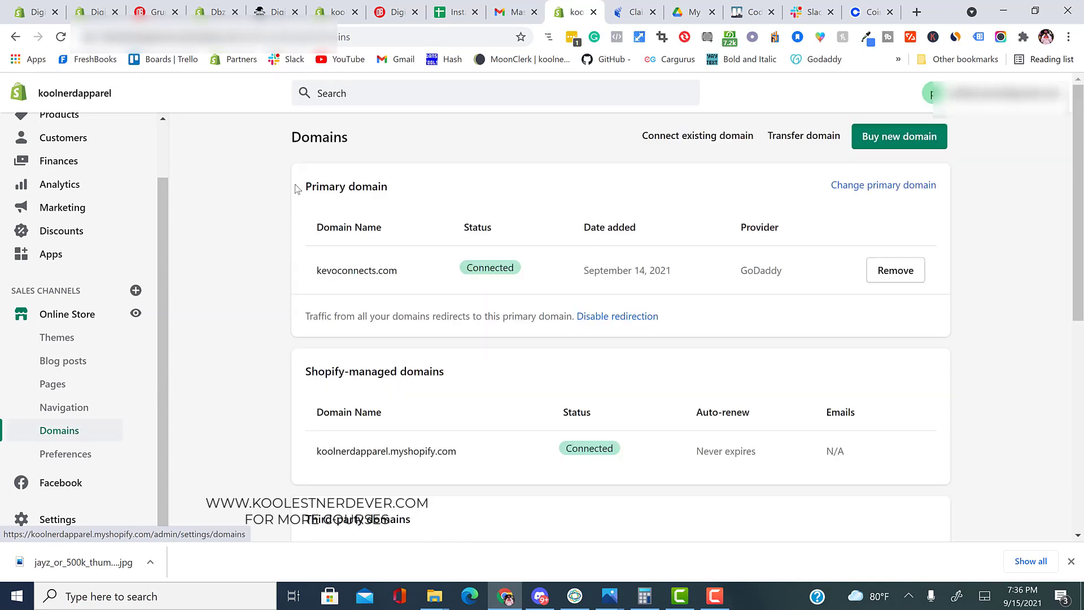
mouse_move(90, 308)
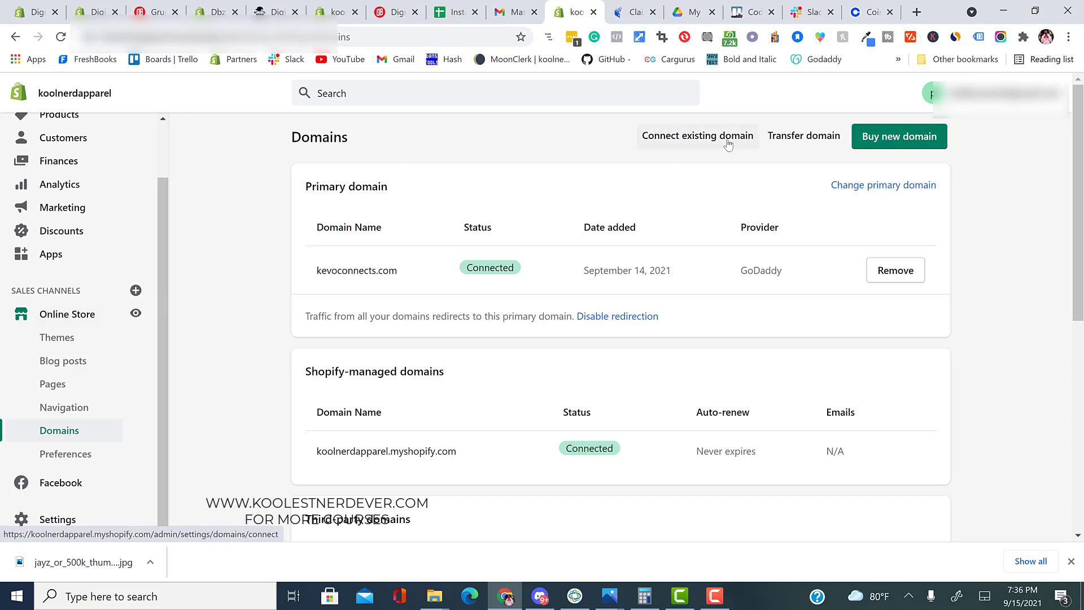
left_click(697, 136)
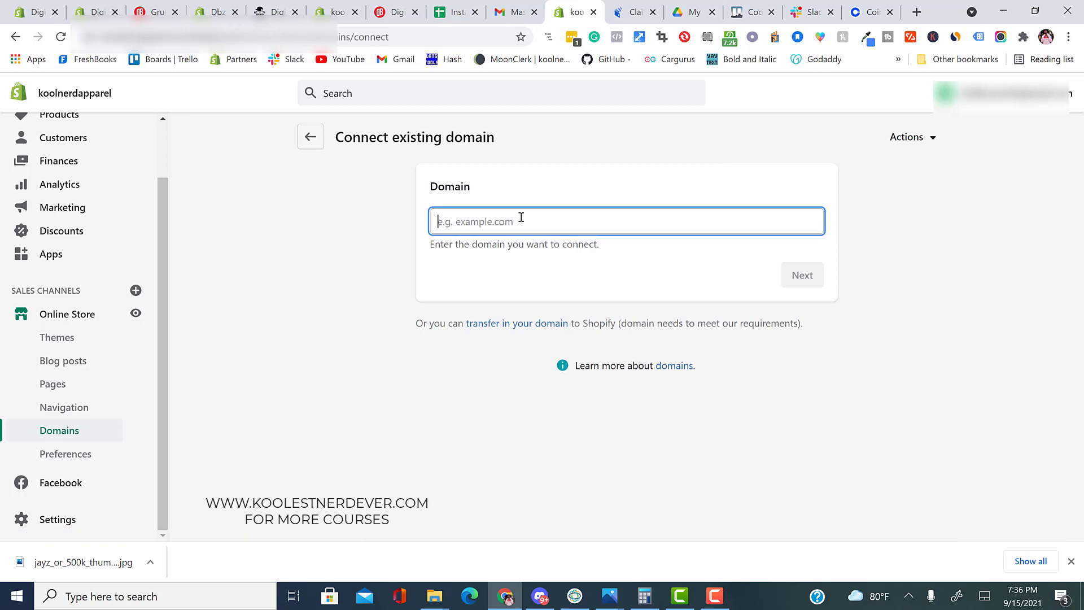
Enter koolestnerdever.com in the Domain field without submitting.
left_click(520, 220)
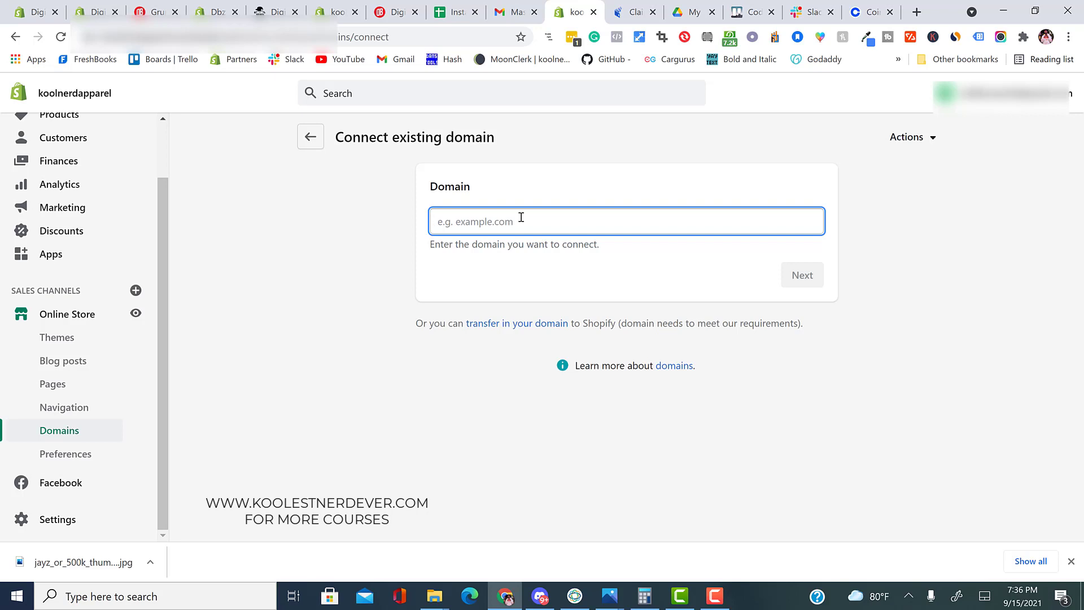
type("koolestnerdever.c")
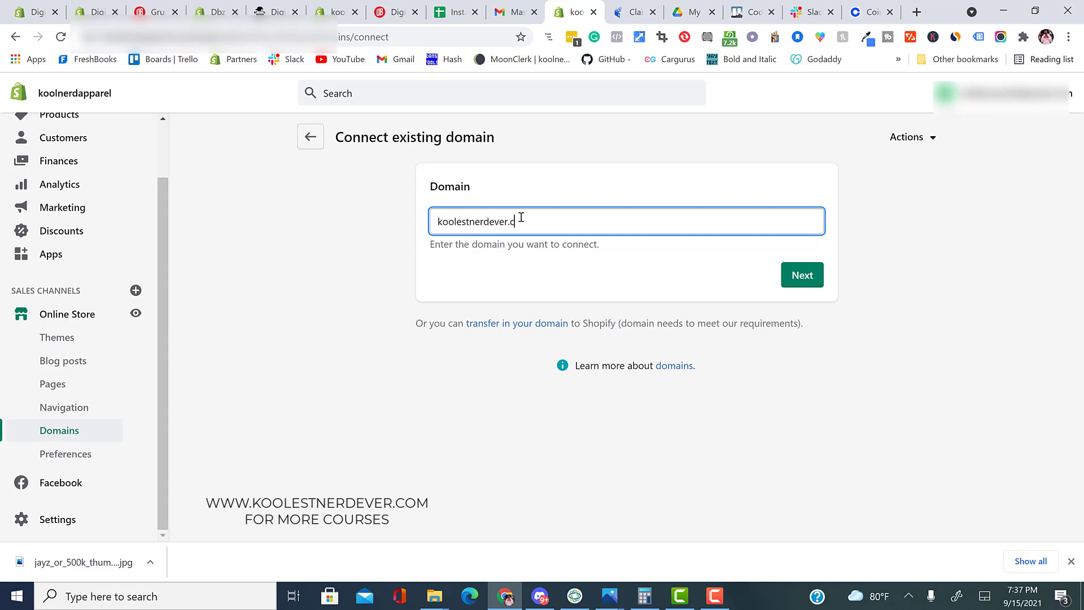
type("om")
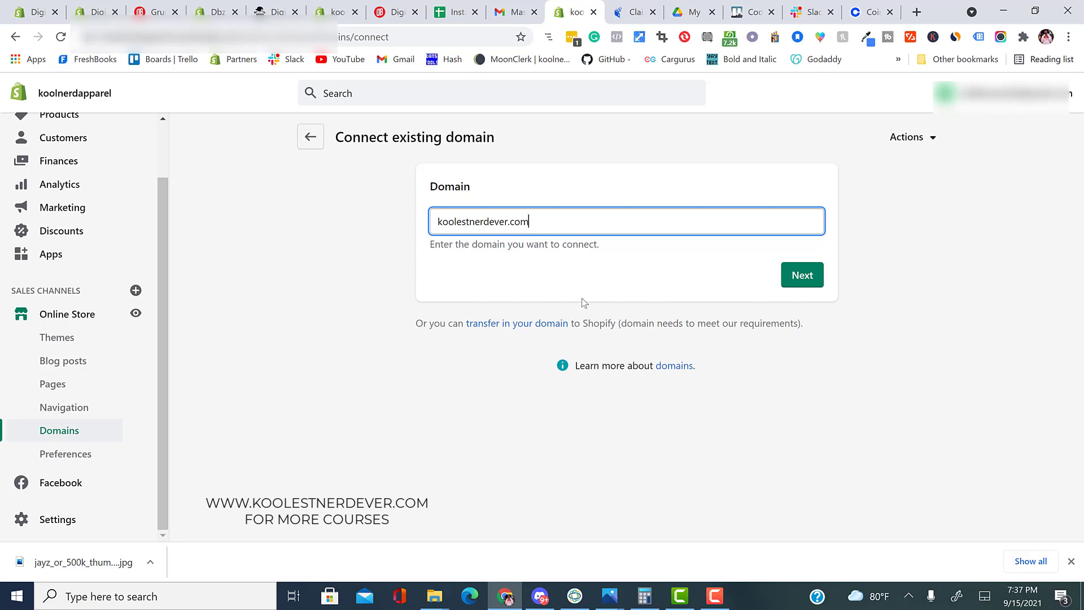
mouse_move(772, 275)
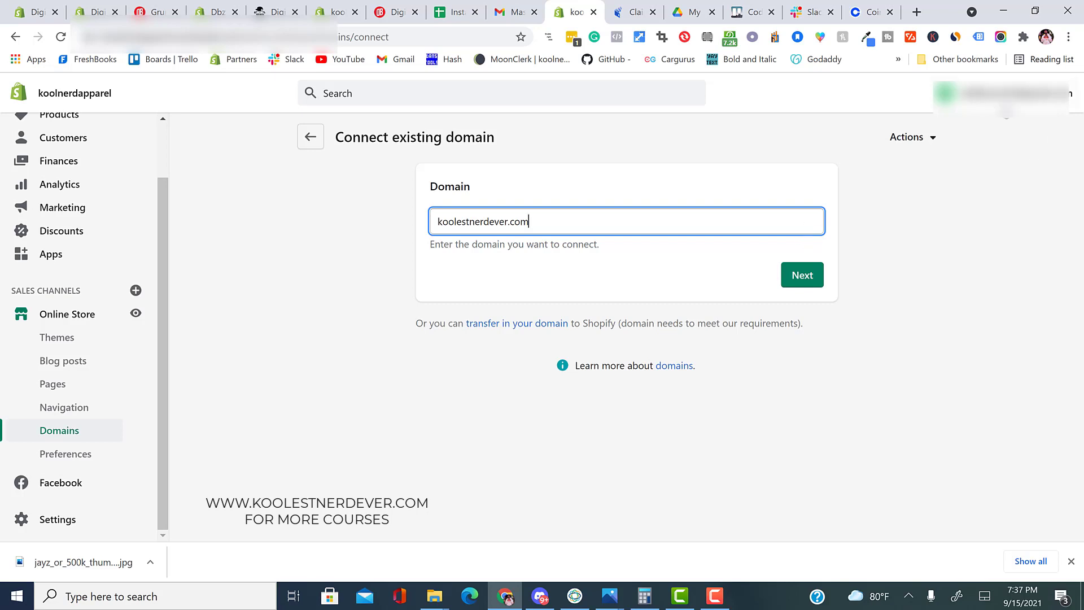
left_click(916, 11)
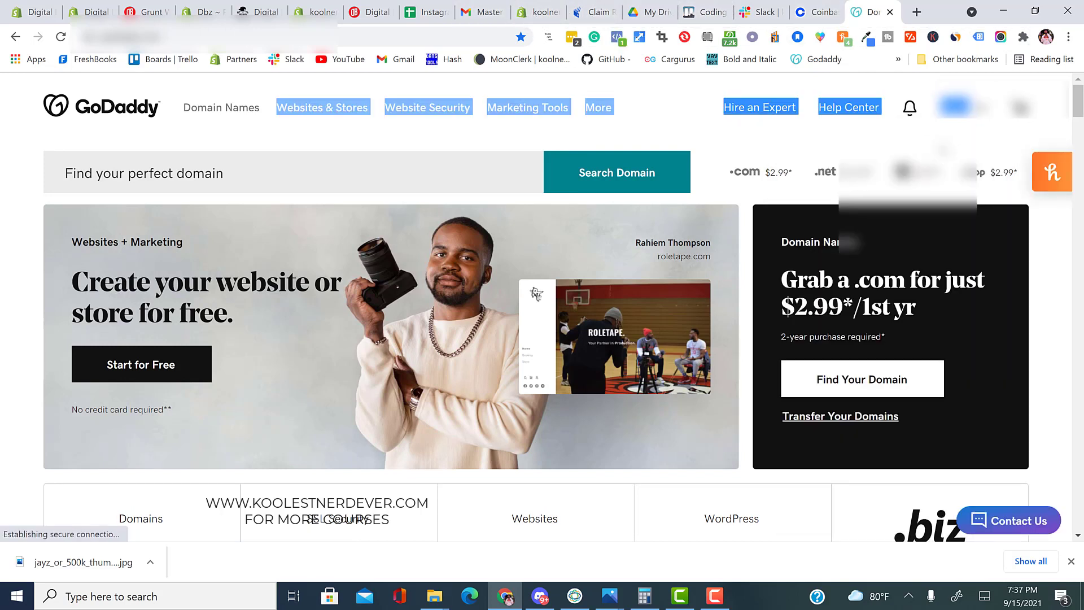
left_click(537, 11)
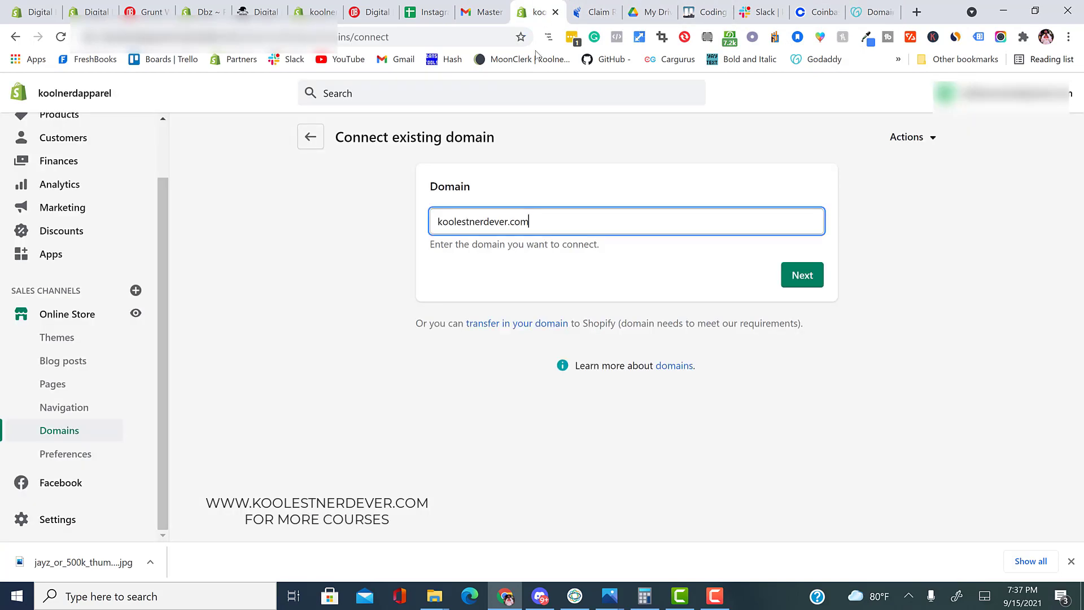
mouse_move(562, 226)
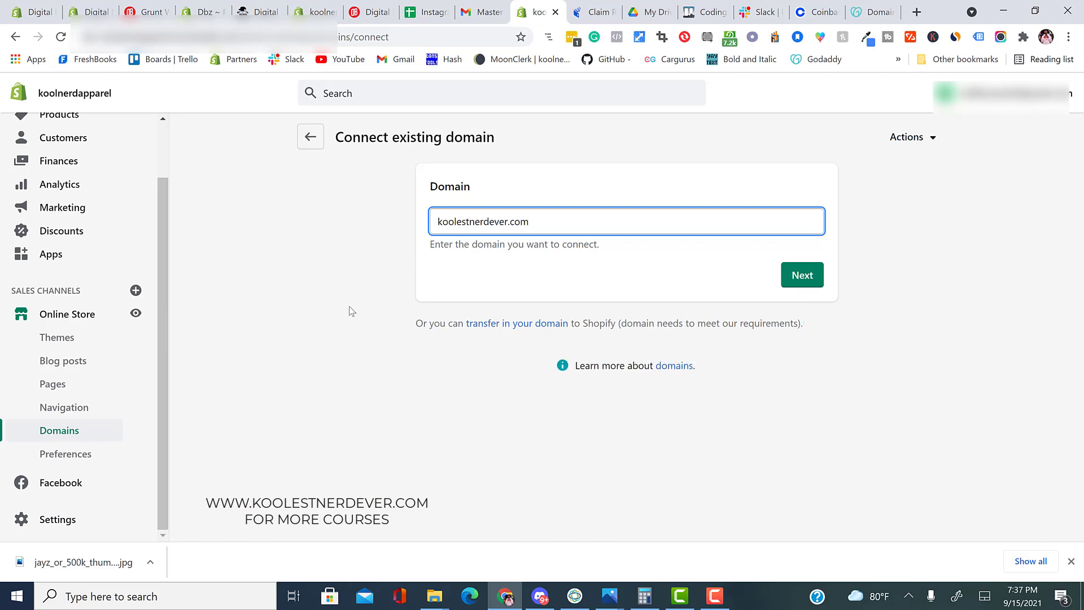
mouse_move(160, 429)
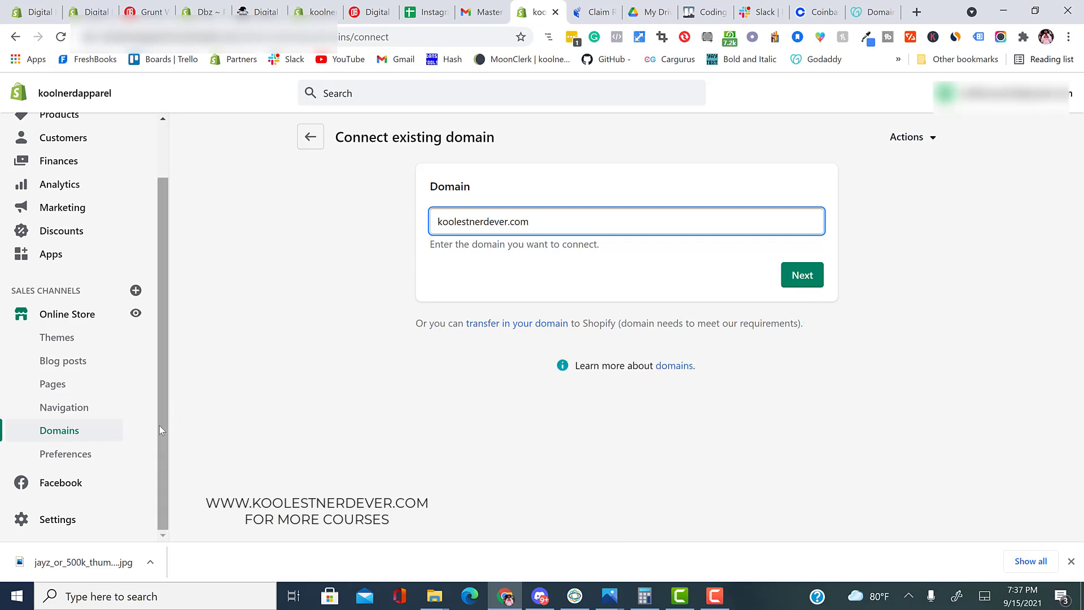